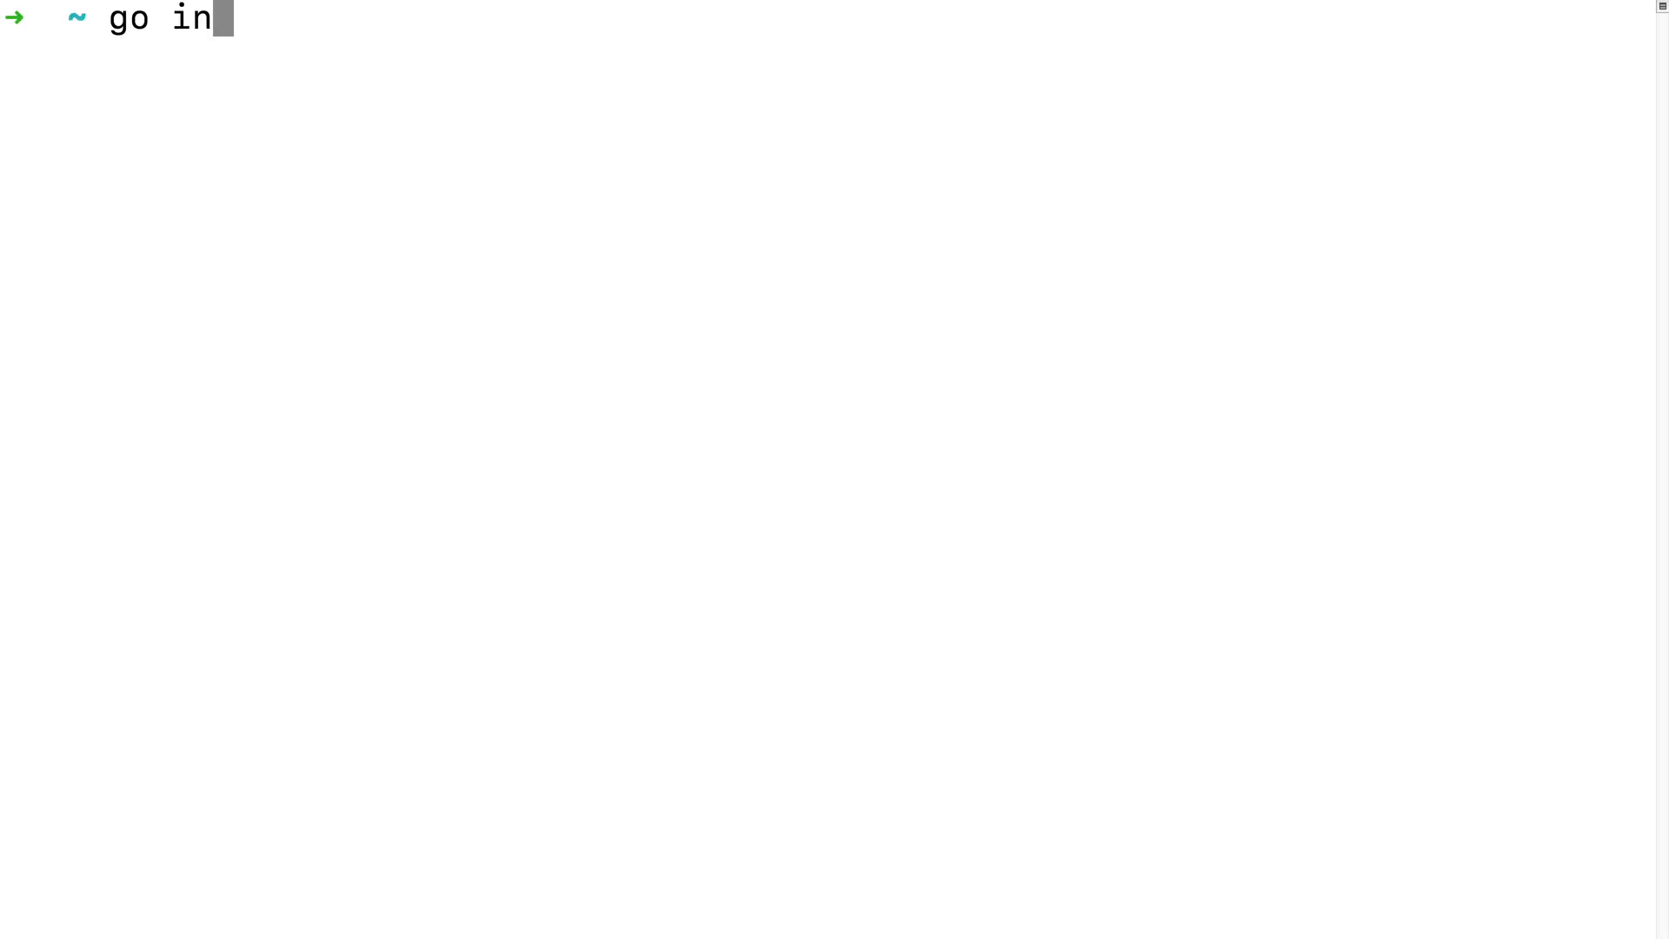
Run go install golang.org/dl/gotip@latest to install the gotip tool
text(stall golan)
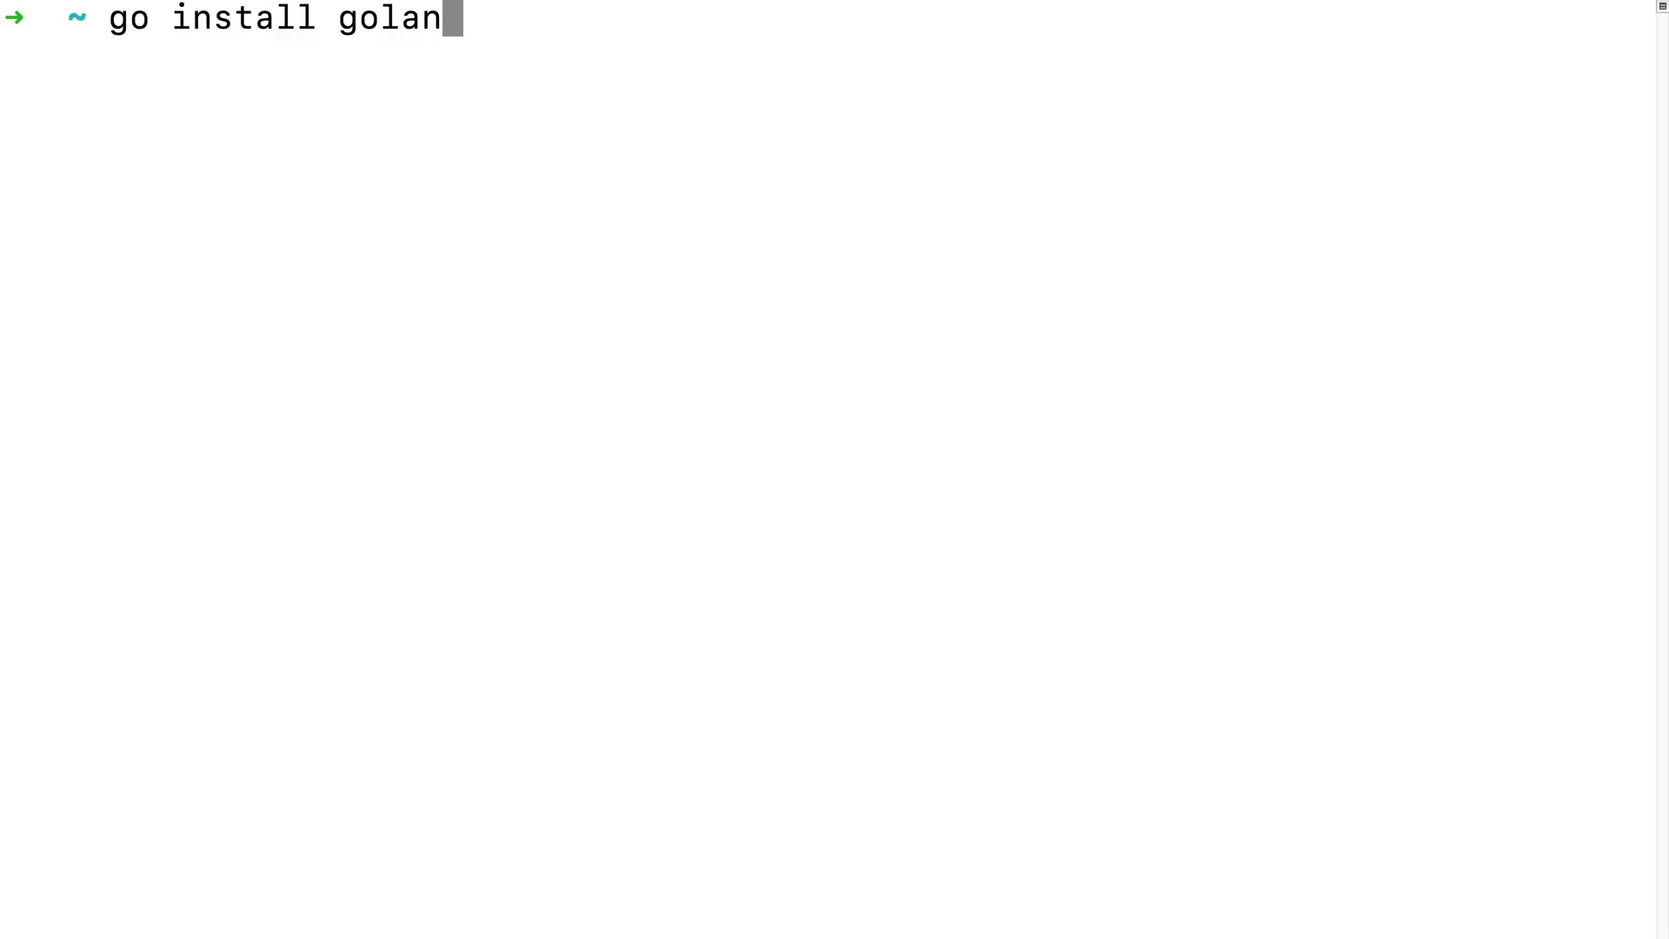
text(g.org/dl)
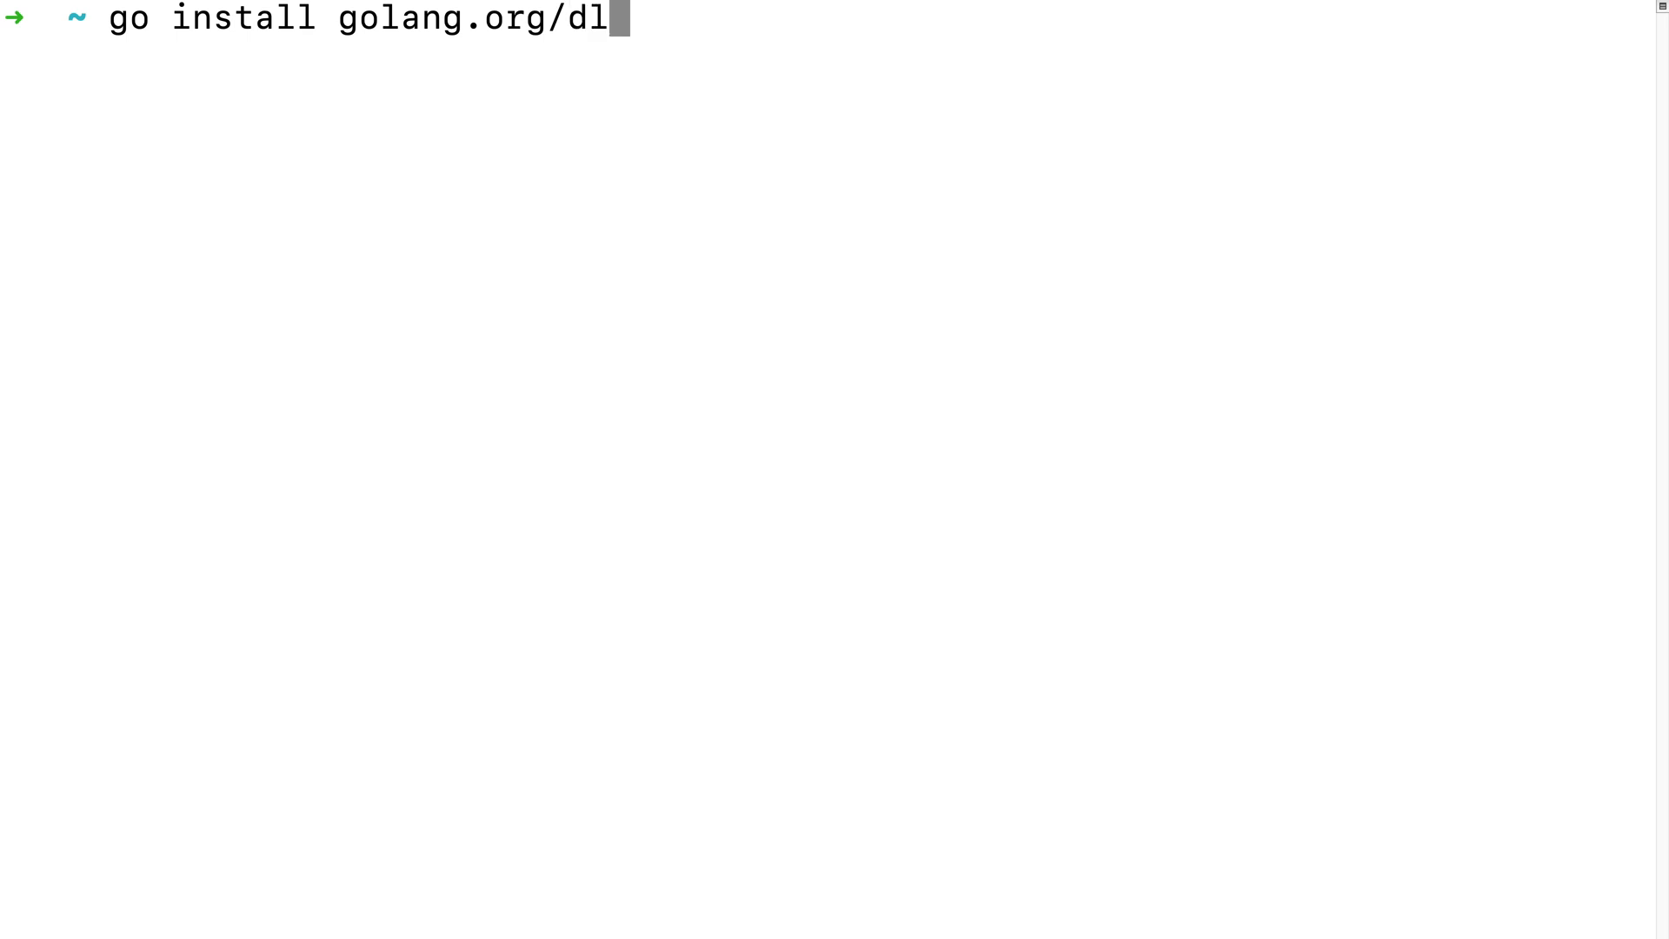
text(/)
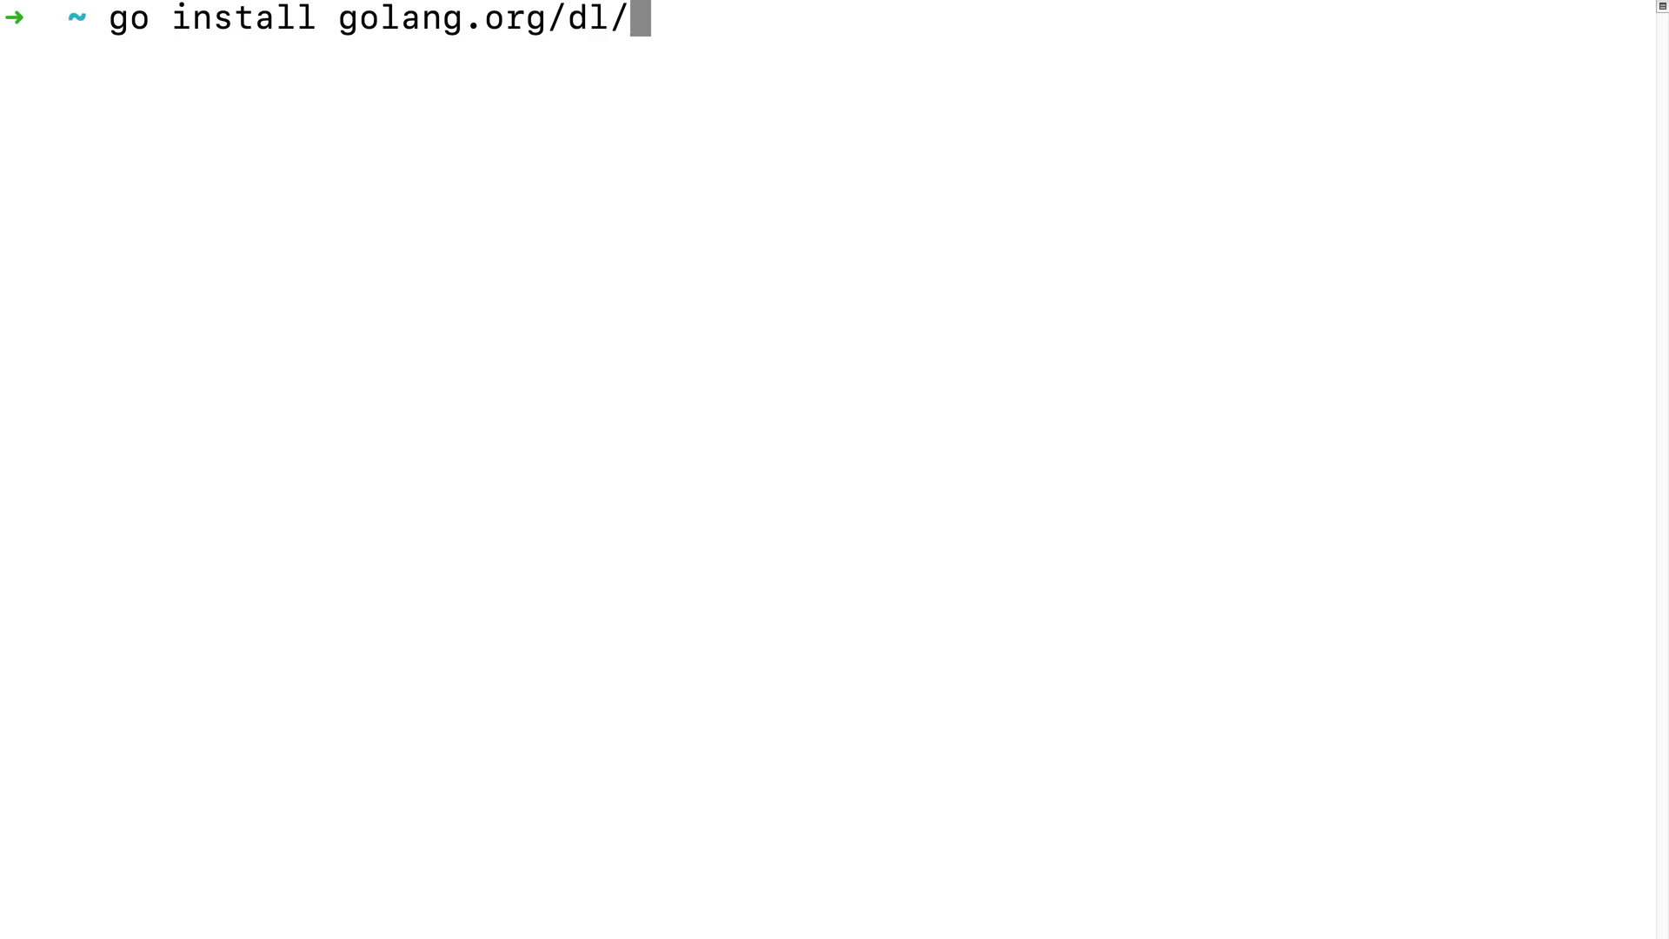
text(gotip@la)
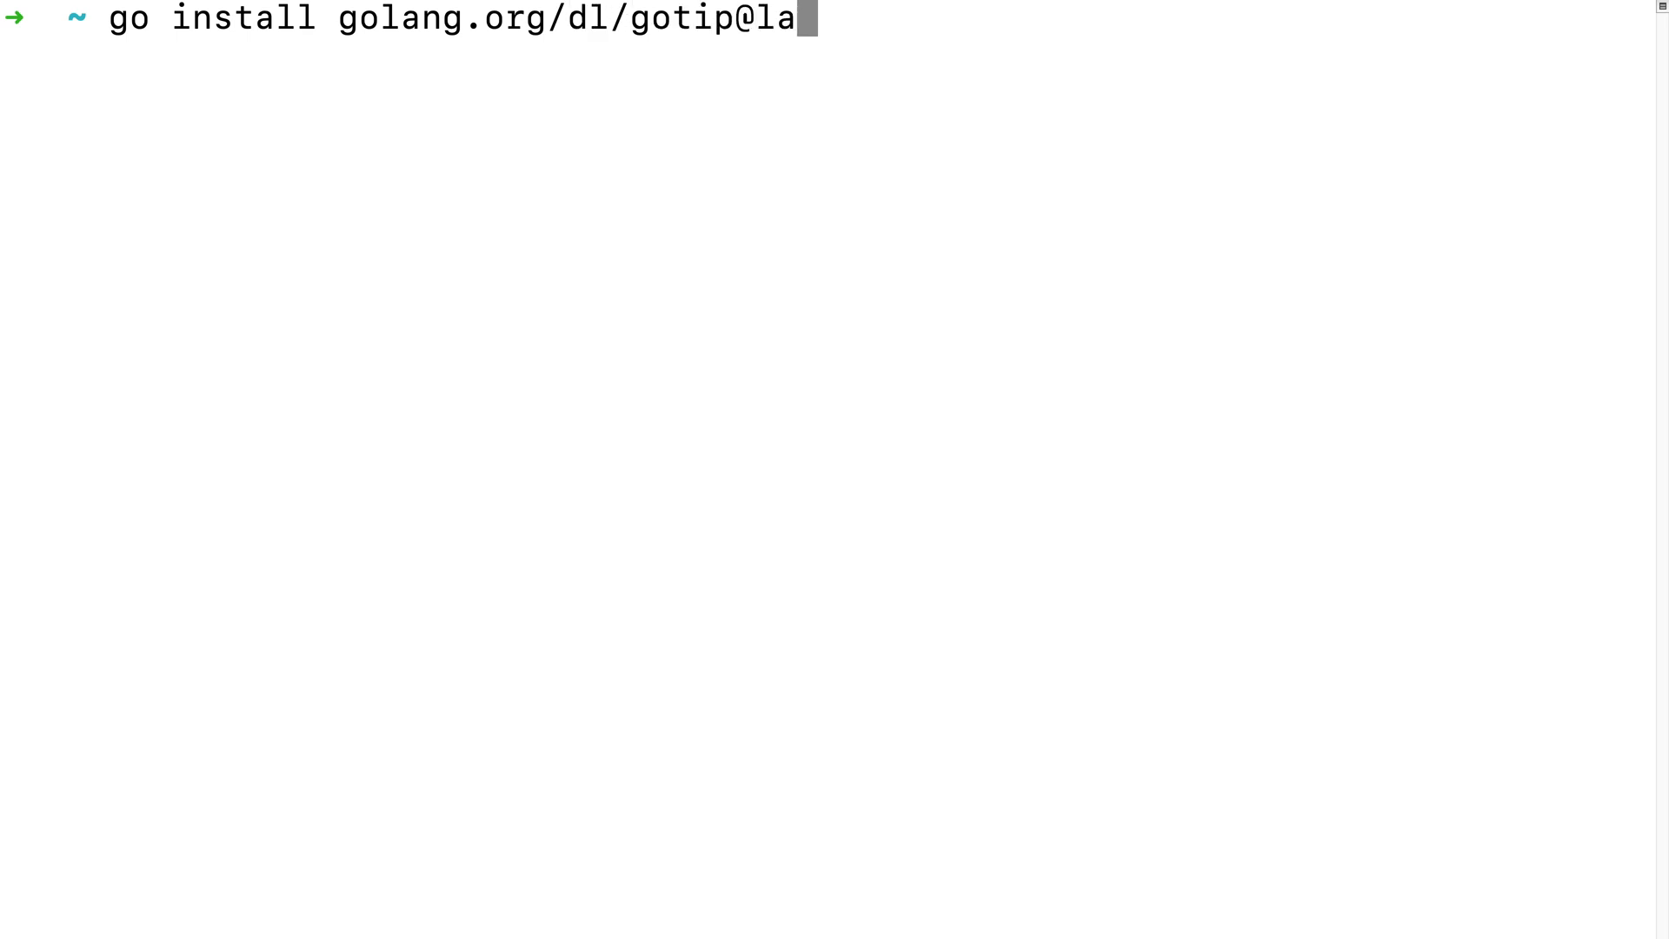
text(test)
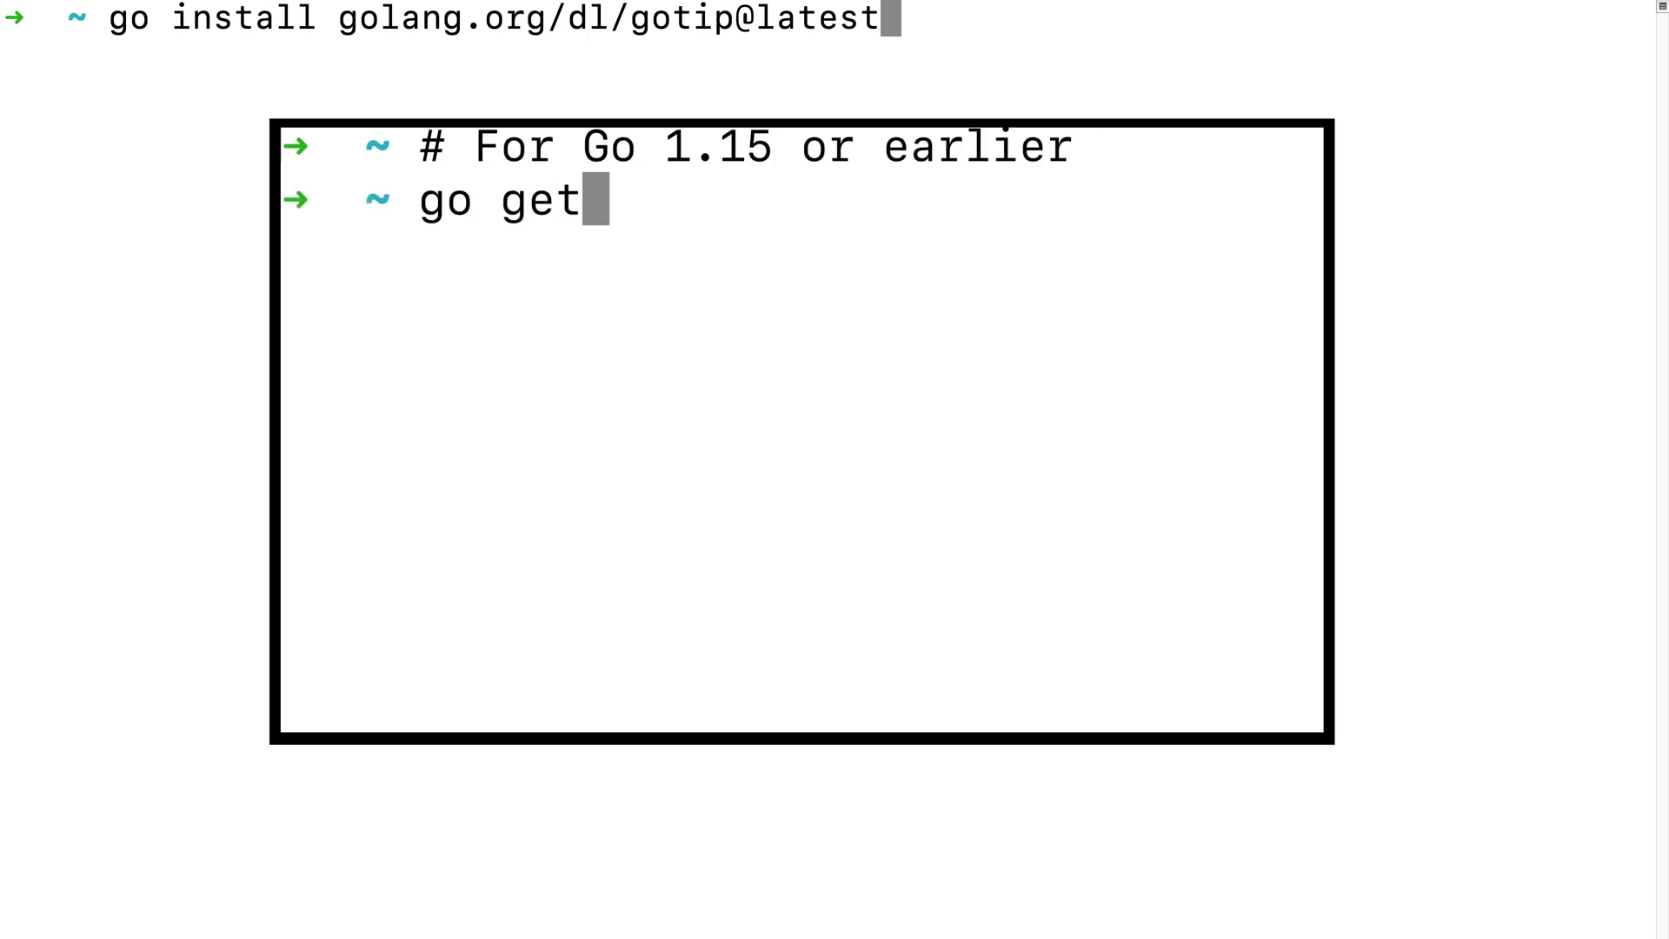
text(golang.org/dl)
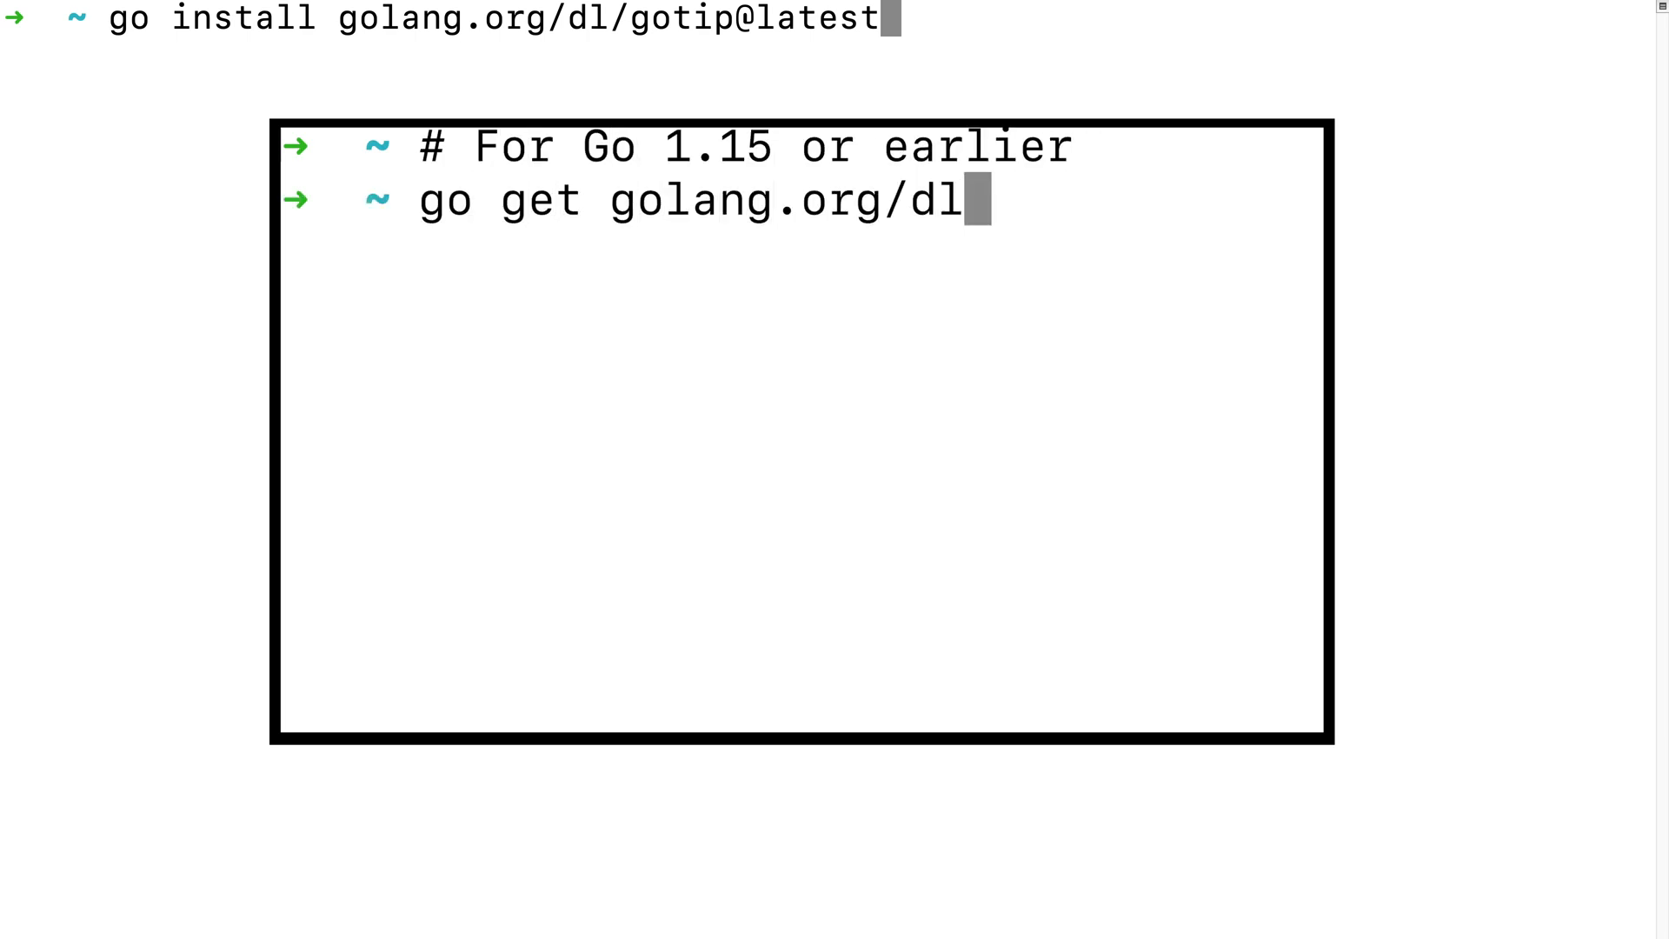
text(/gotip)
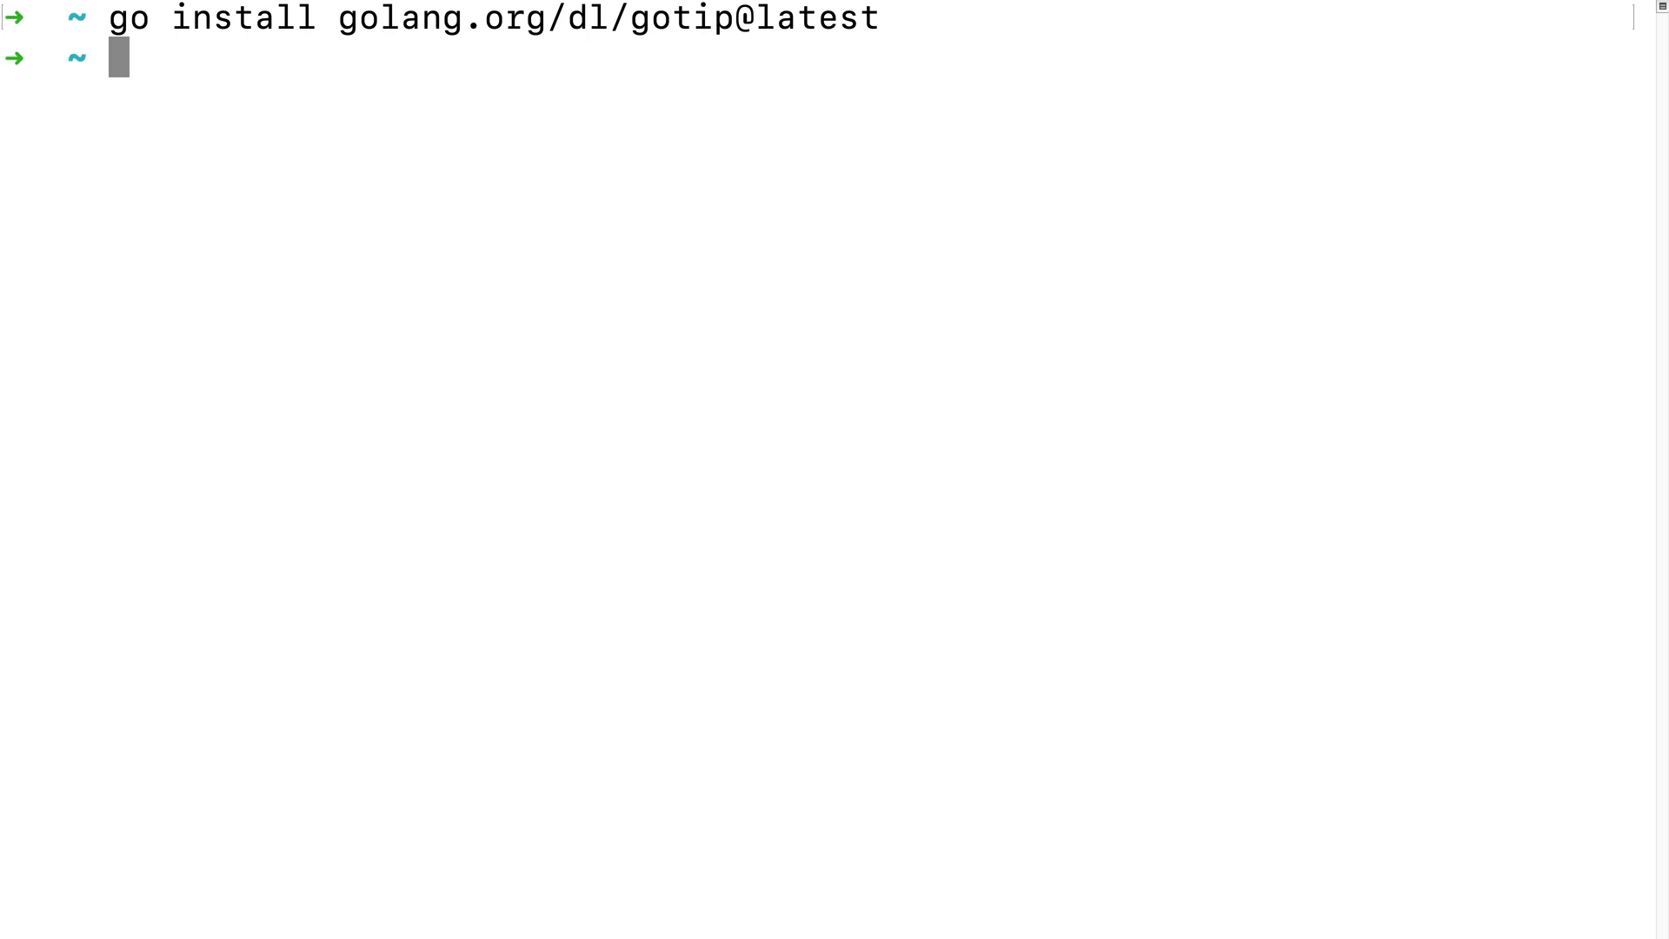
Run gotip download for the dev.cmdgo development branch toolchain
text(gotip do)
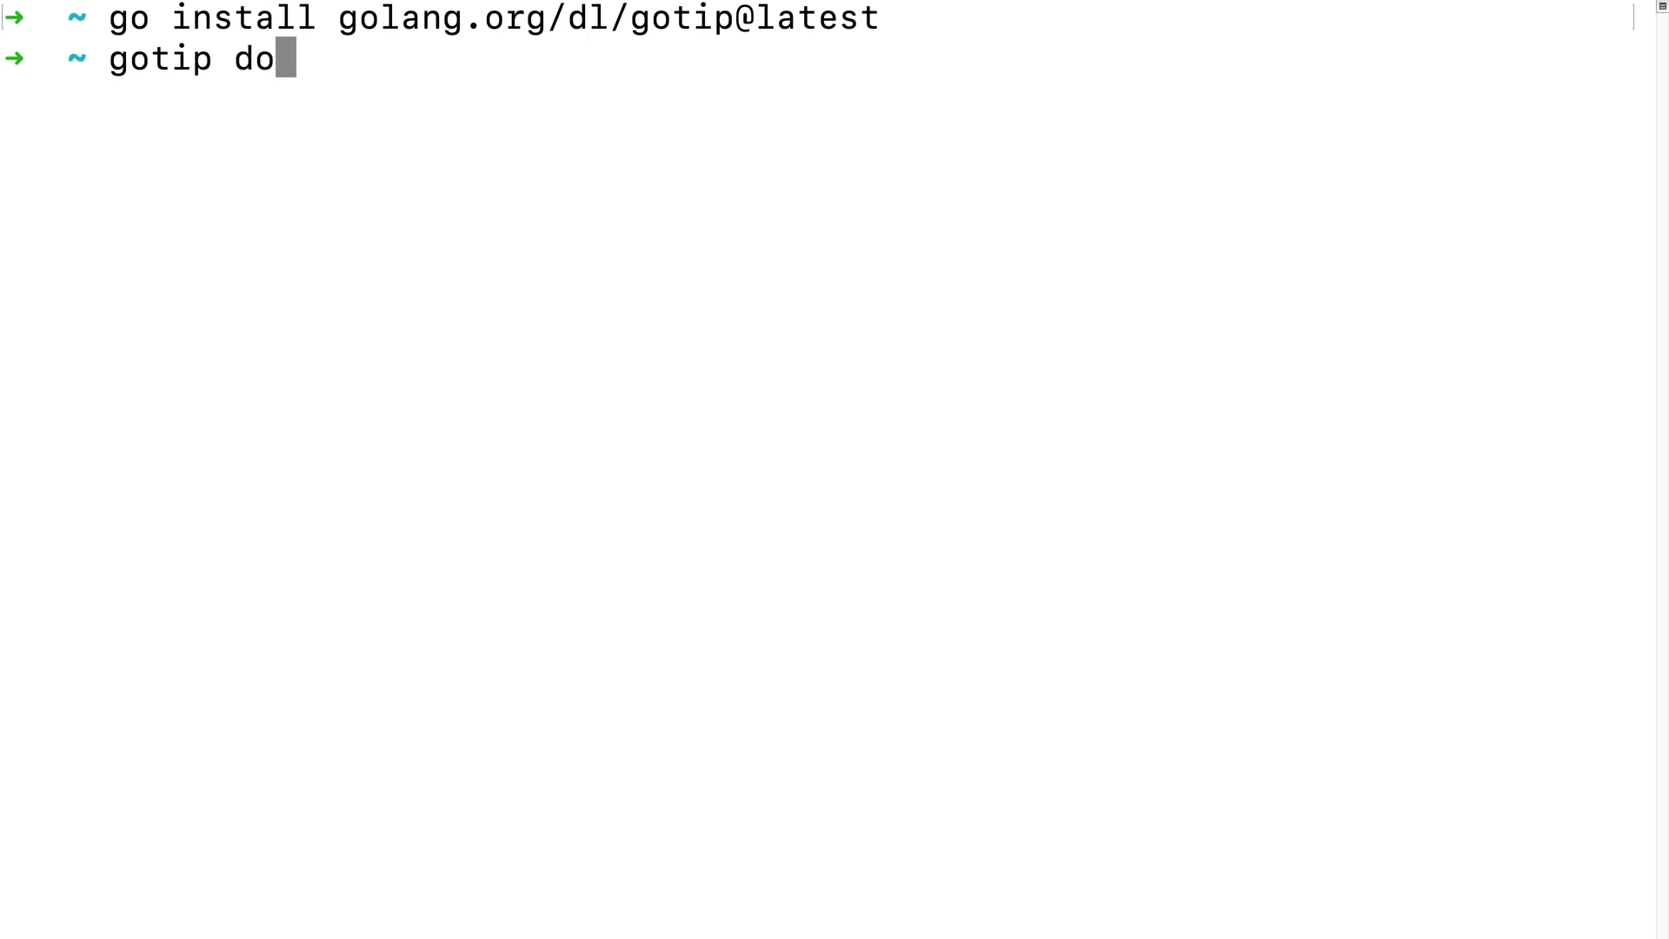
text(wnload dev.cm)
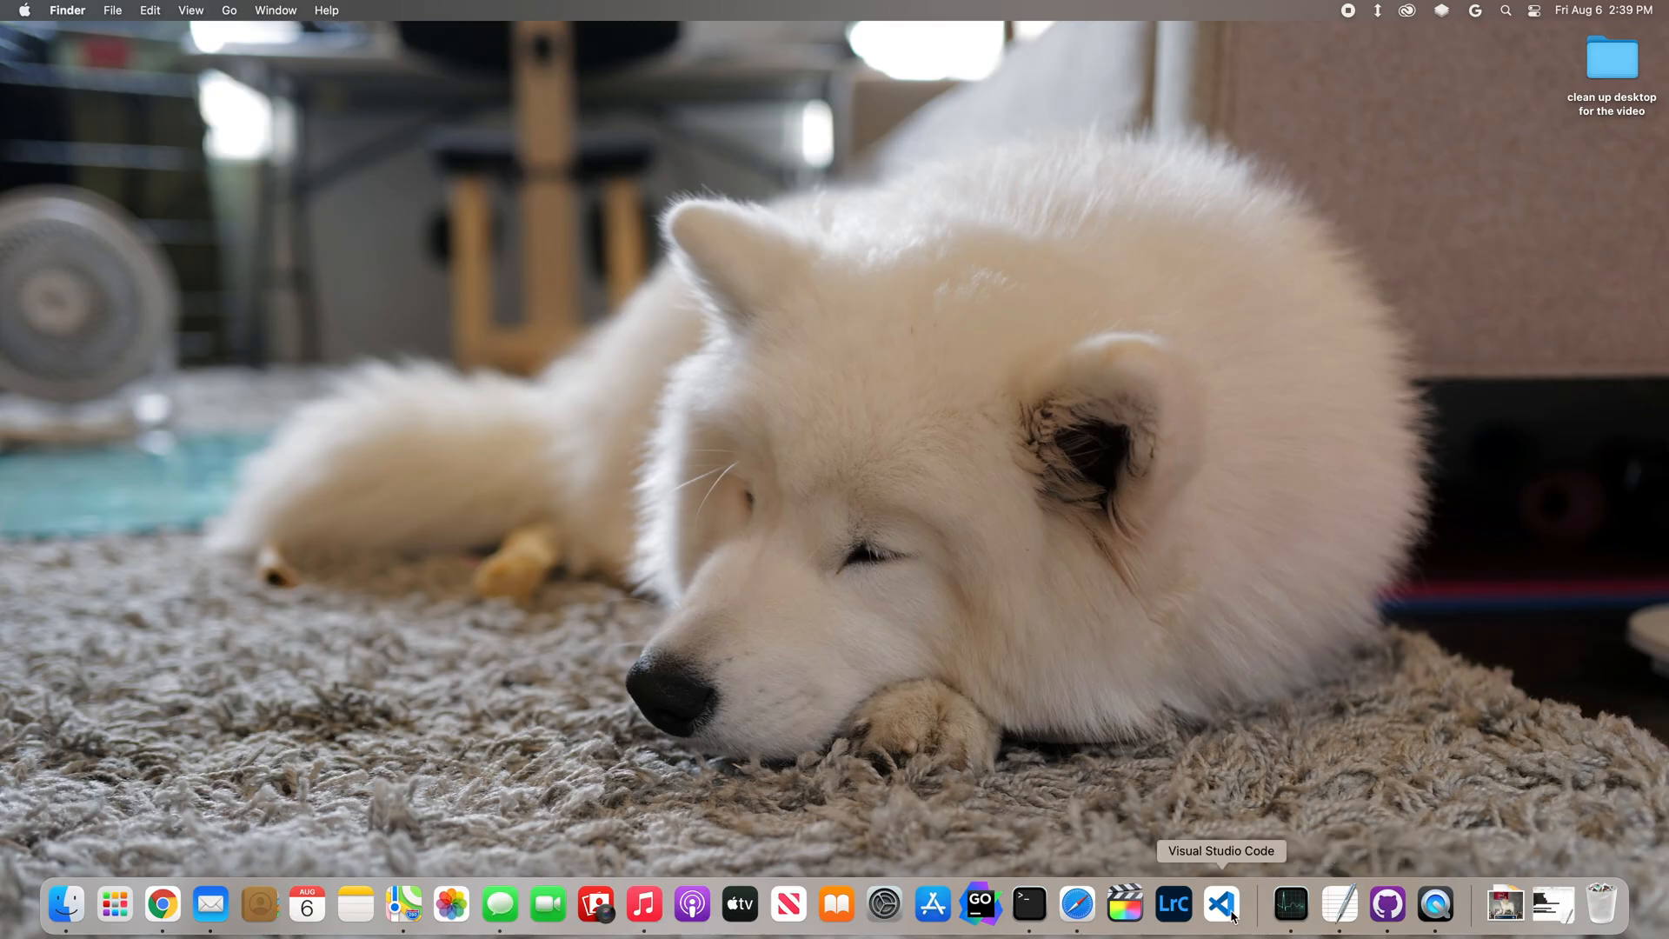
mouse_move(179, 202)
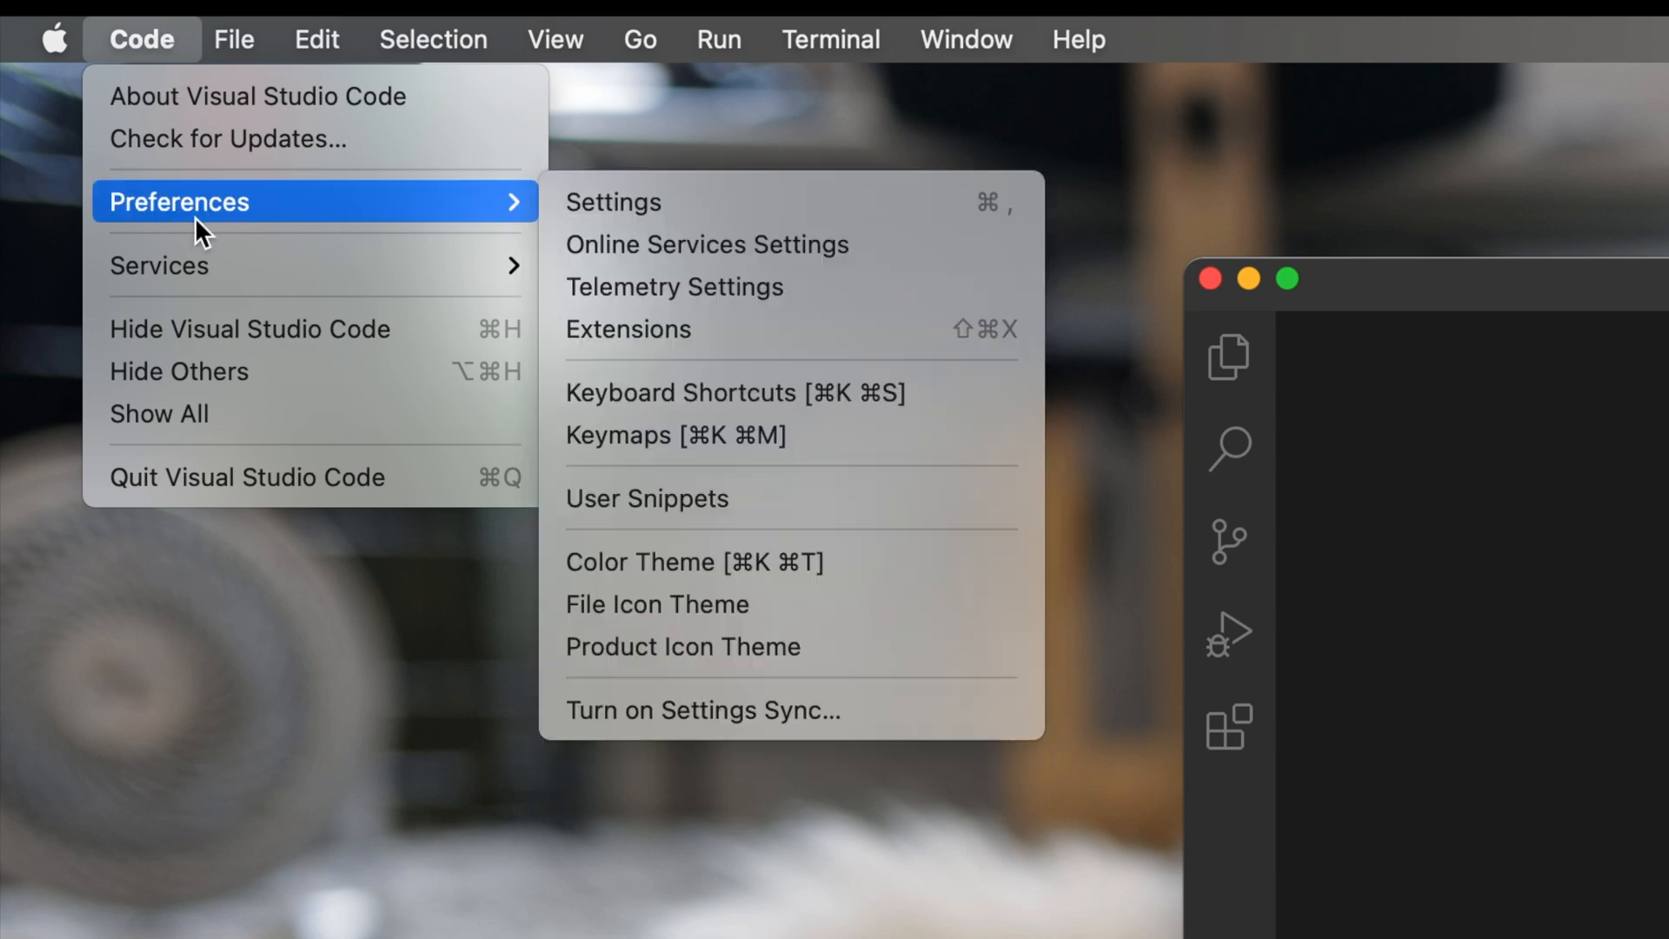
Reach the Go extension's Alternate Tools setting and edit it in settings.json
click(612, 202)
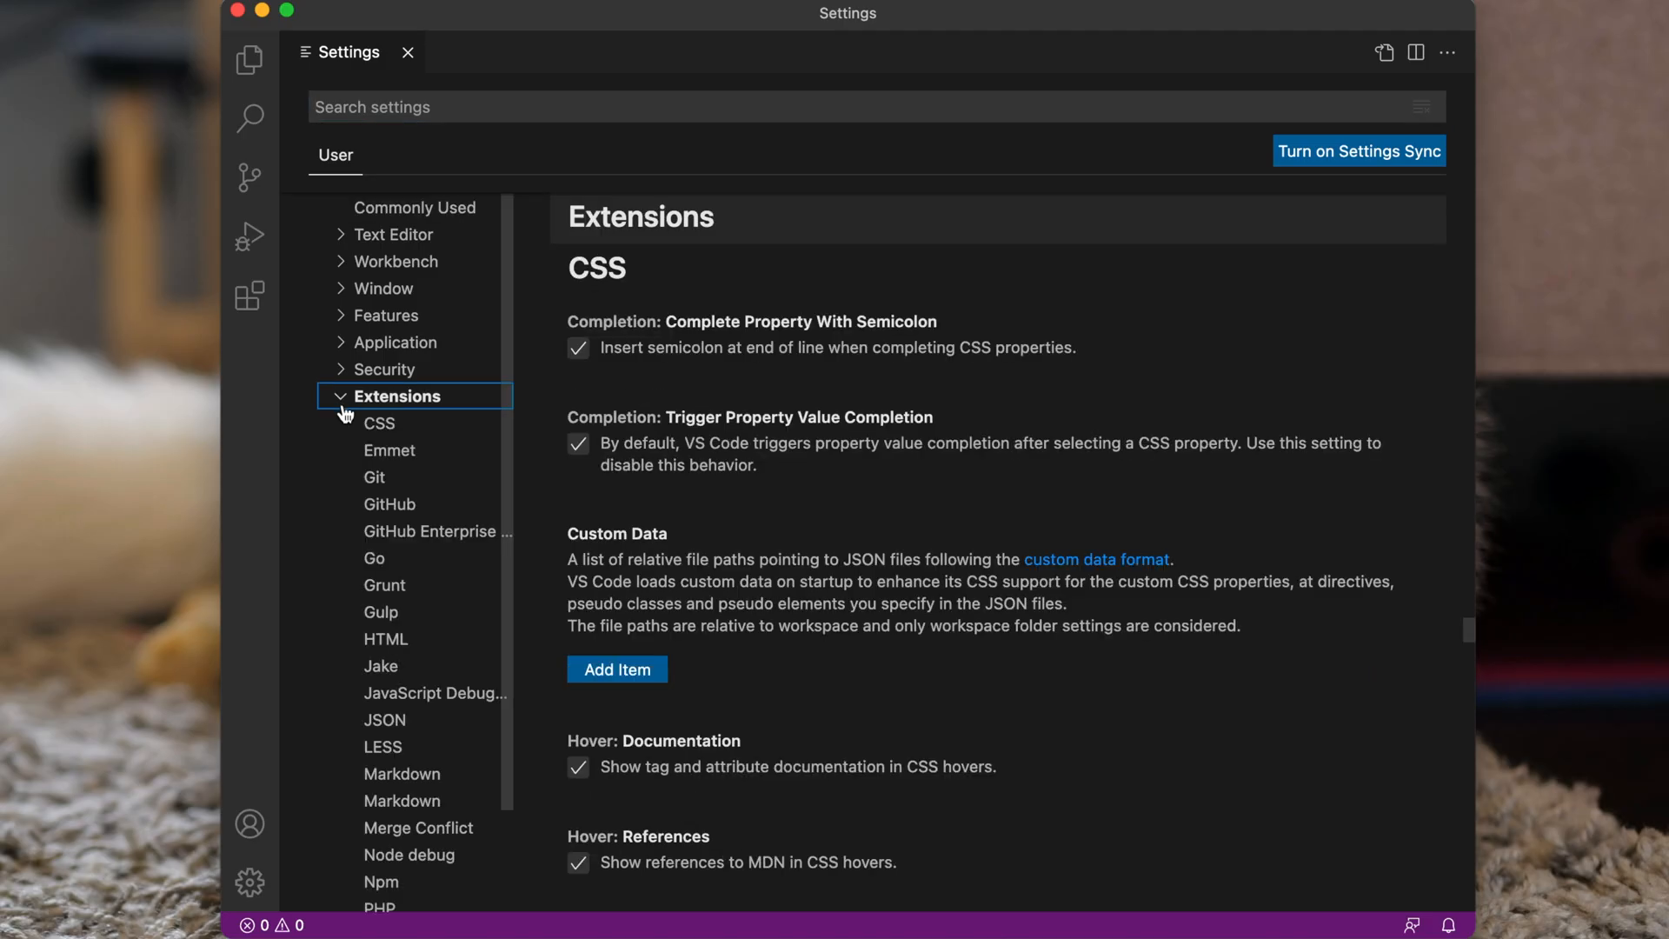
click(374, 558)
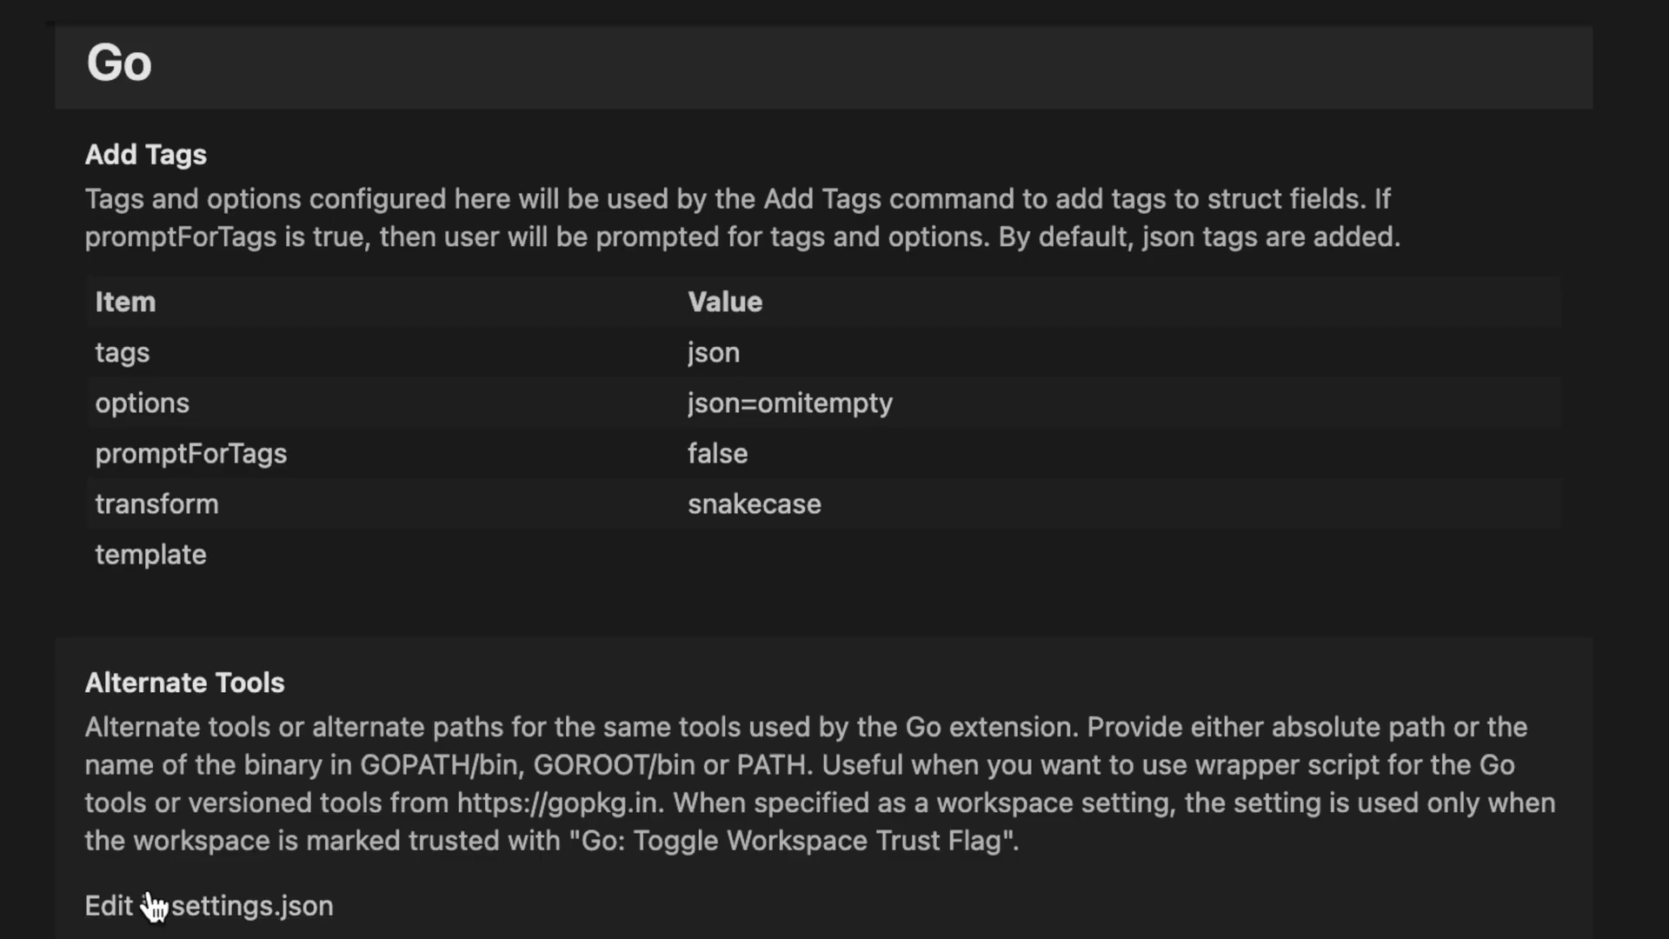
mouse_move(320, 921)
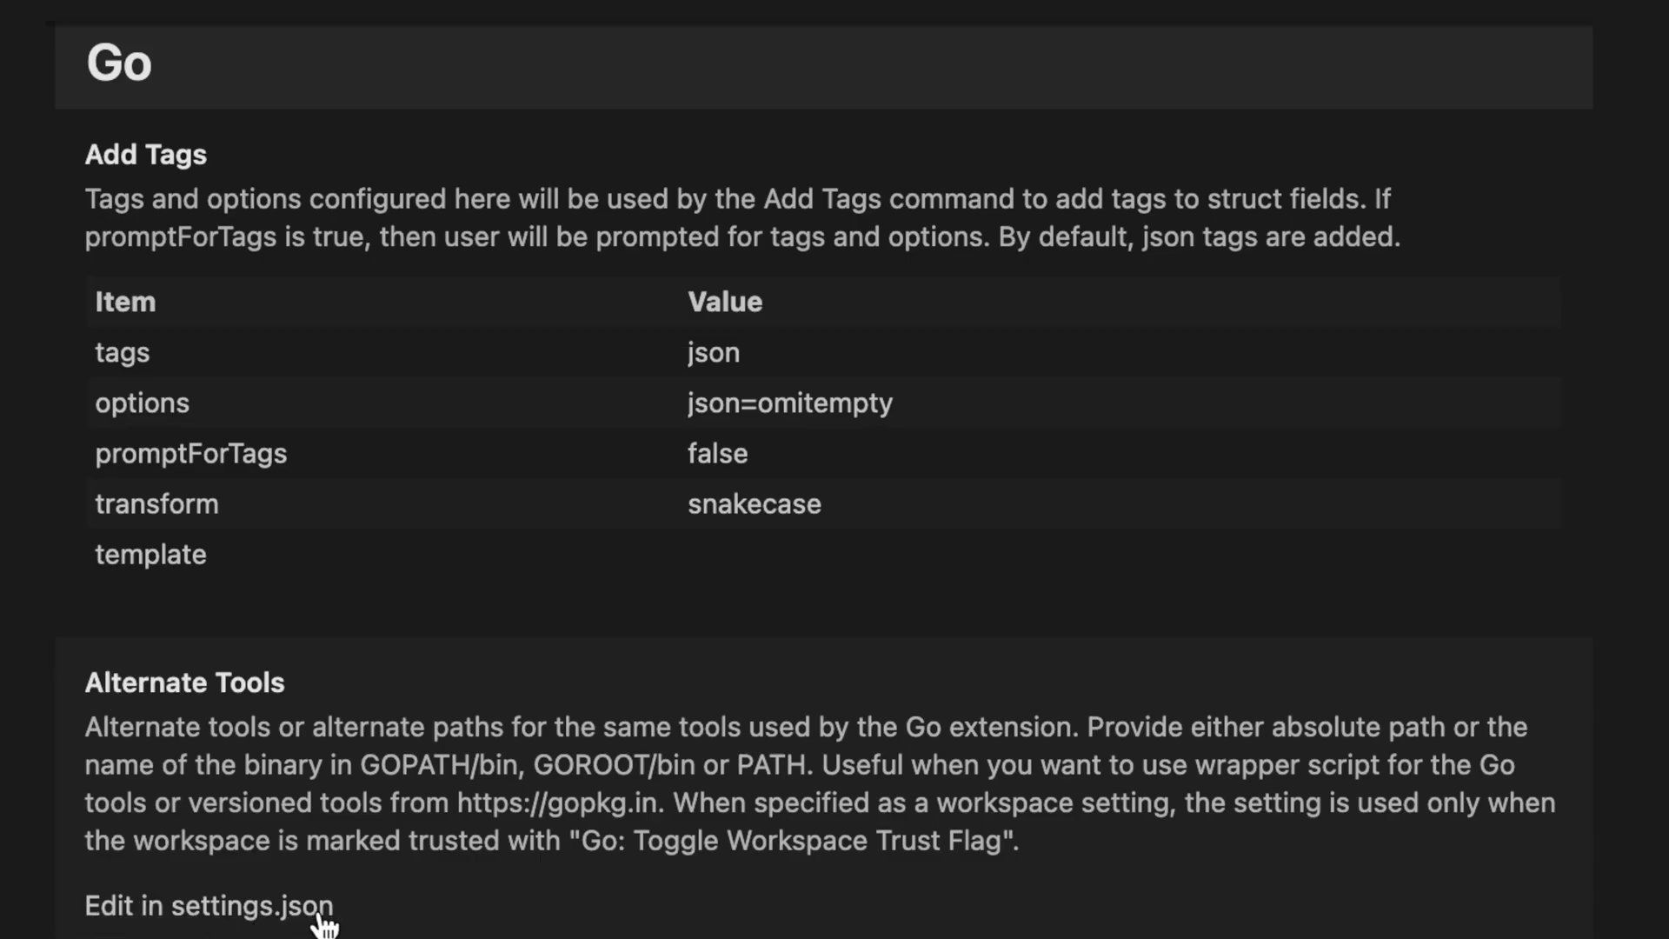
click(207, 906)
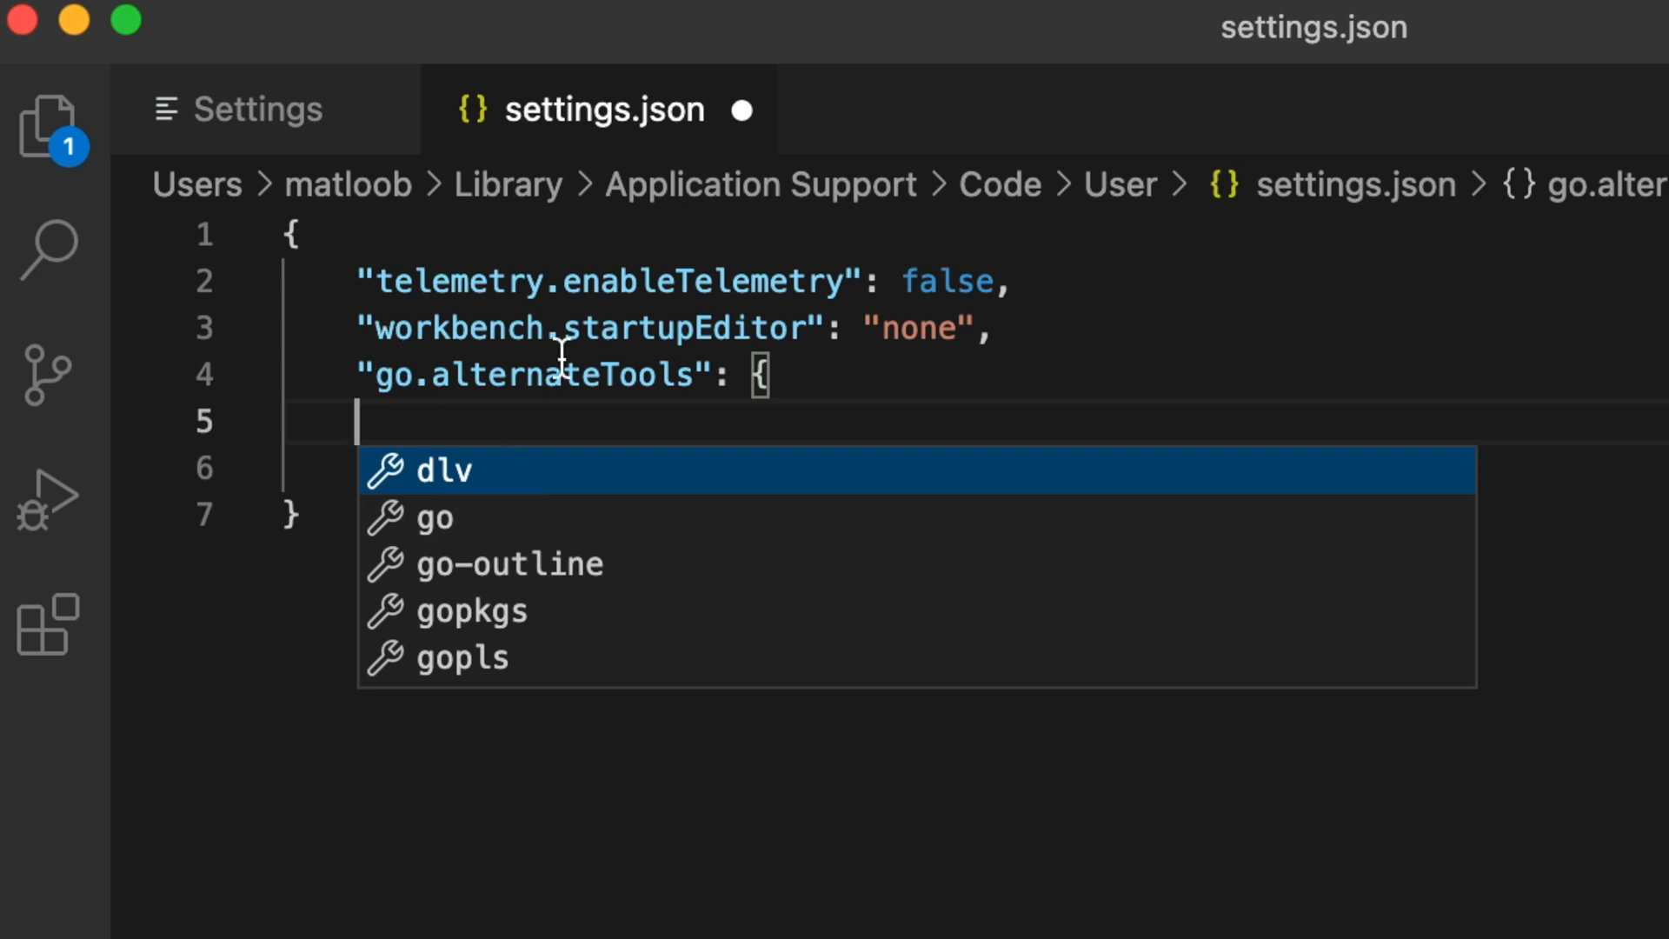
mouse_move(436, 542)
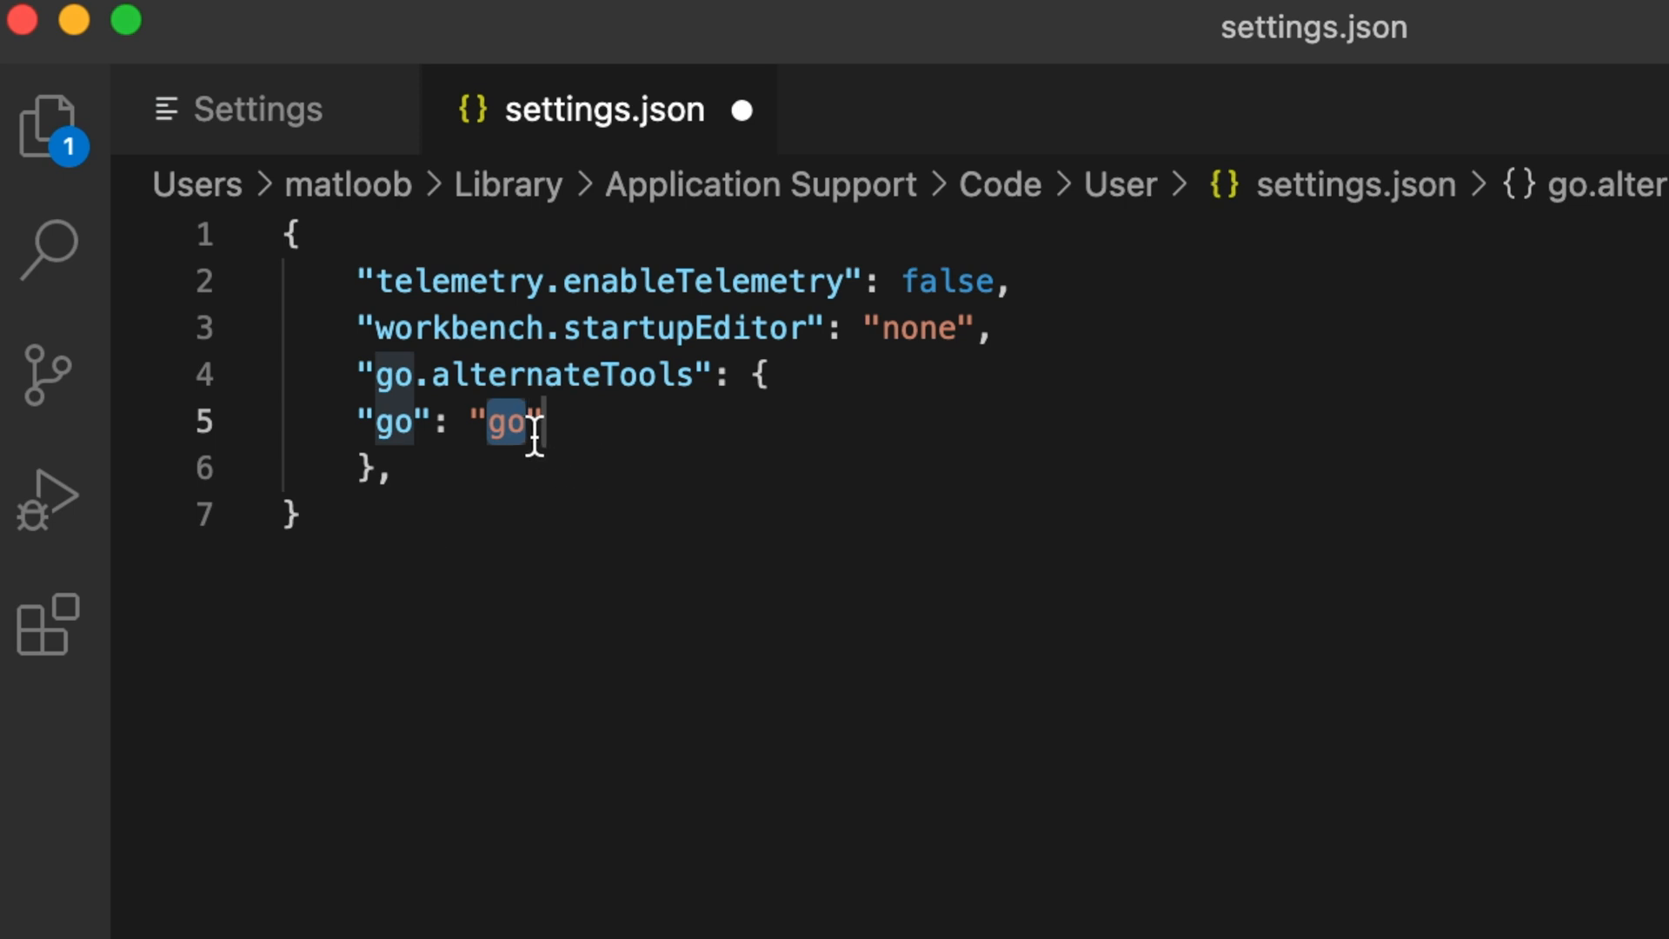
Set "go": "gotip" inside go.alternateTools in settings.json
text(t)
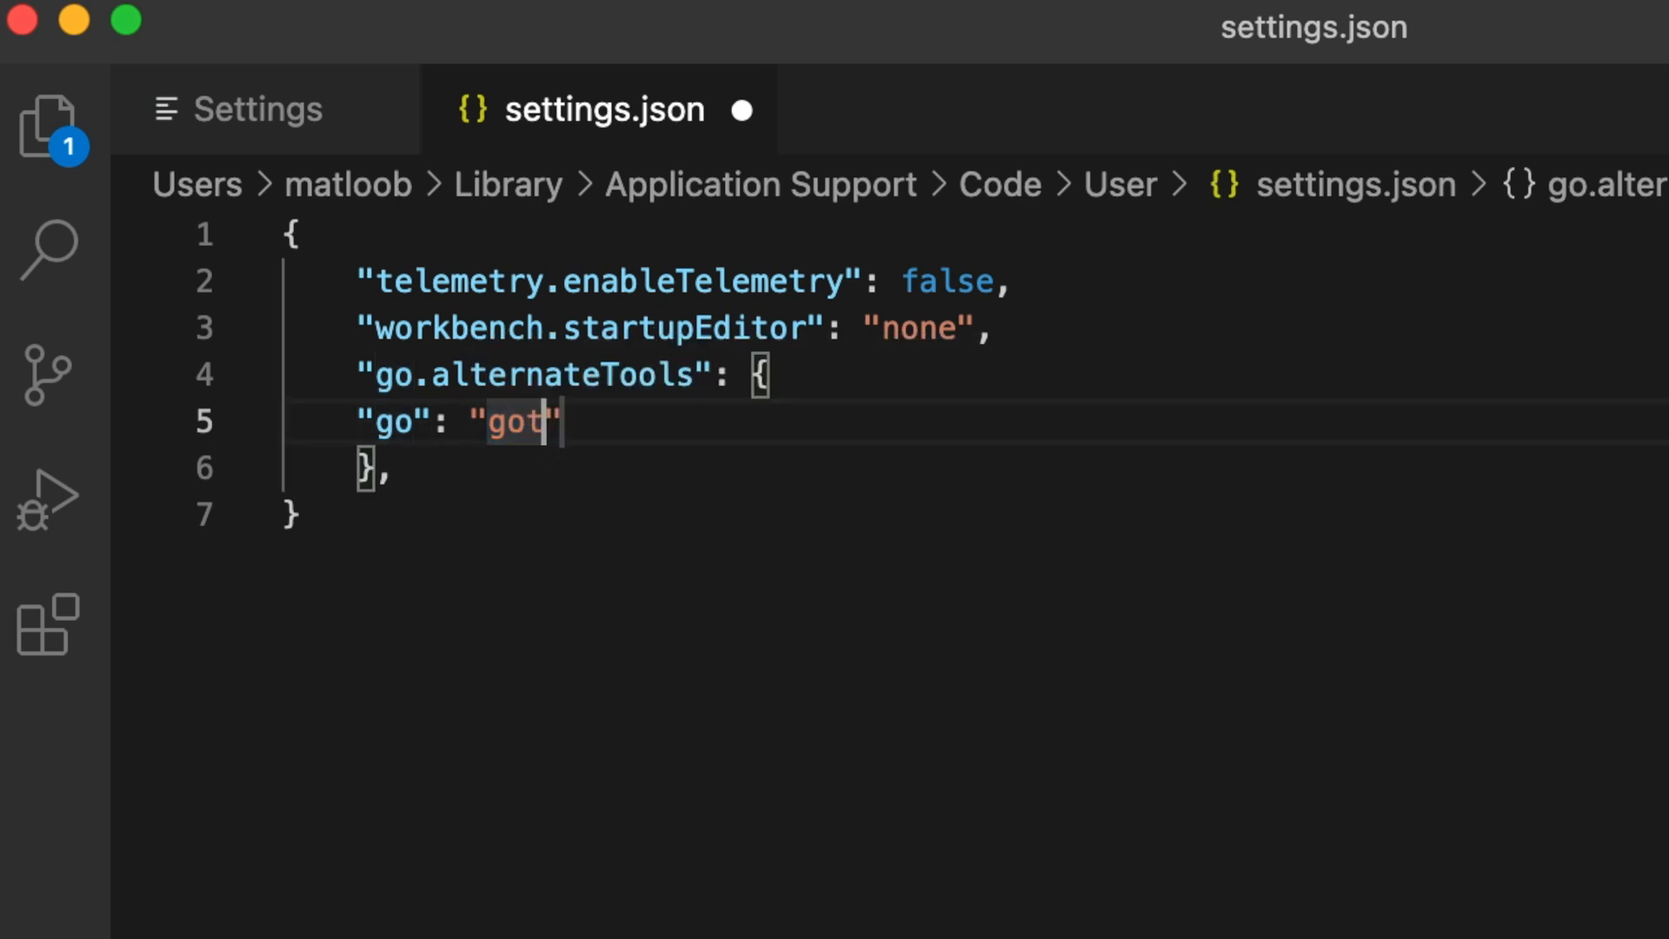
text(ip)
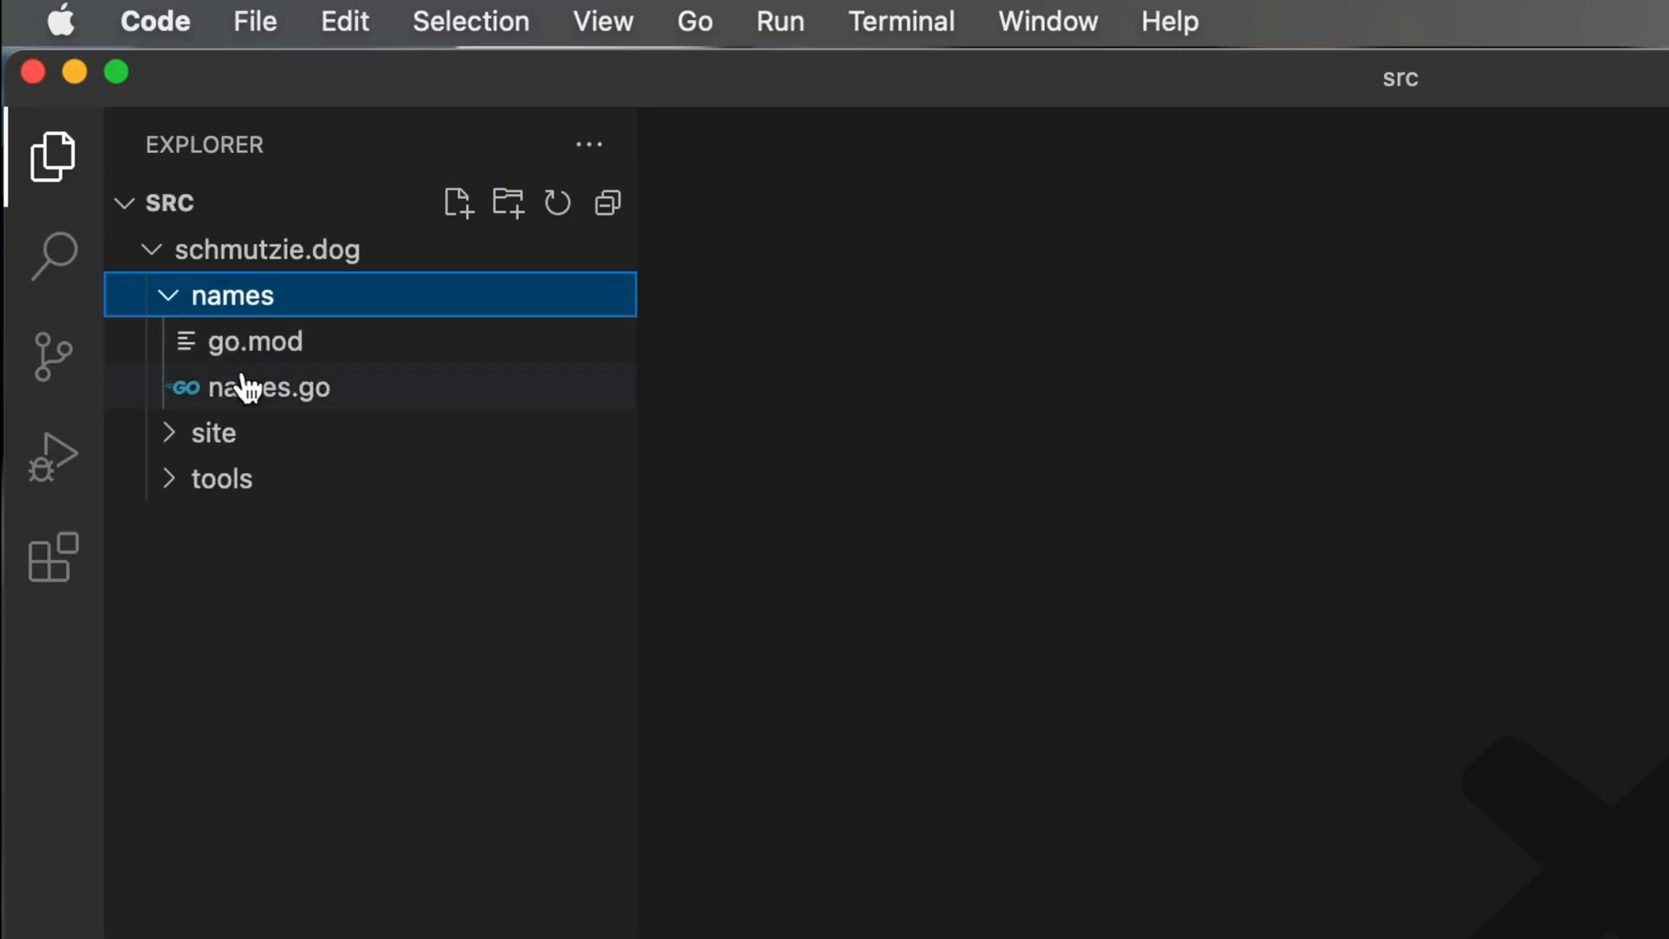
View names.go and expand the tools module down to its cmd folder
click(271, 386)
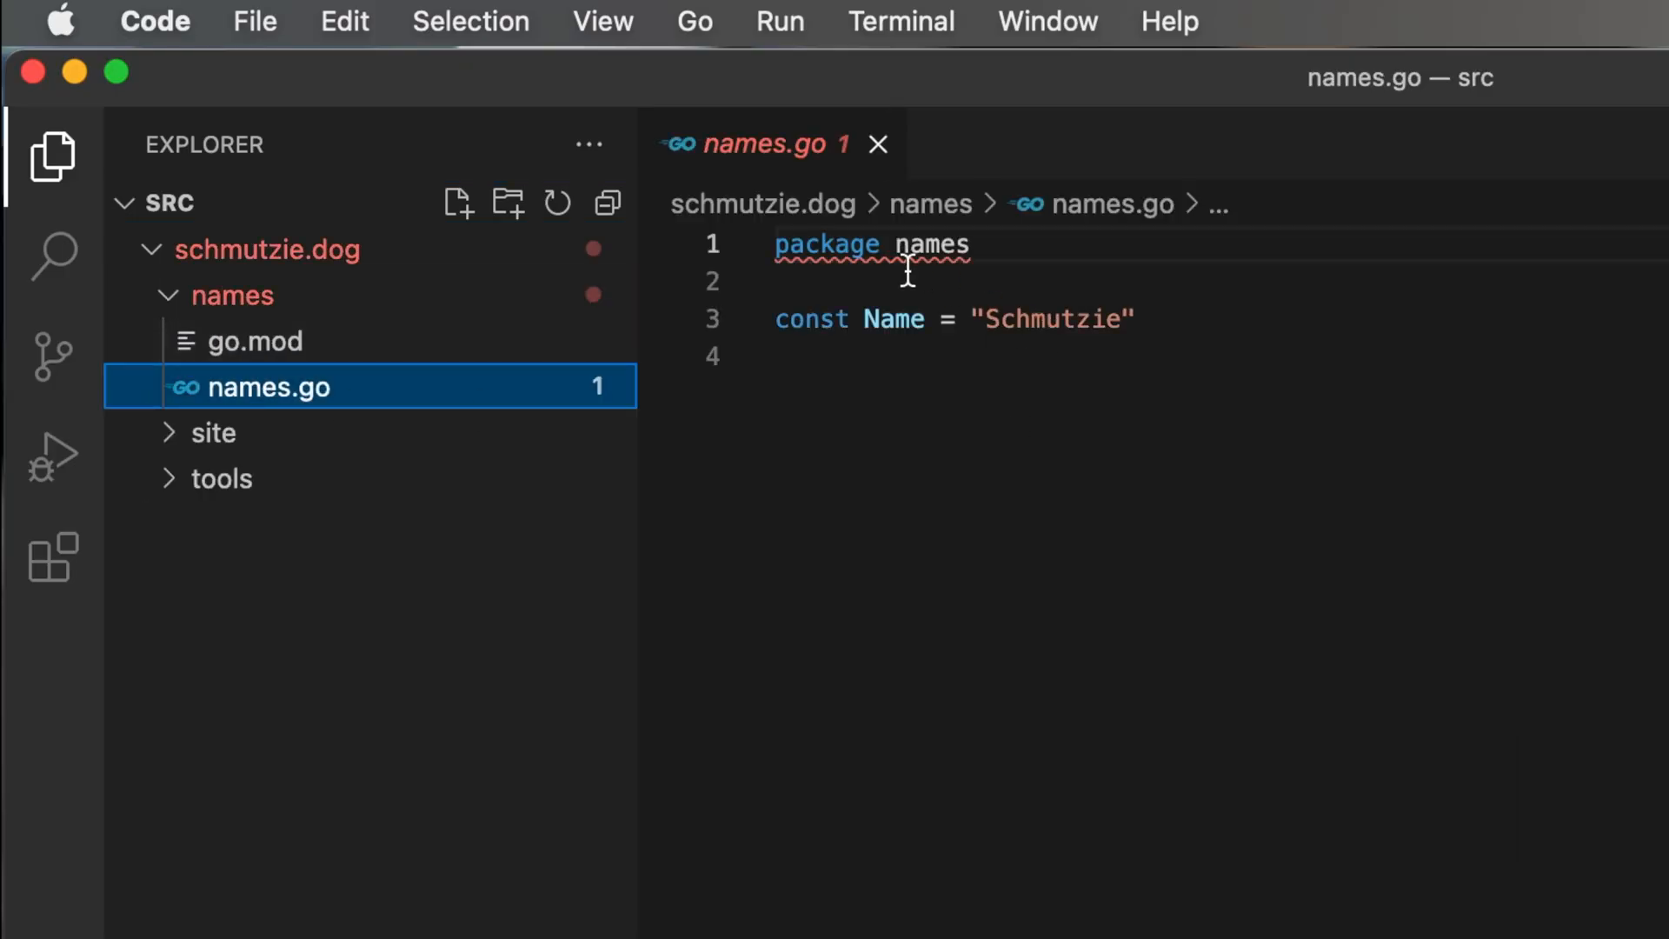
click(221, 478)
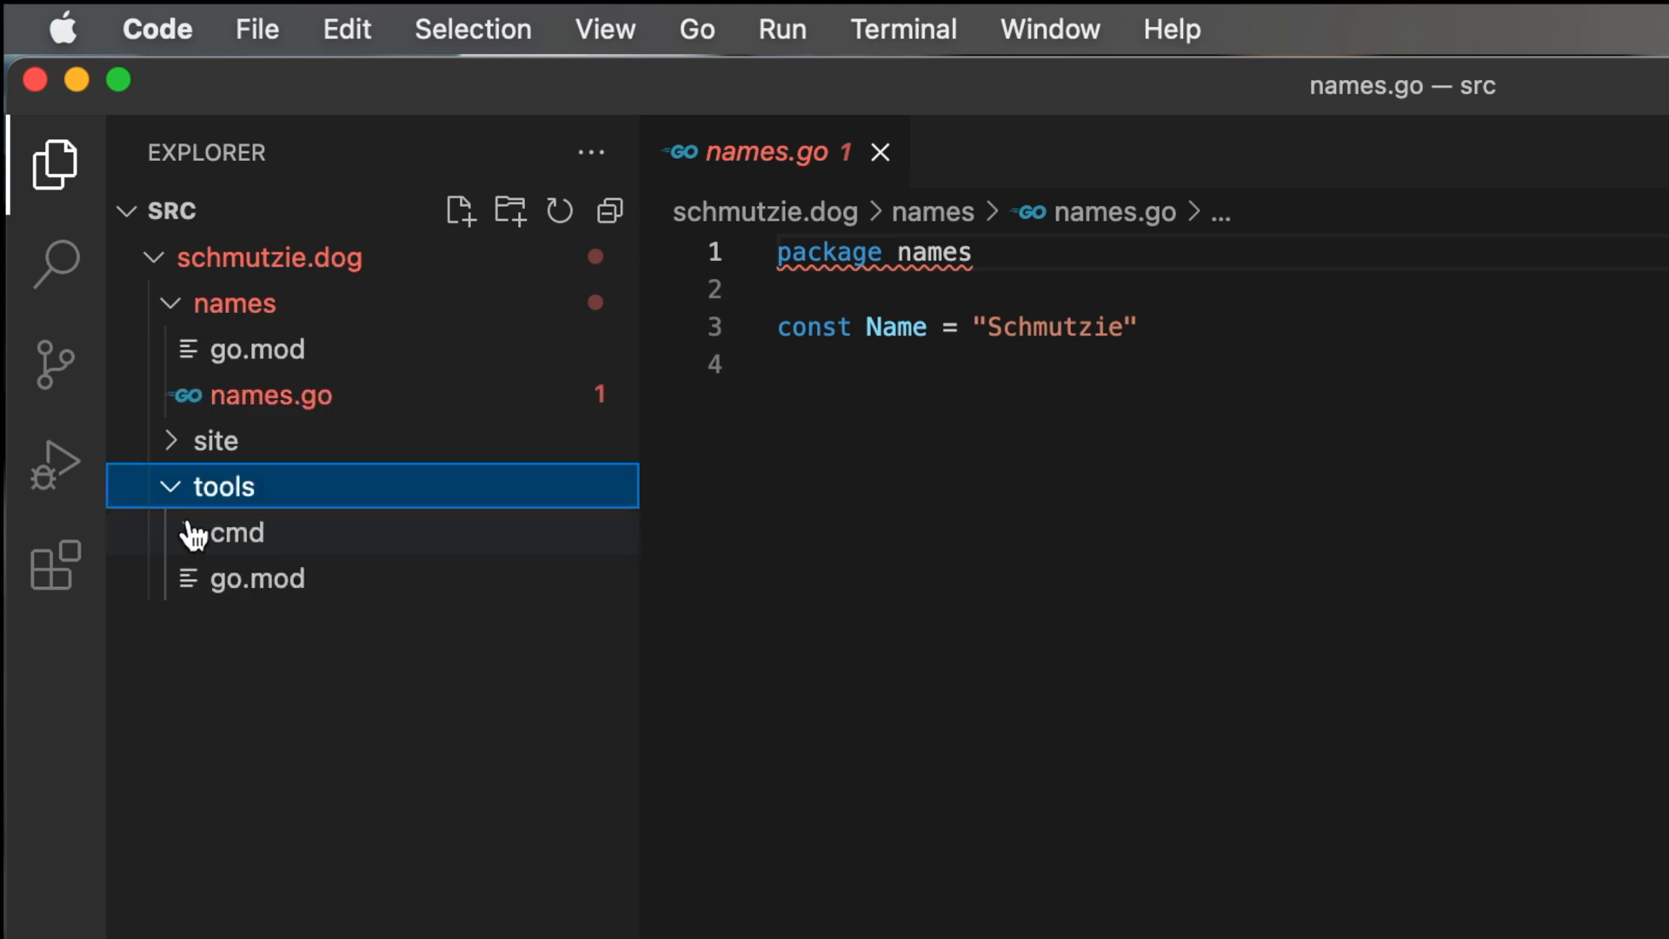
click(256, 533)
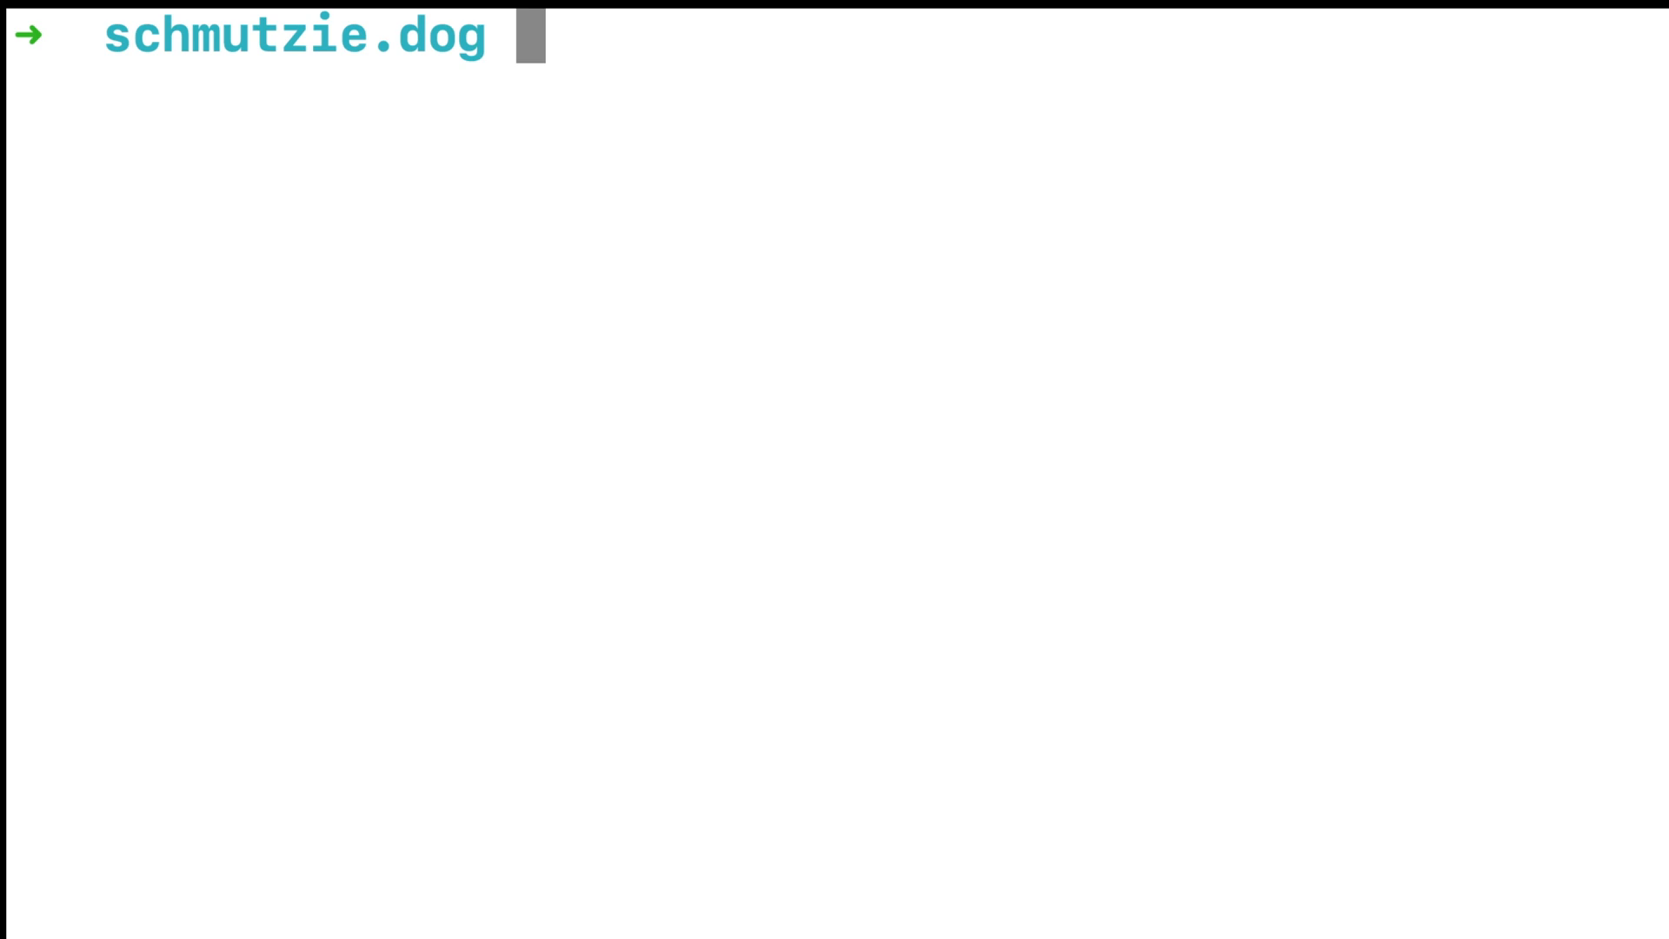
Run gotip mod initwork tools site names to create the go.work workspace file
text(gotip mod)
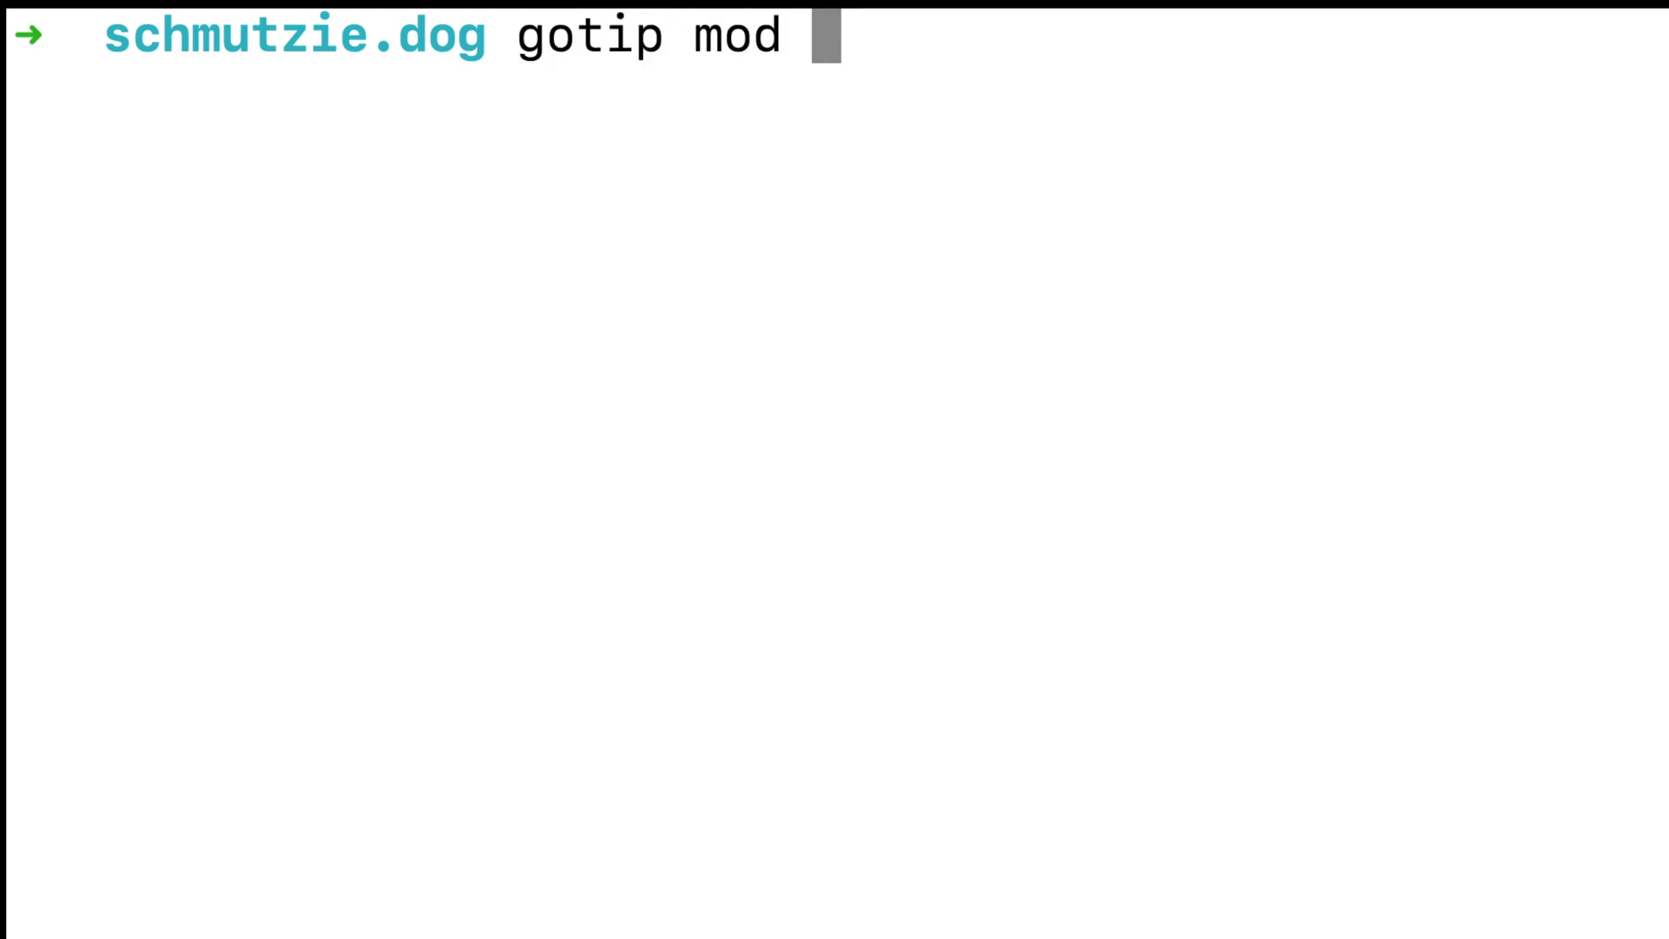
text(initwork)
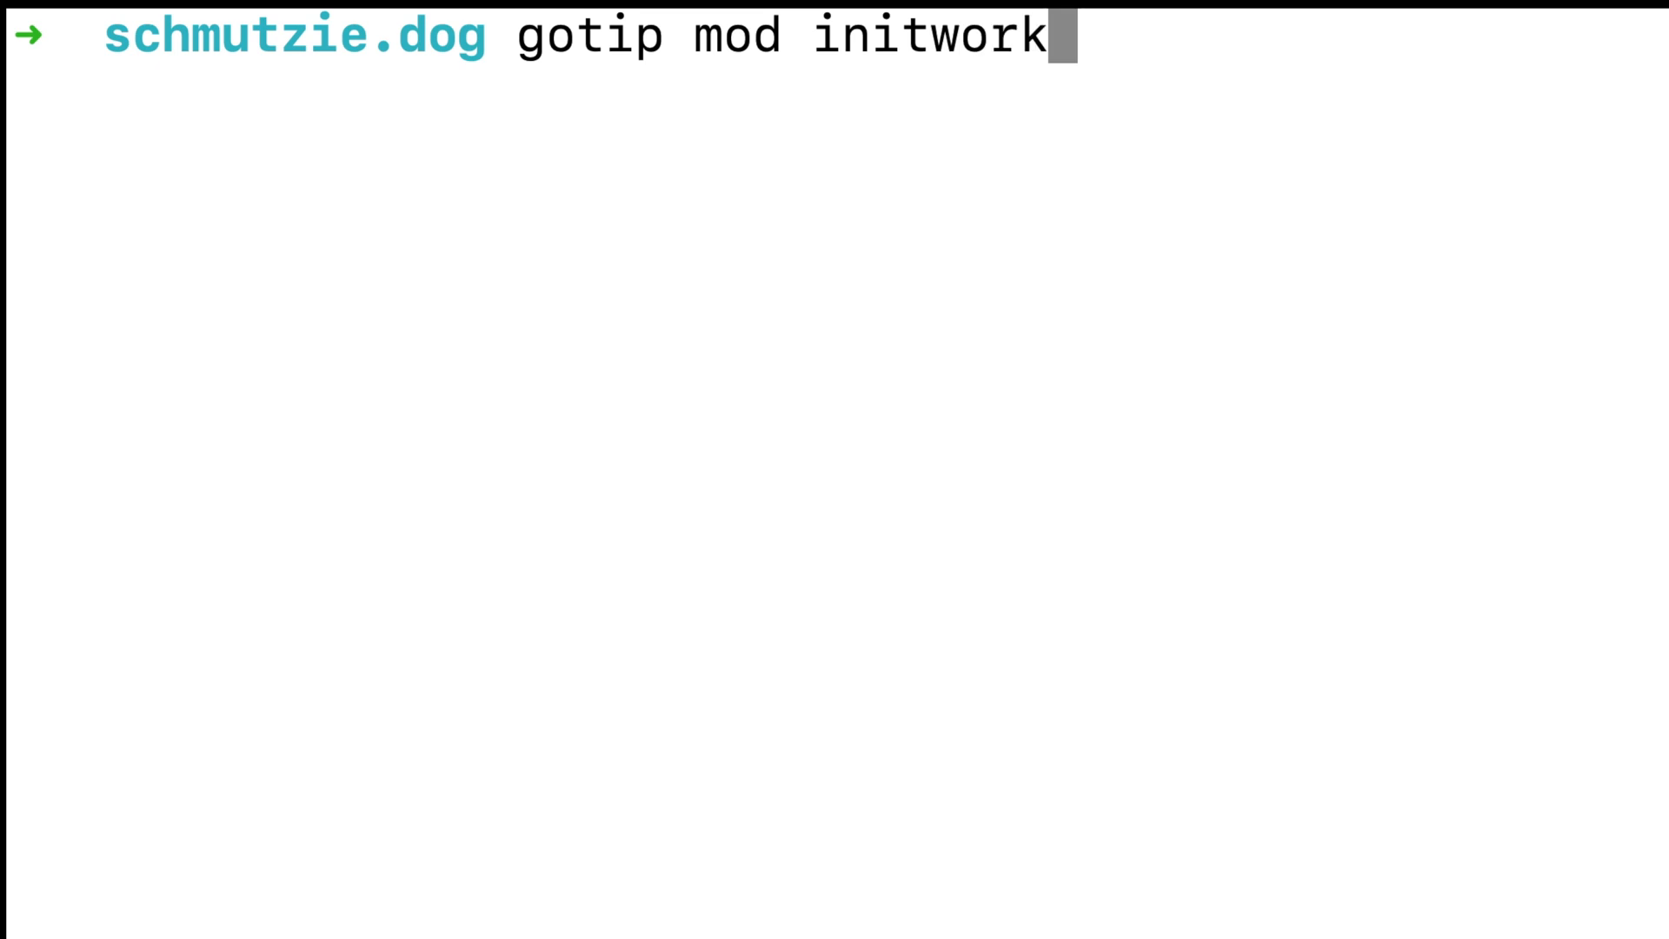
text(" ")
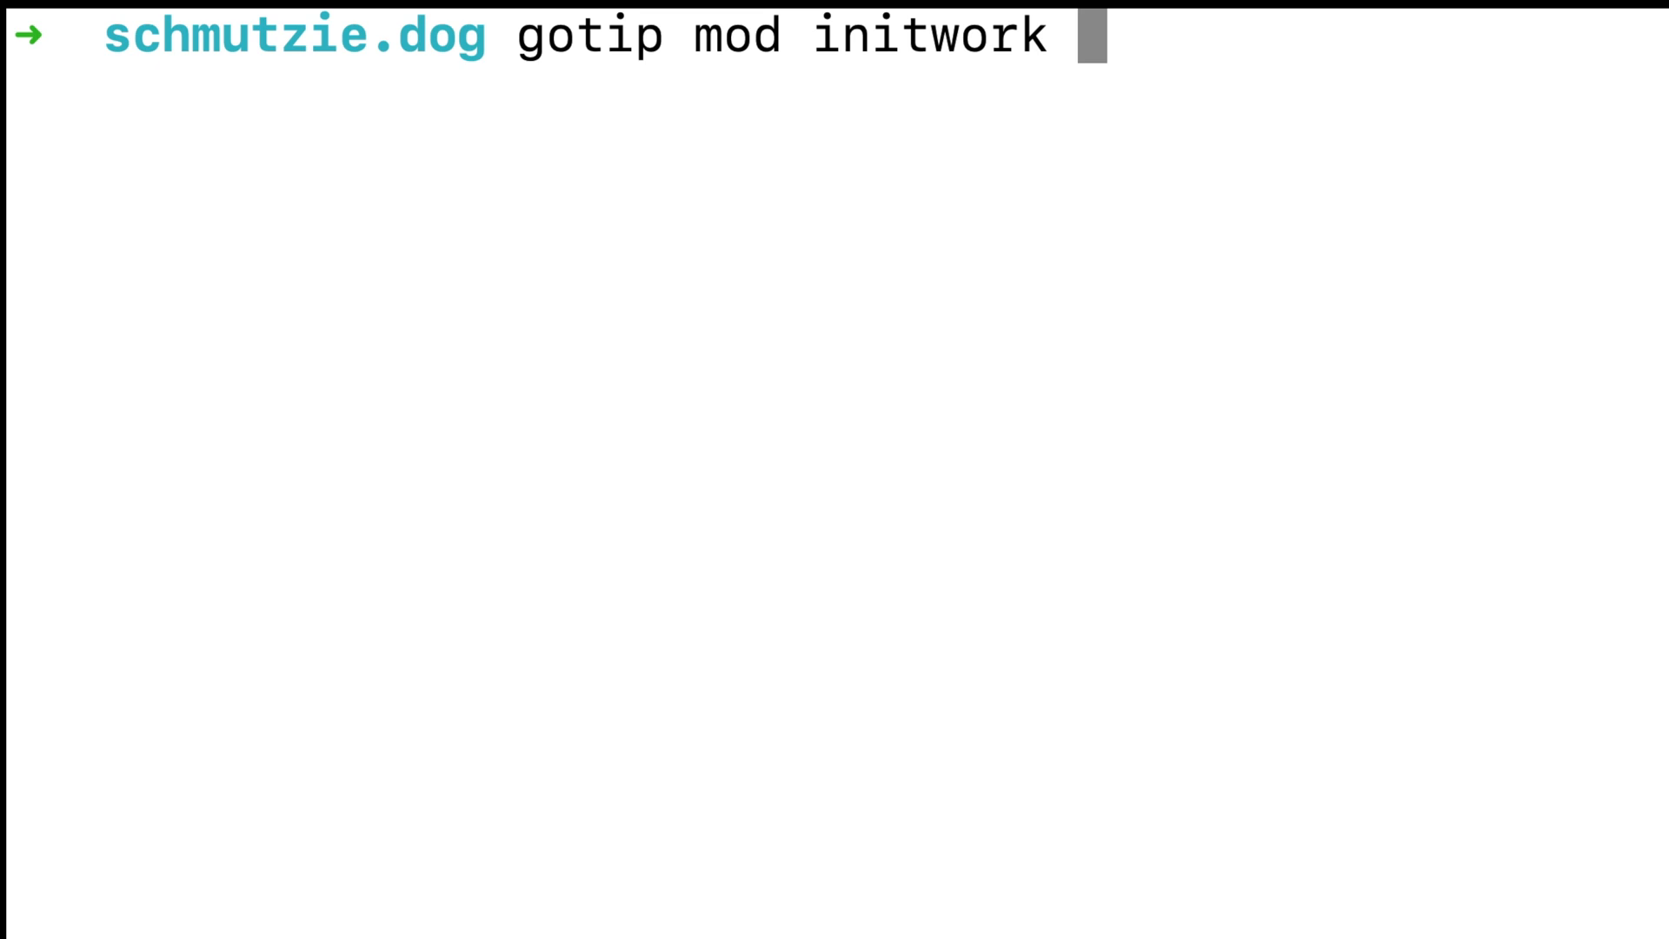
text(tools s)
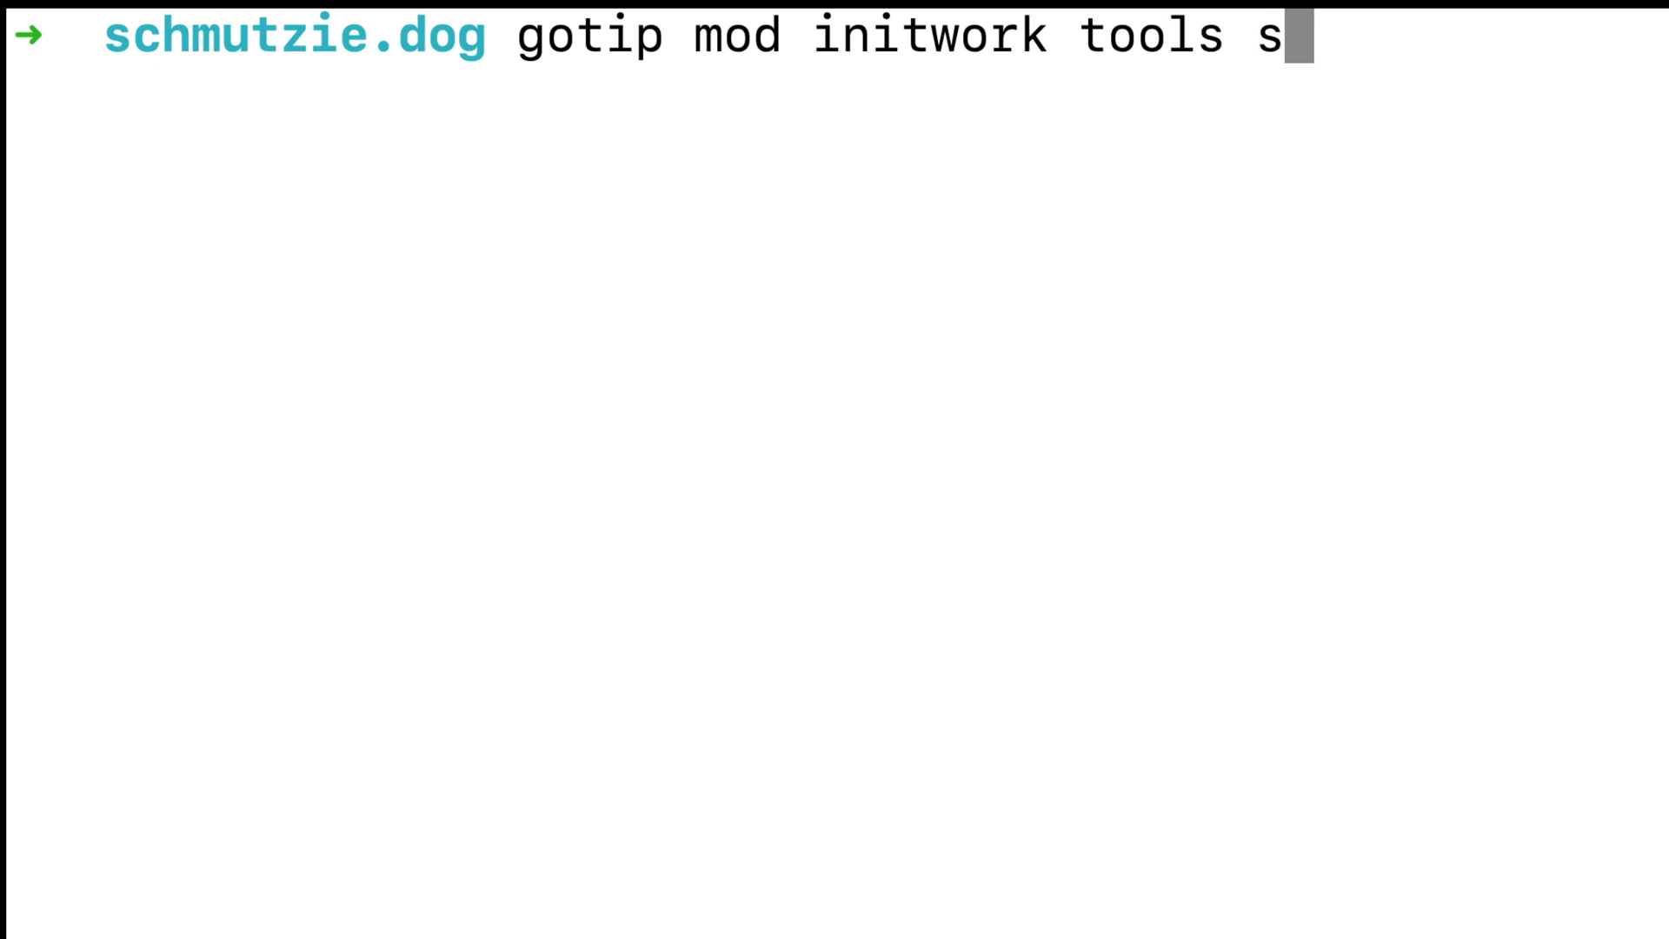
text(ite name)
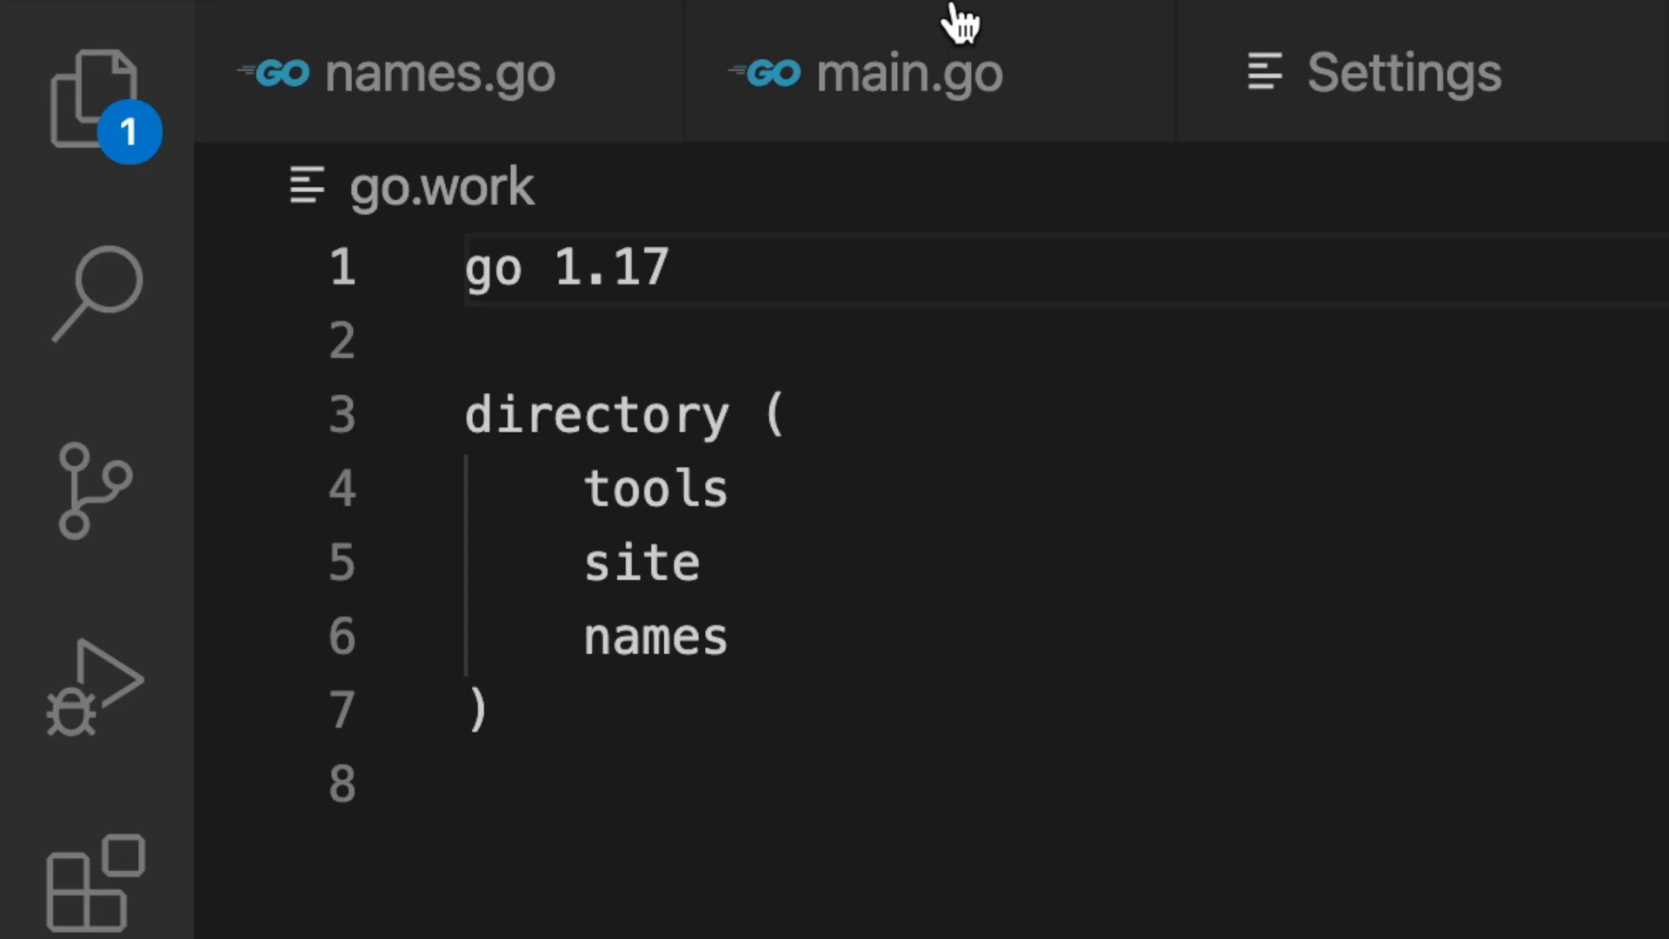
mouse_move(330, 202)
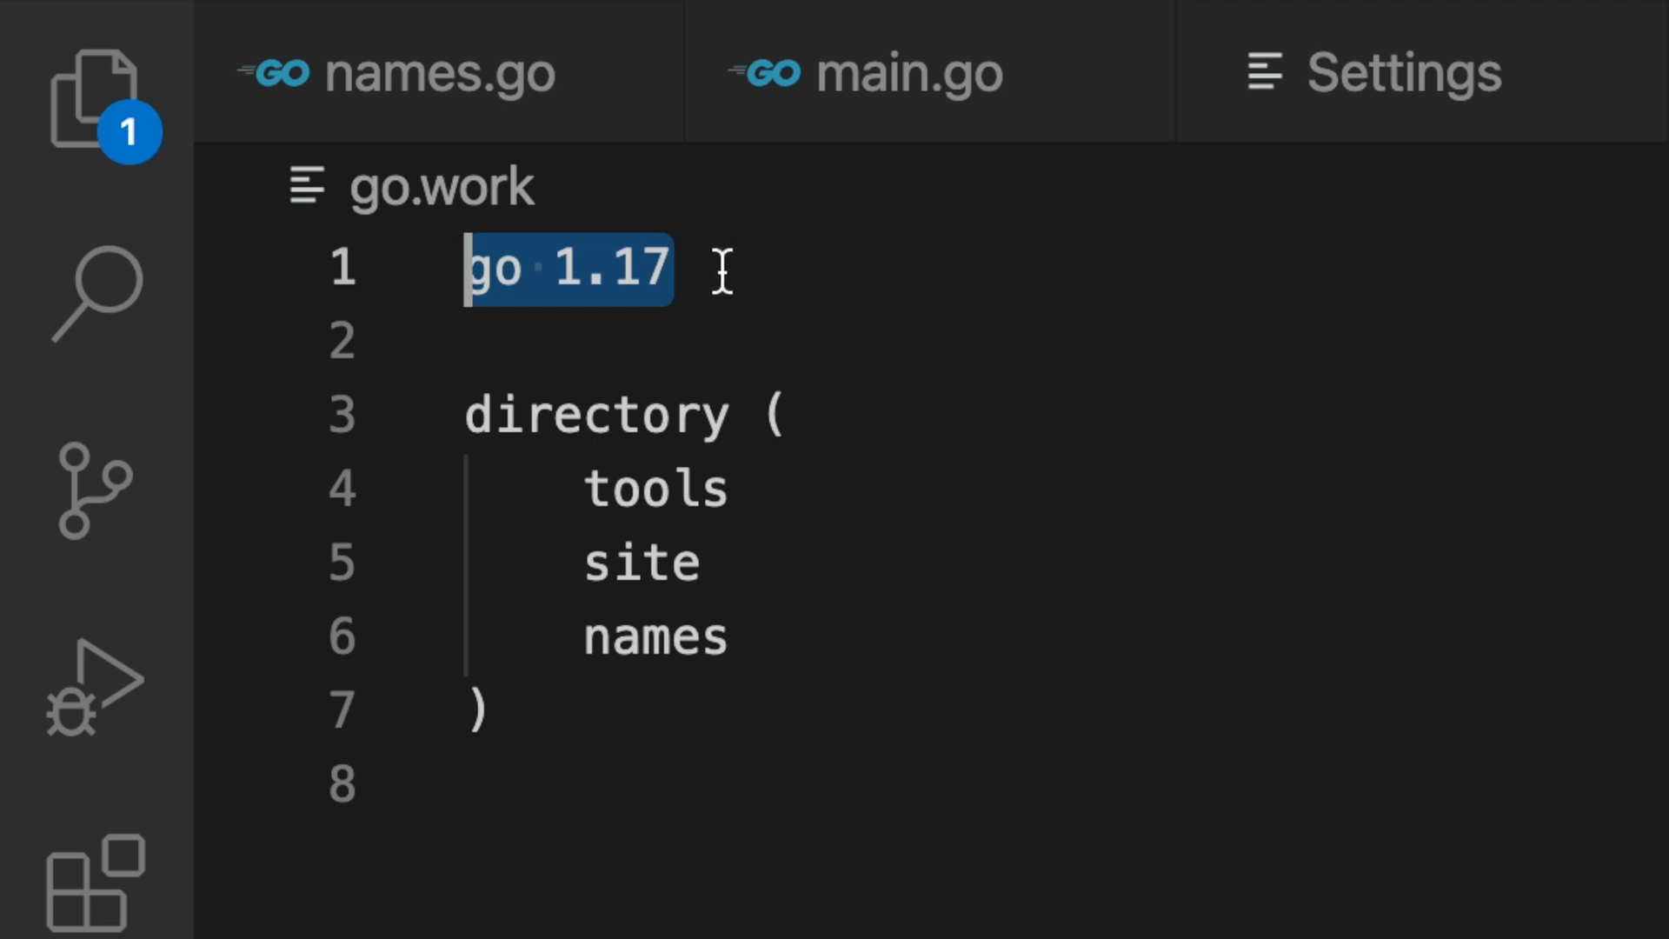
click(468, 414)
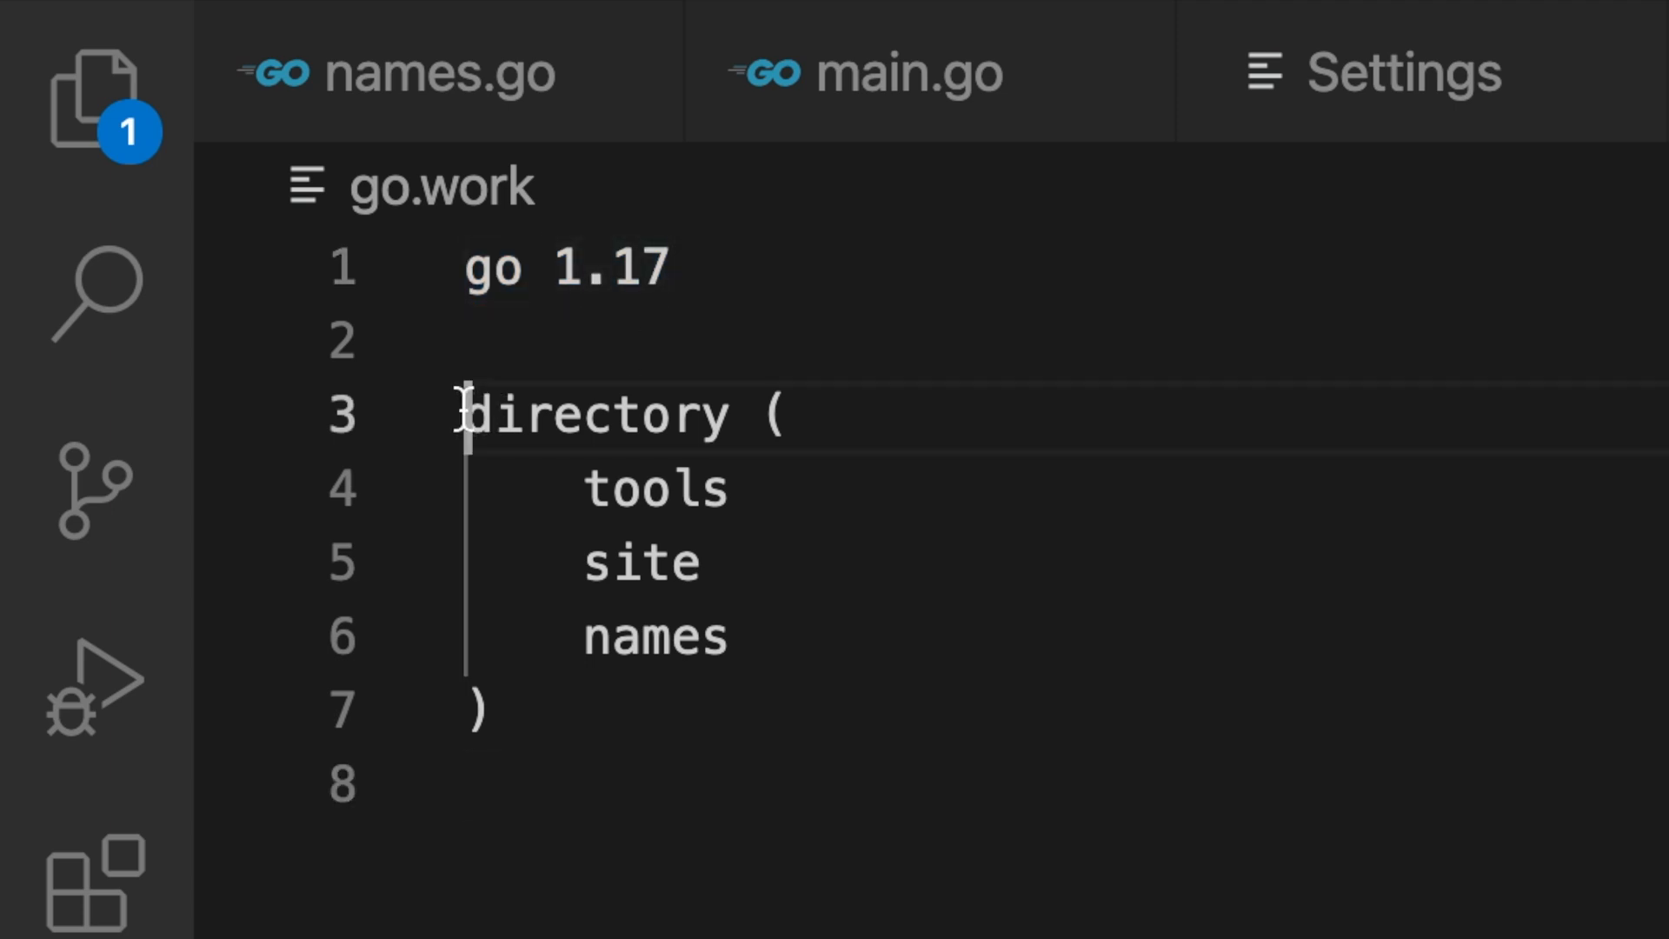
drag(468, 413, 492, 711)
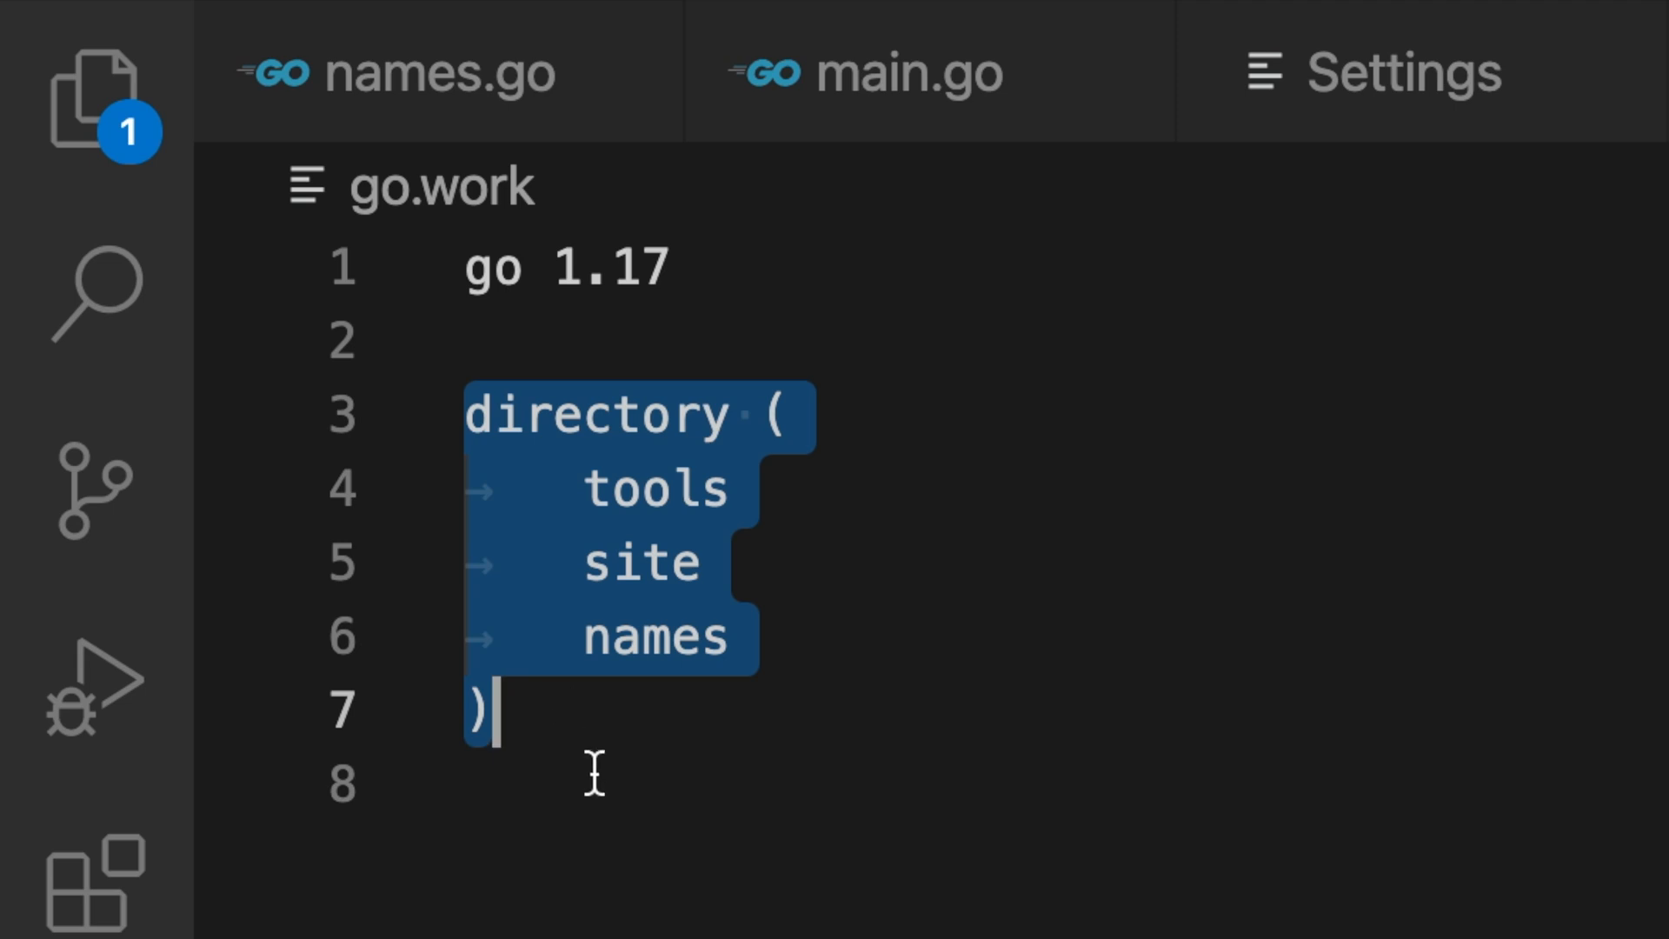
mouse_move(655, 867)
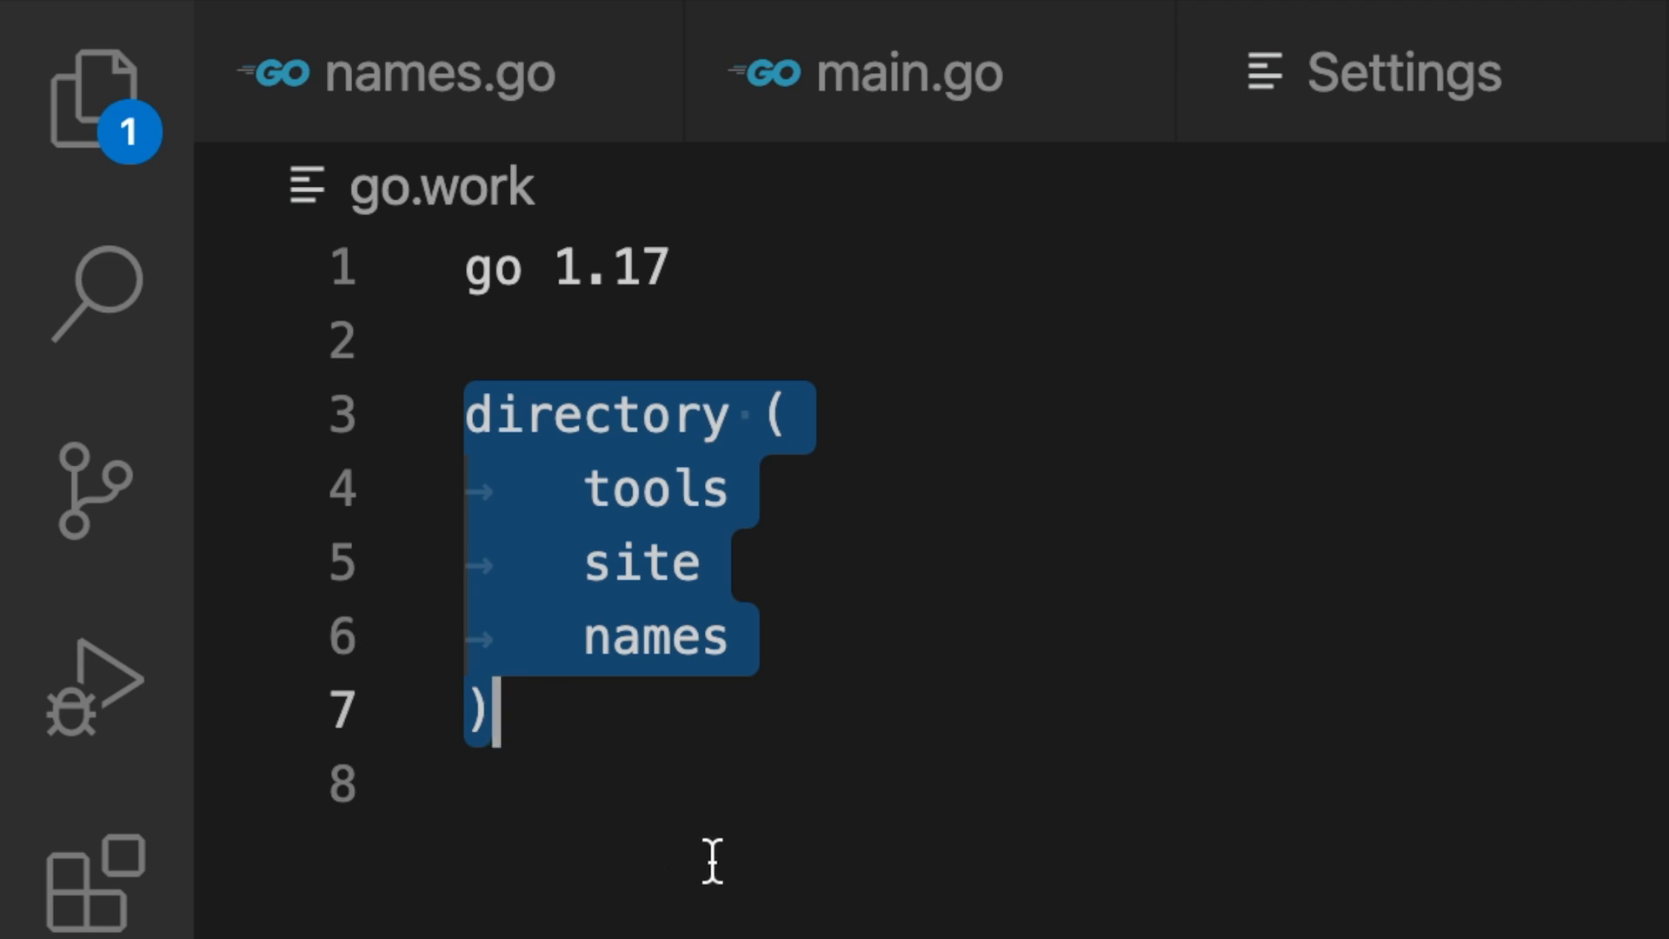
mouse_move(847, 642)
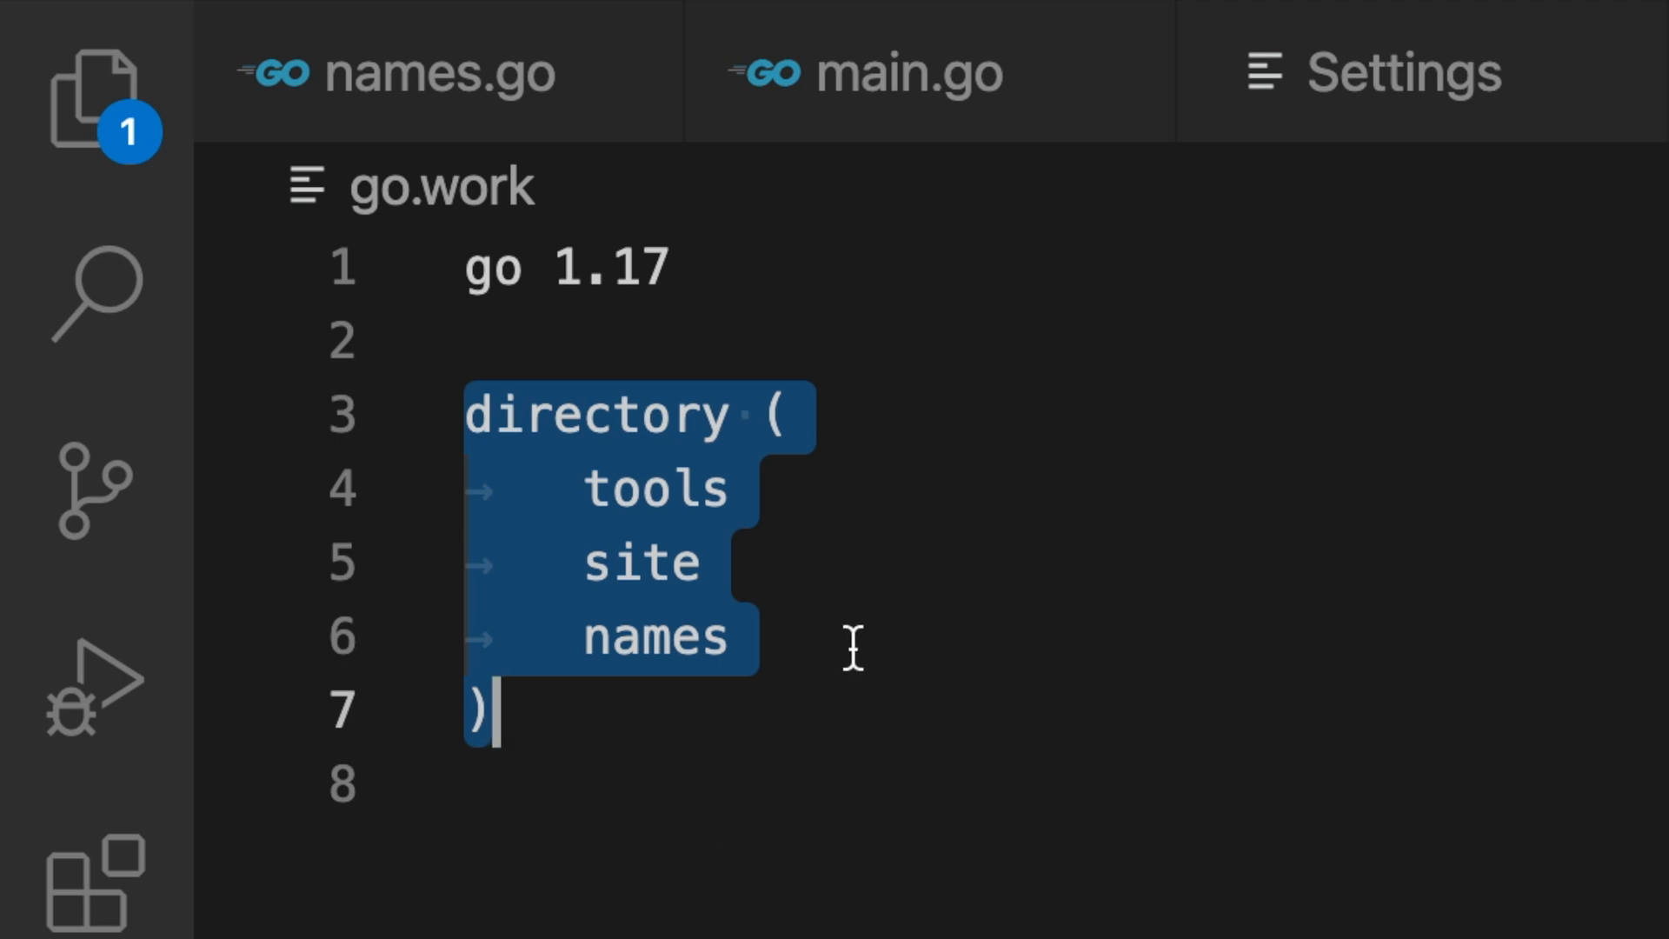
mouse_move(647, 487)
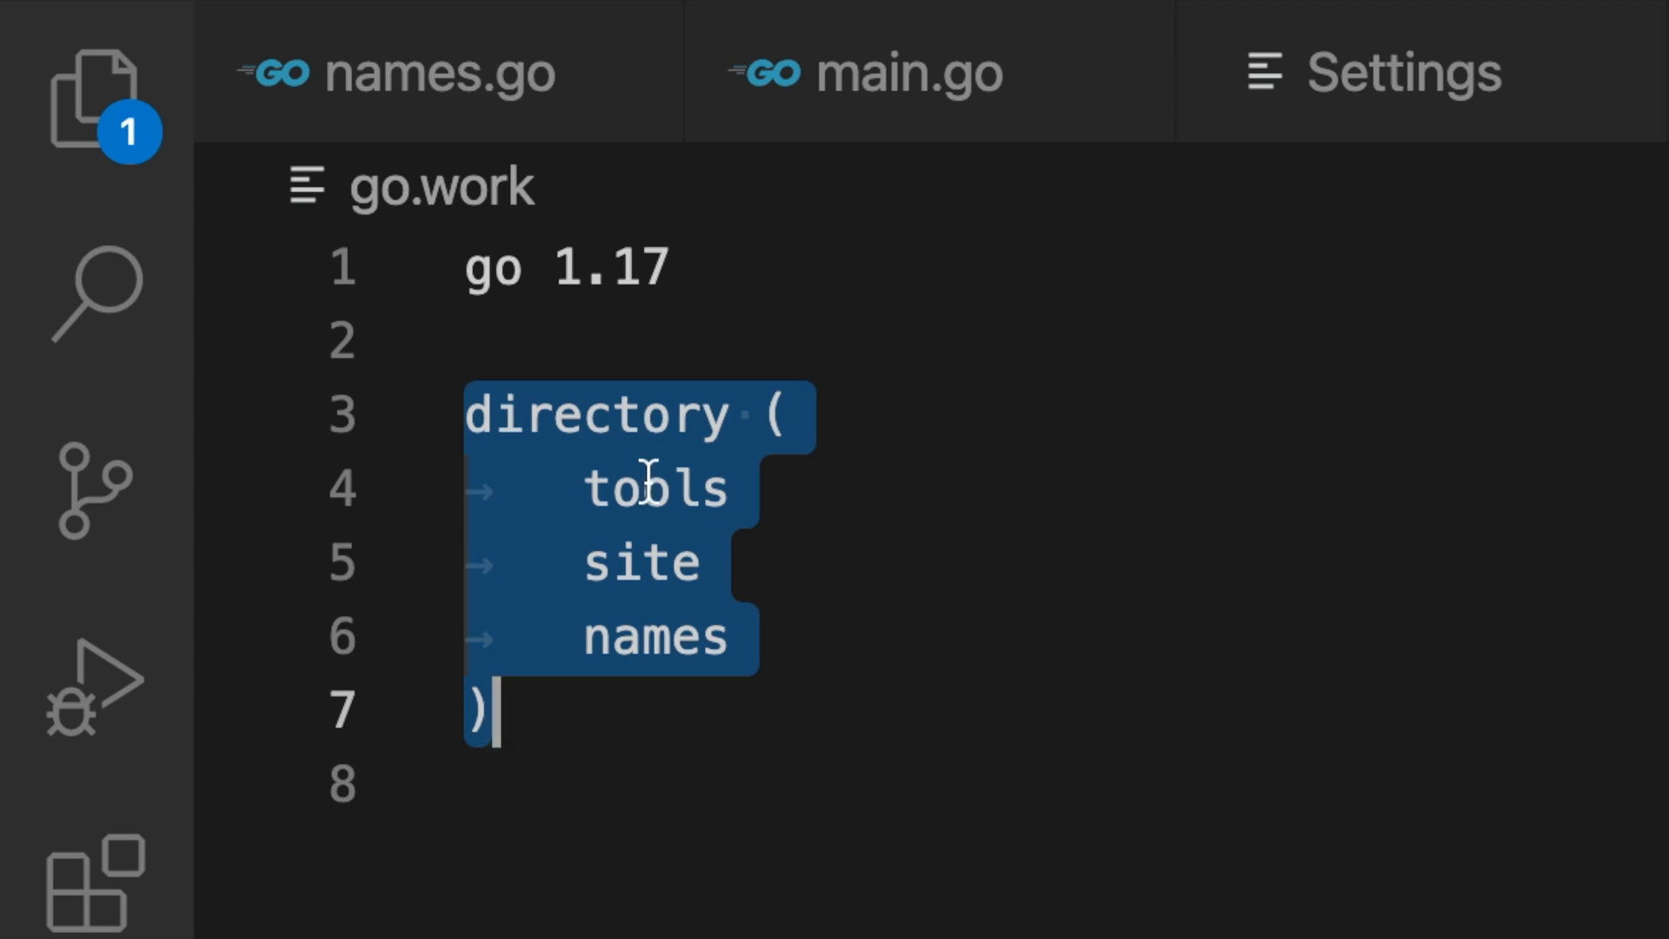
double_click(638, 562)
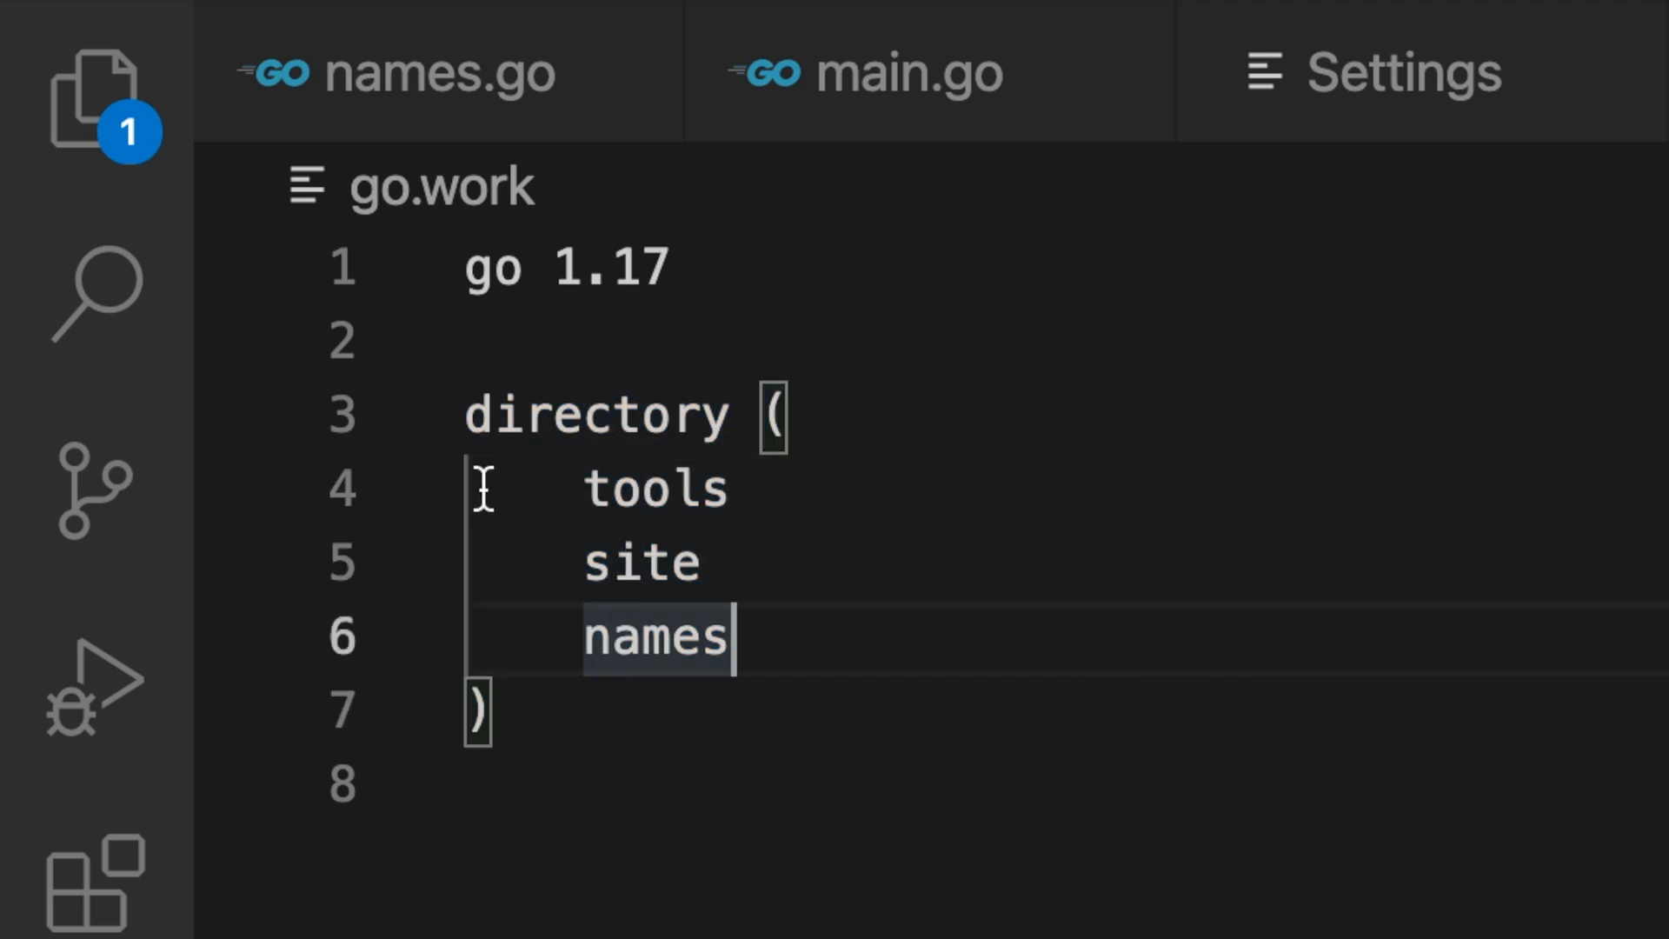
drag(480, 491, 729, 638)
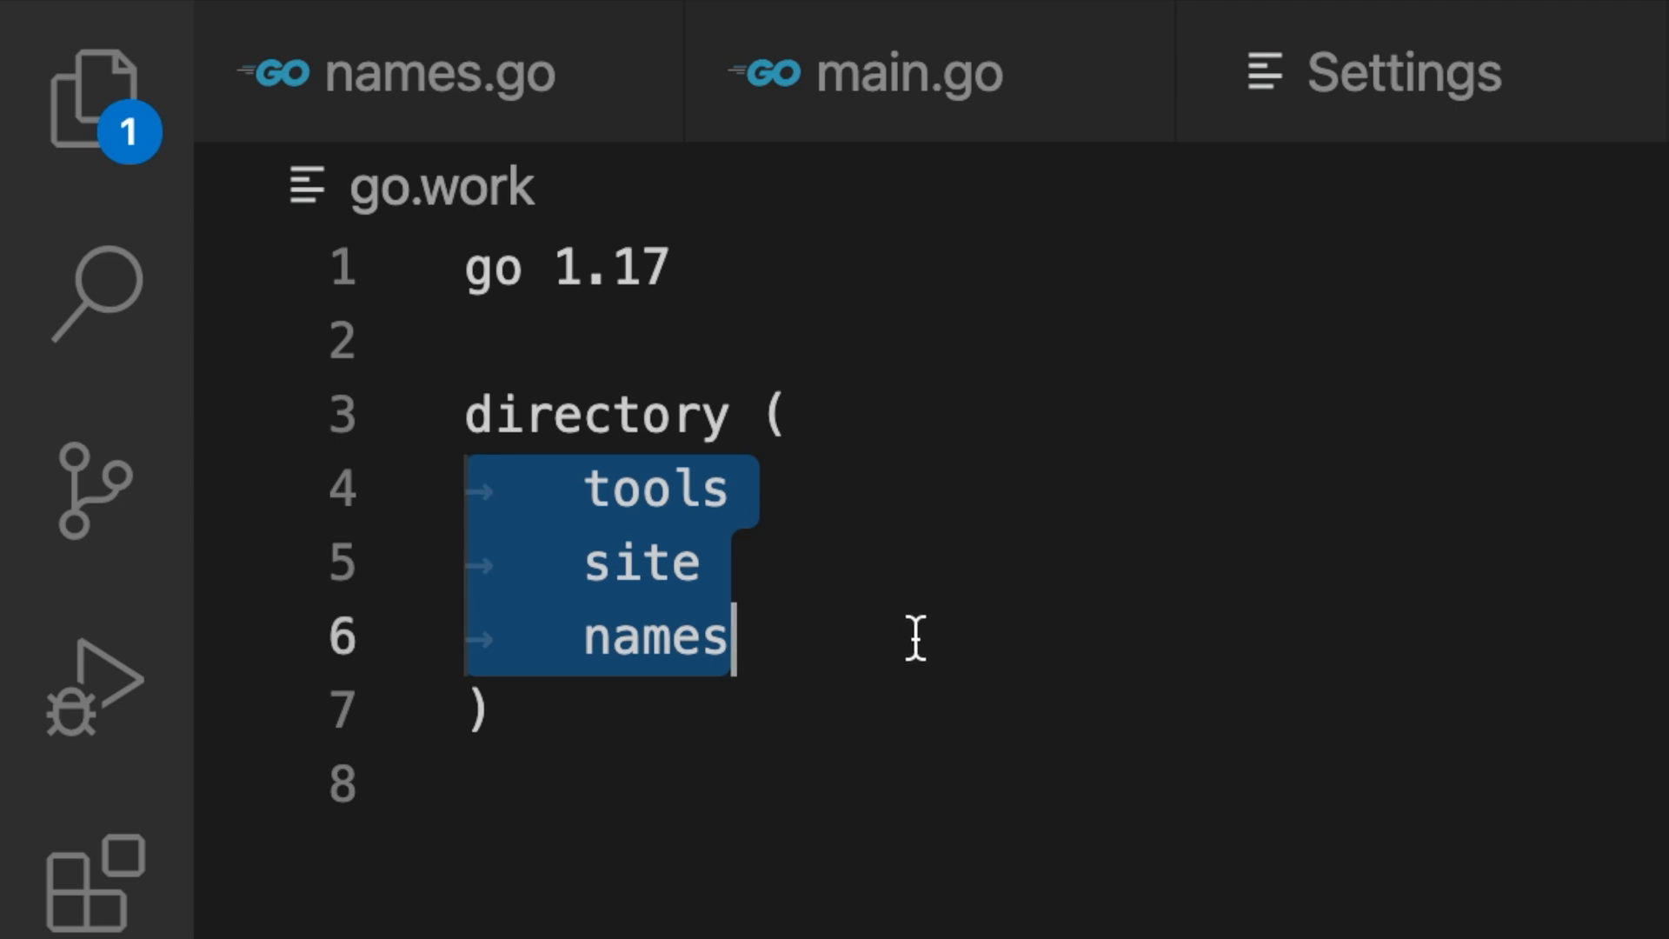
mouse_move(966, 722)
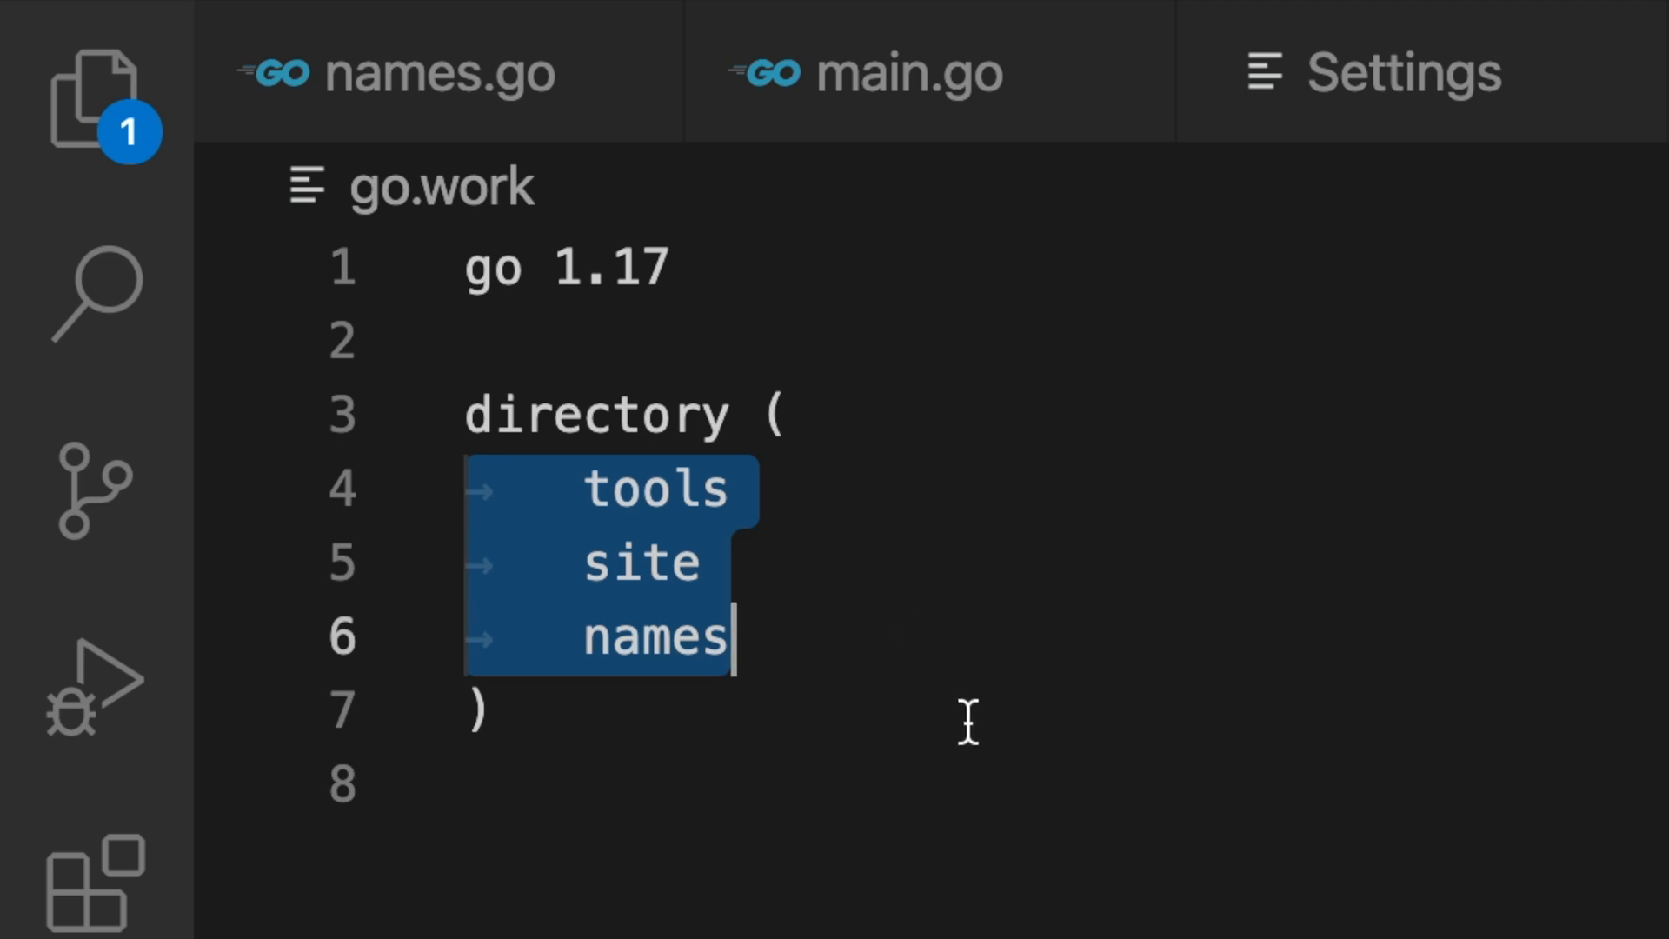
mouse_move(979, 778)
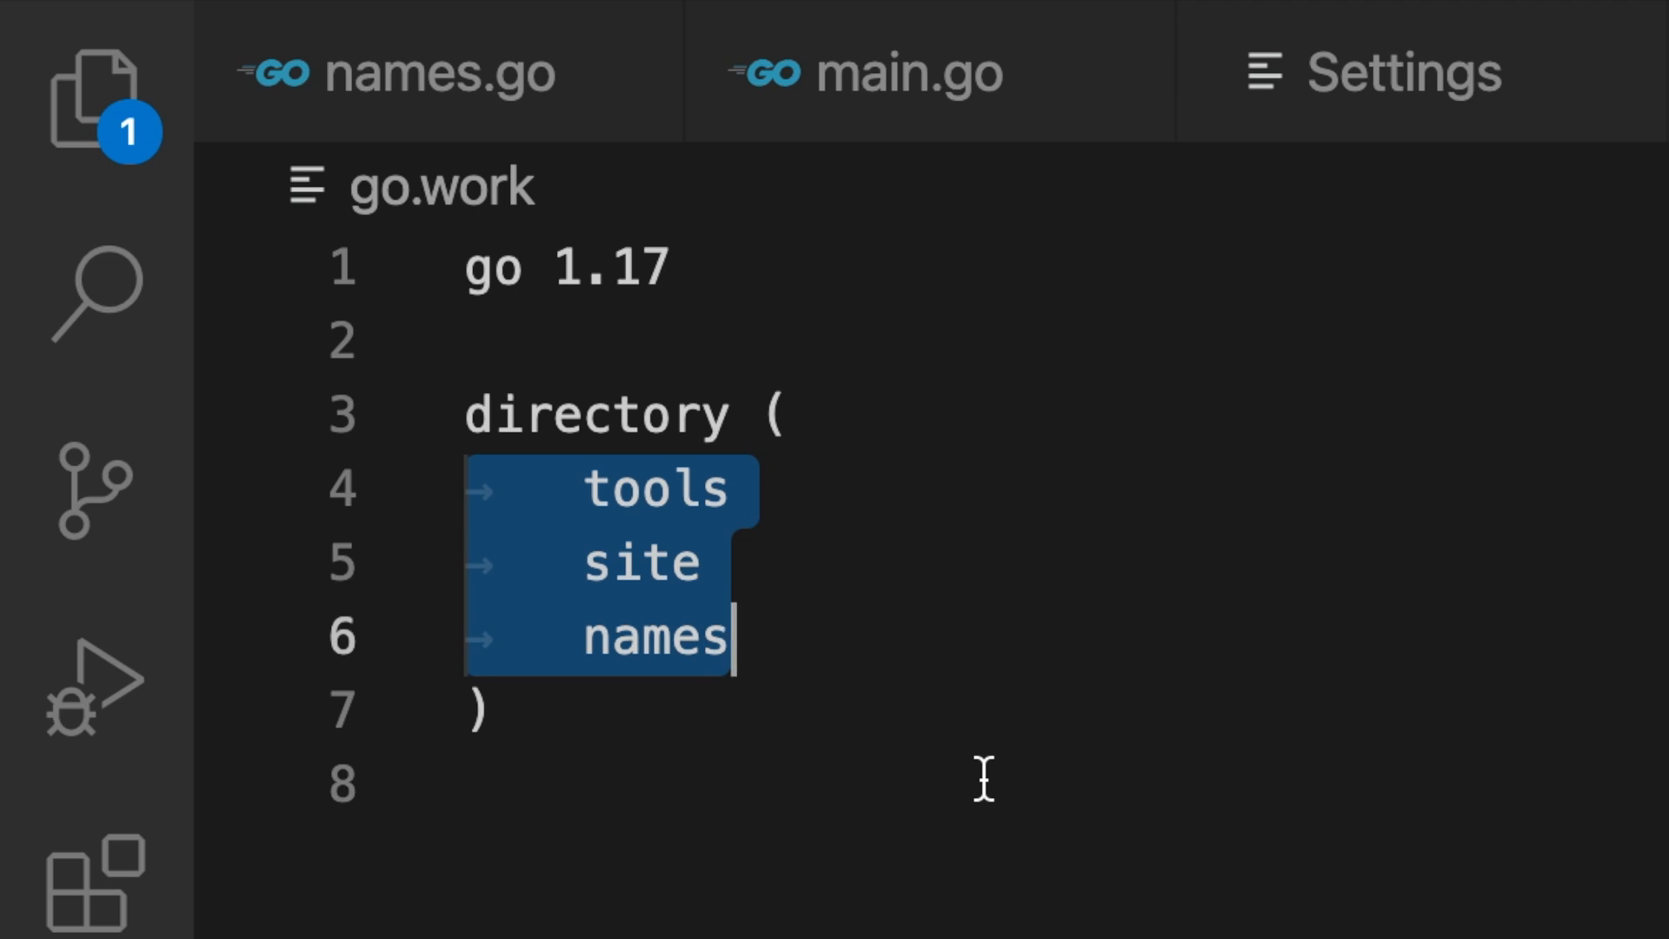
mouse_move(594, 490)
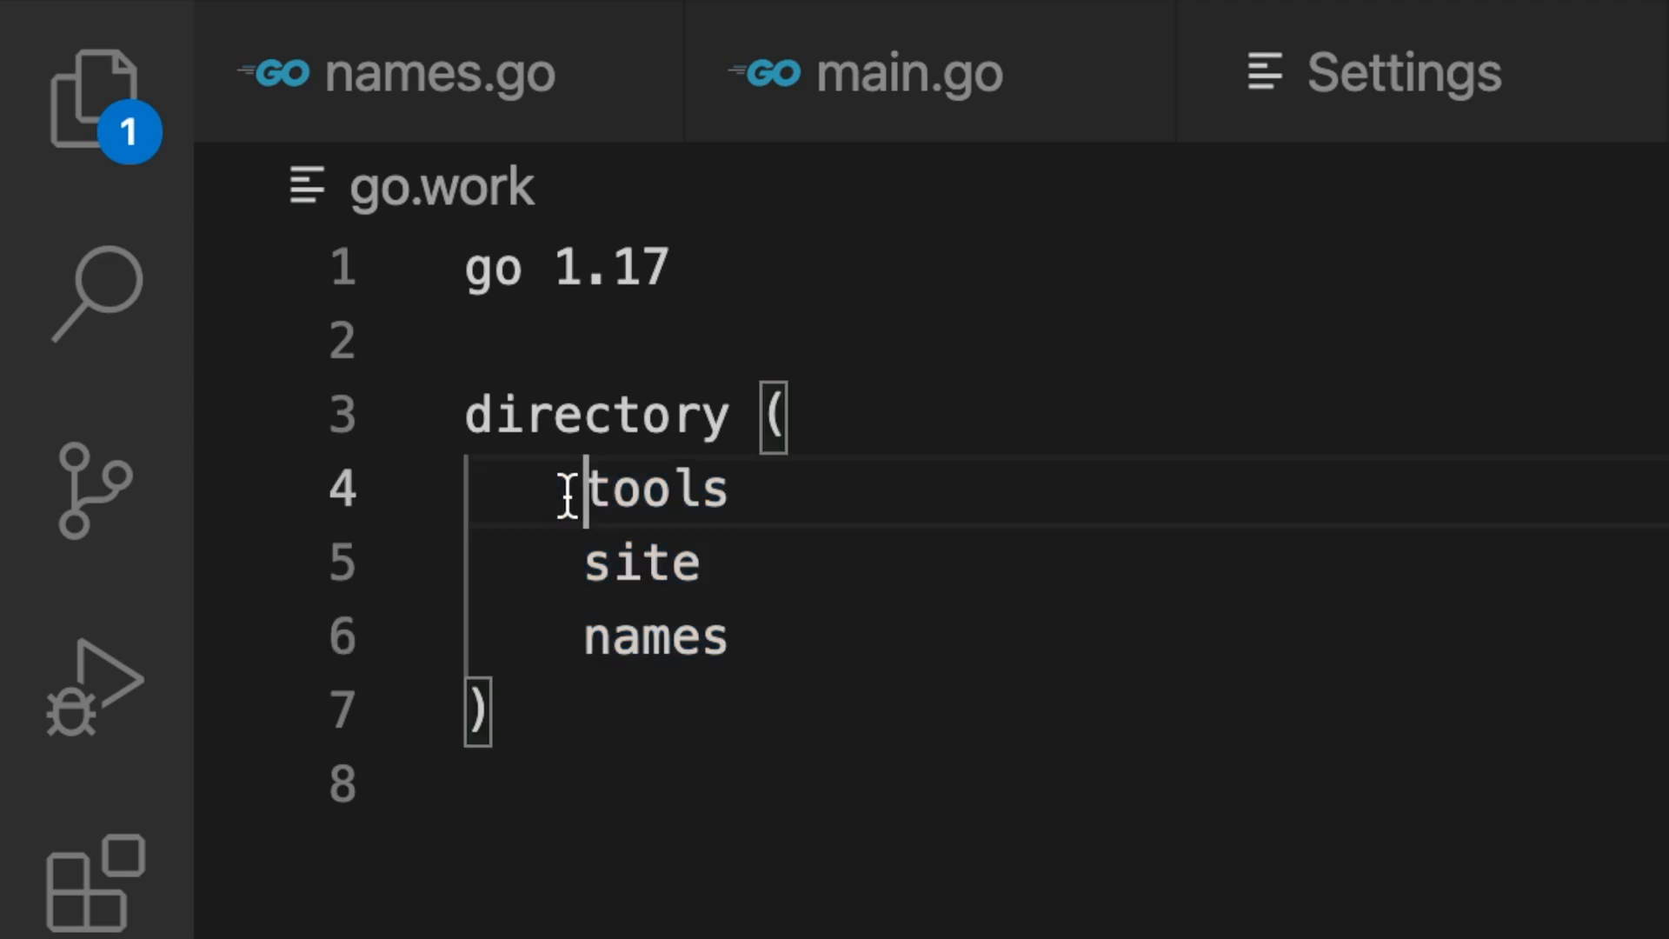
double_click(656, 491)
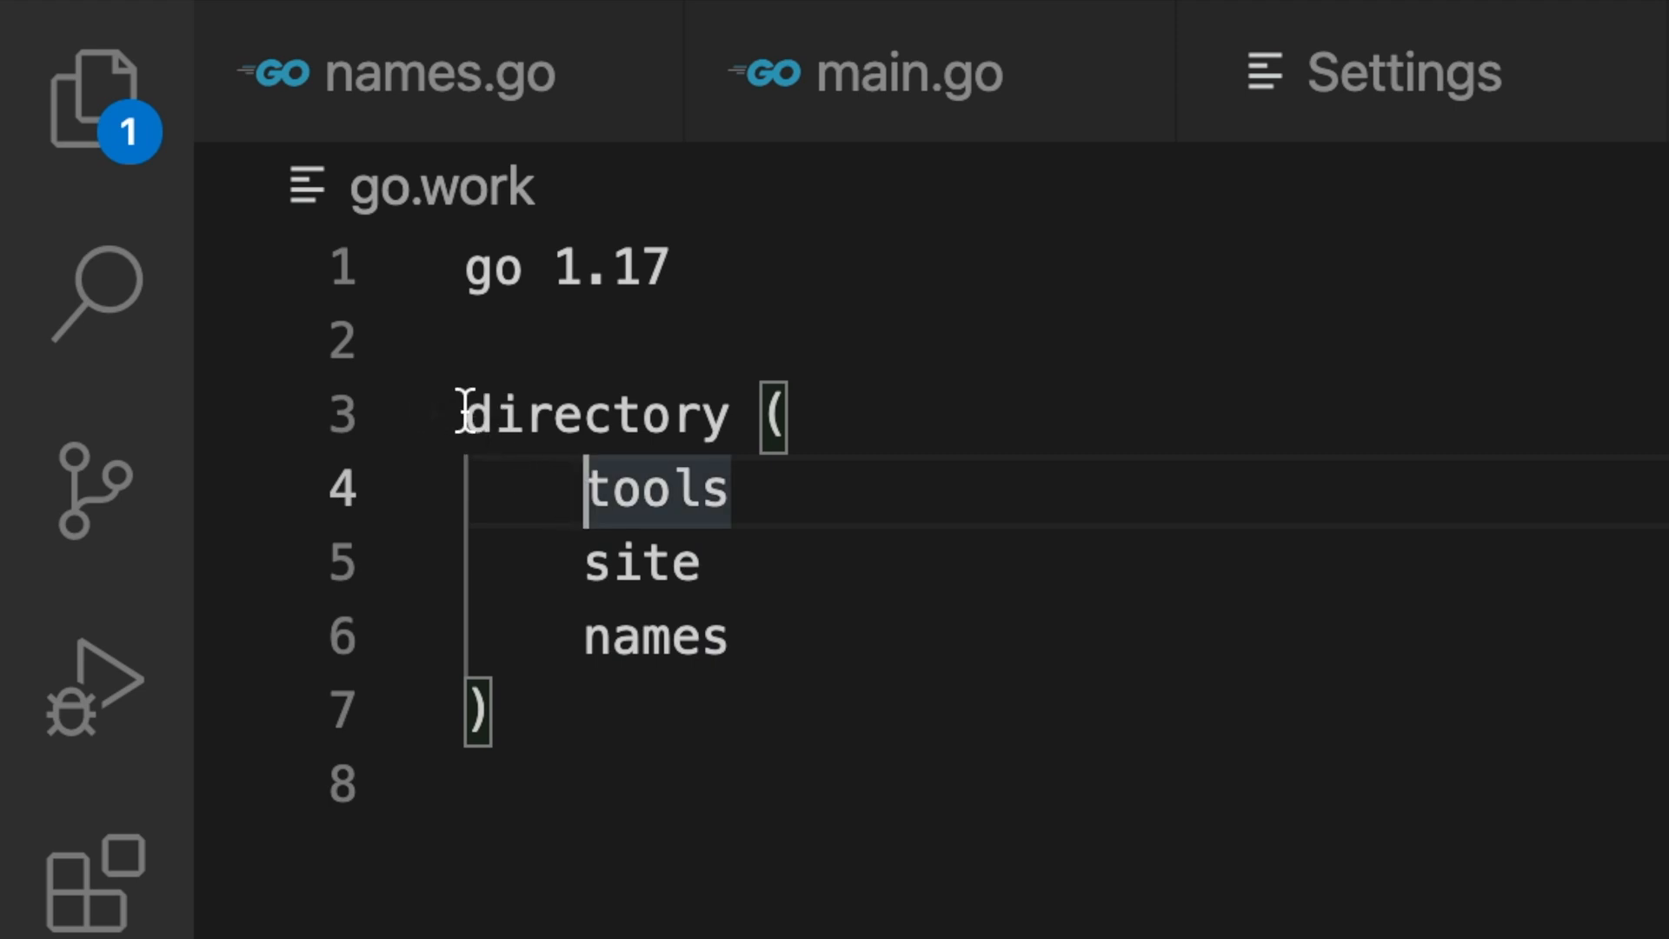
drag(457, 416, 490, 713)
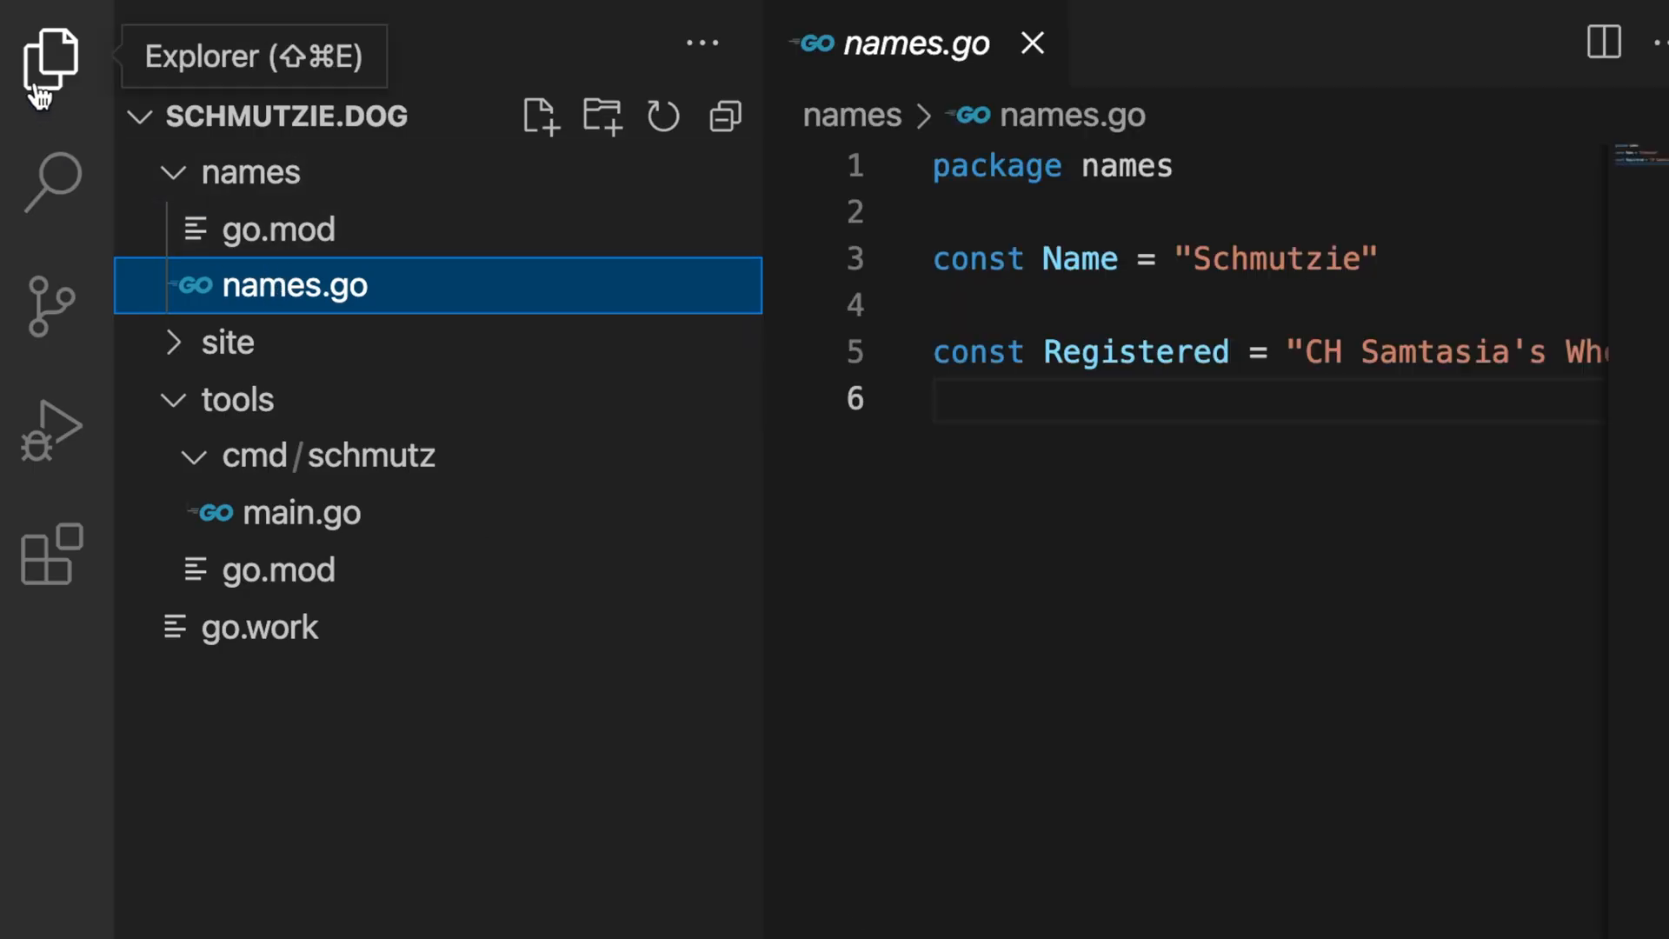
In schmutz main.go, declare var nick = flag.Bool("nick", false, ...) for printing a nickname
click(49, 59)
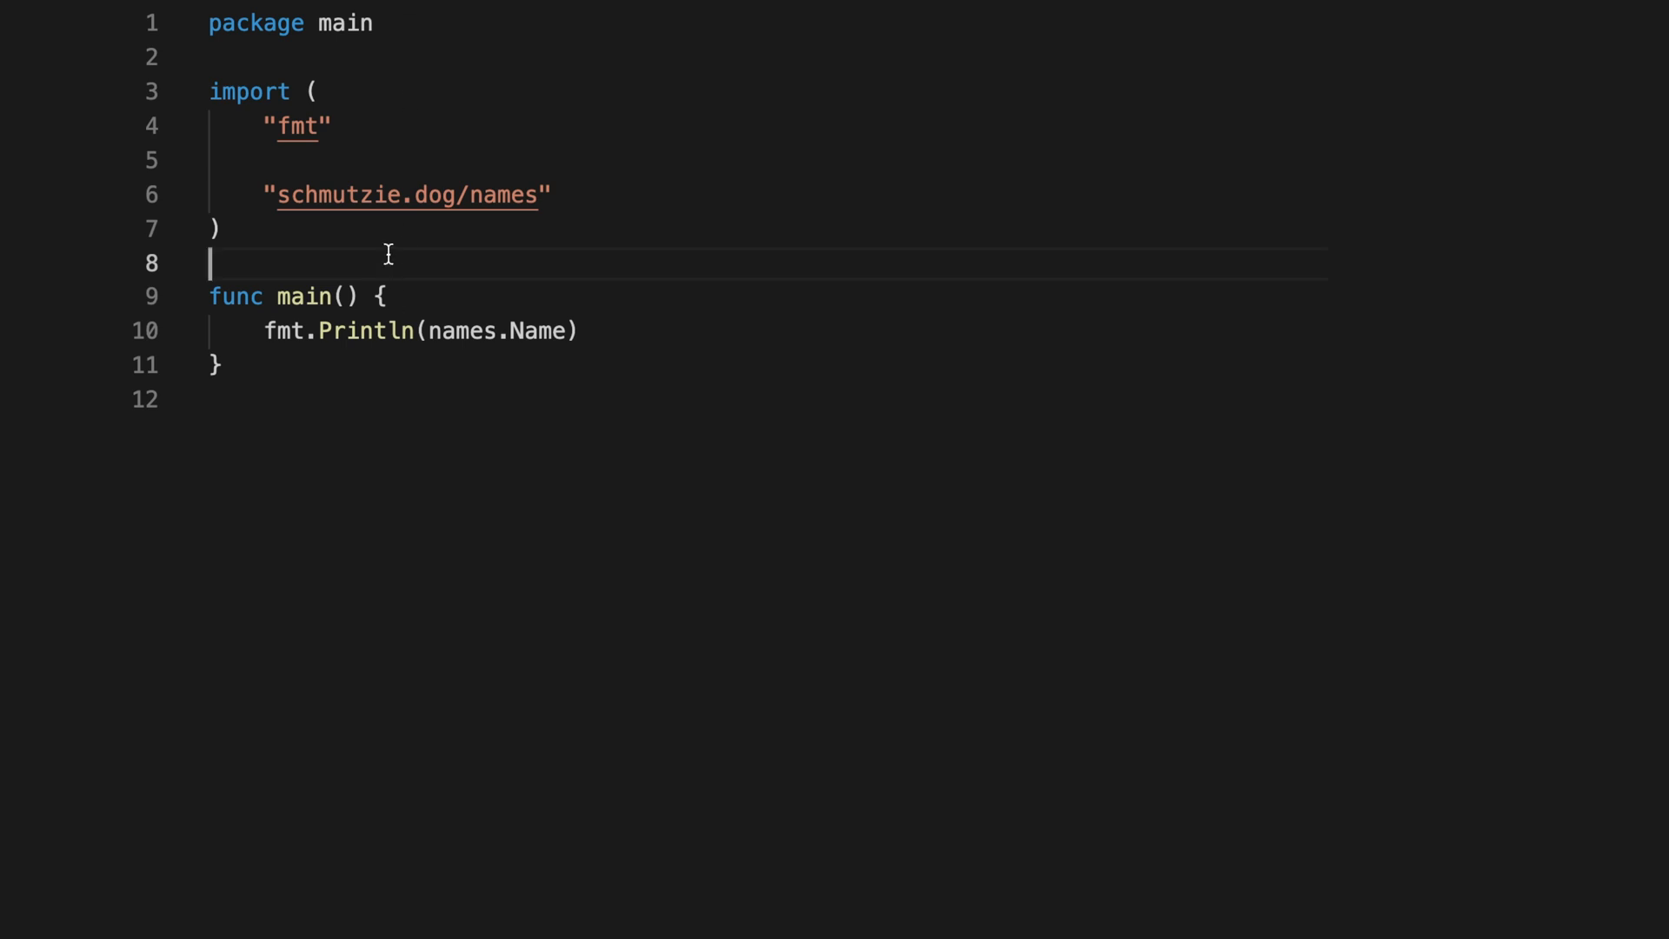
text(var nick = flag)
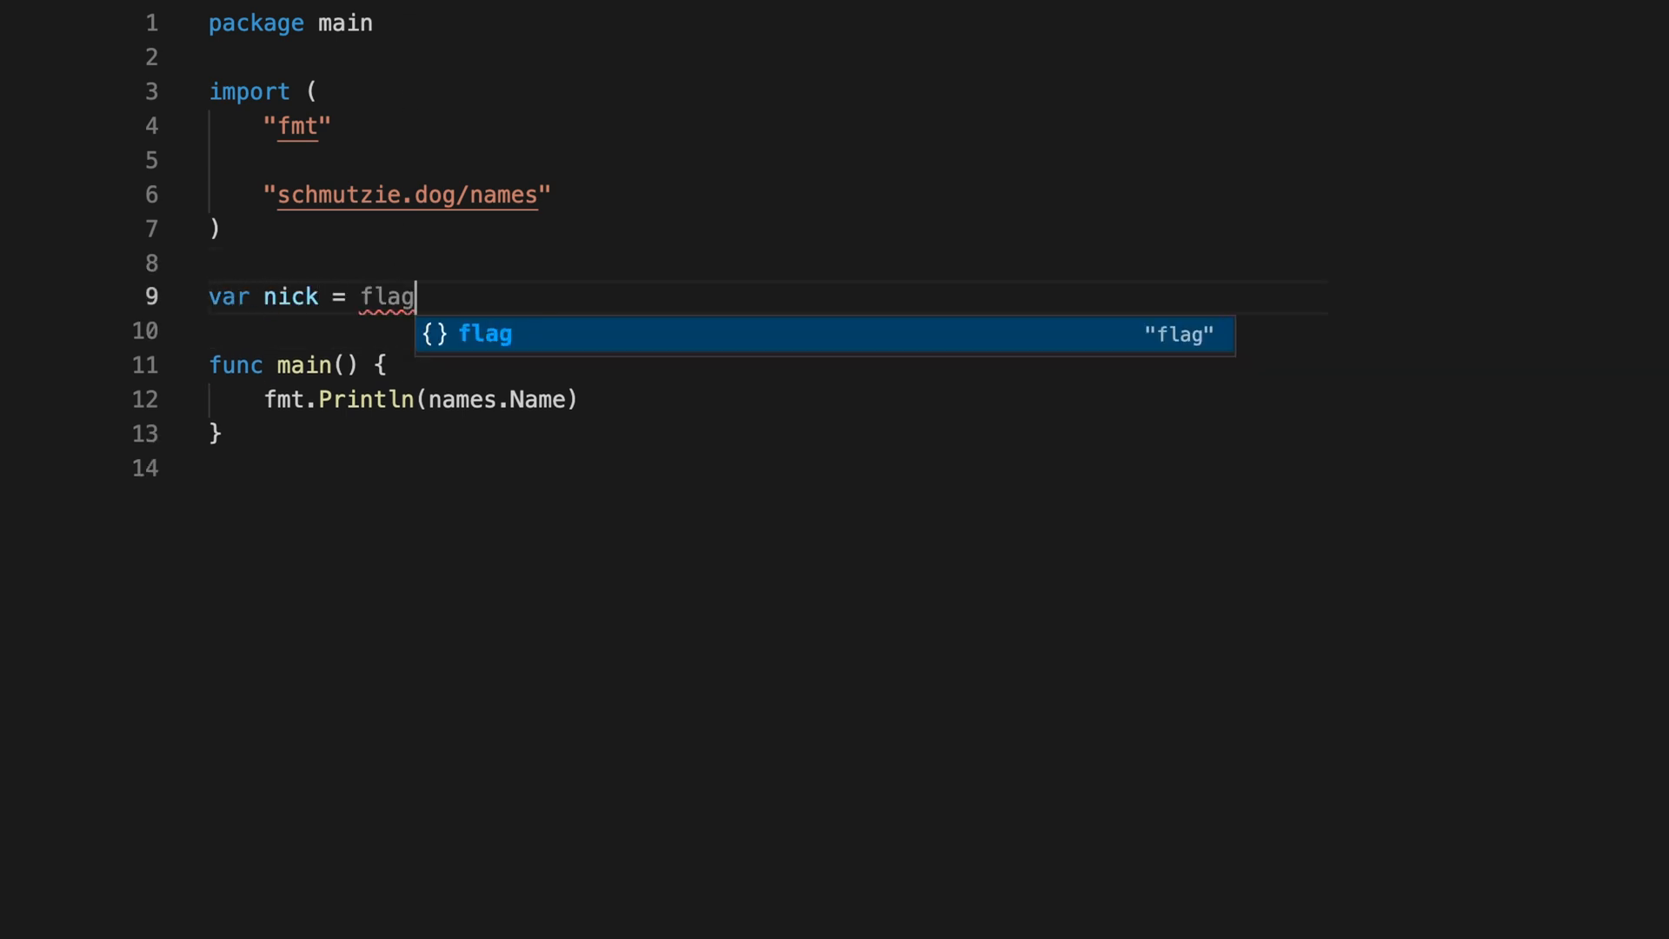
text(.Bool("nick", false, "print one of Sc")
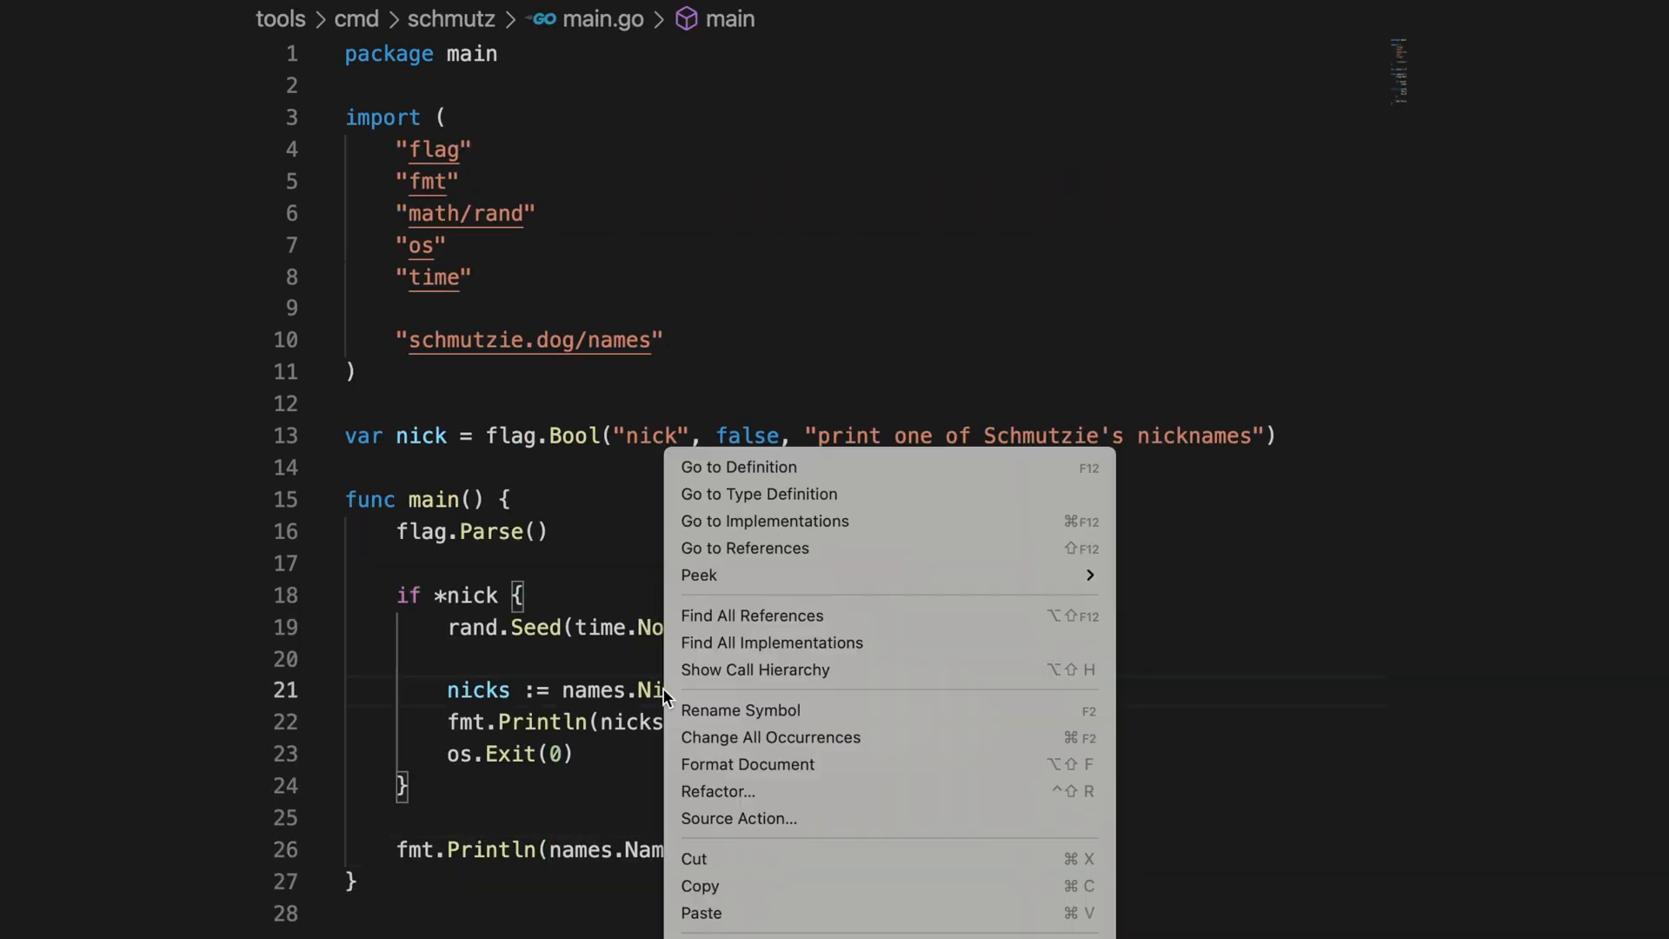
Go to the definition of names.Nicks to see where the nicknames live
click(738, 466)
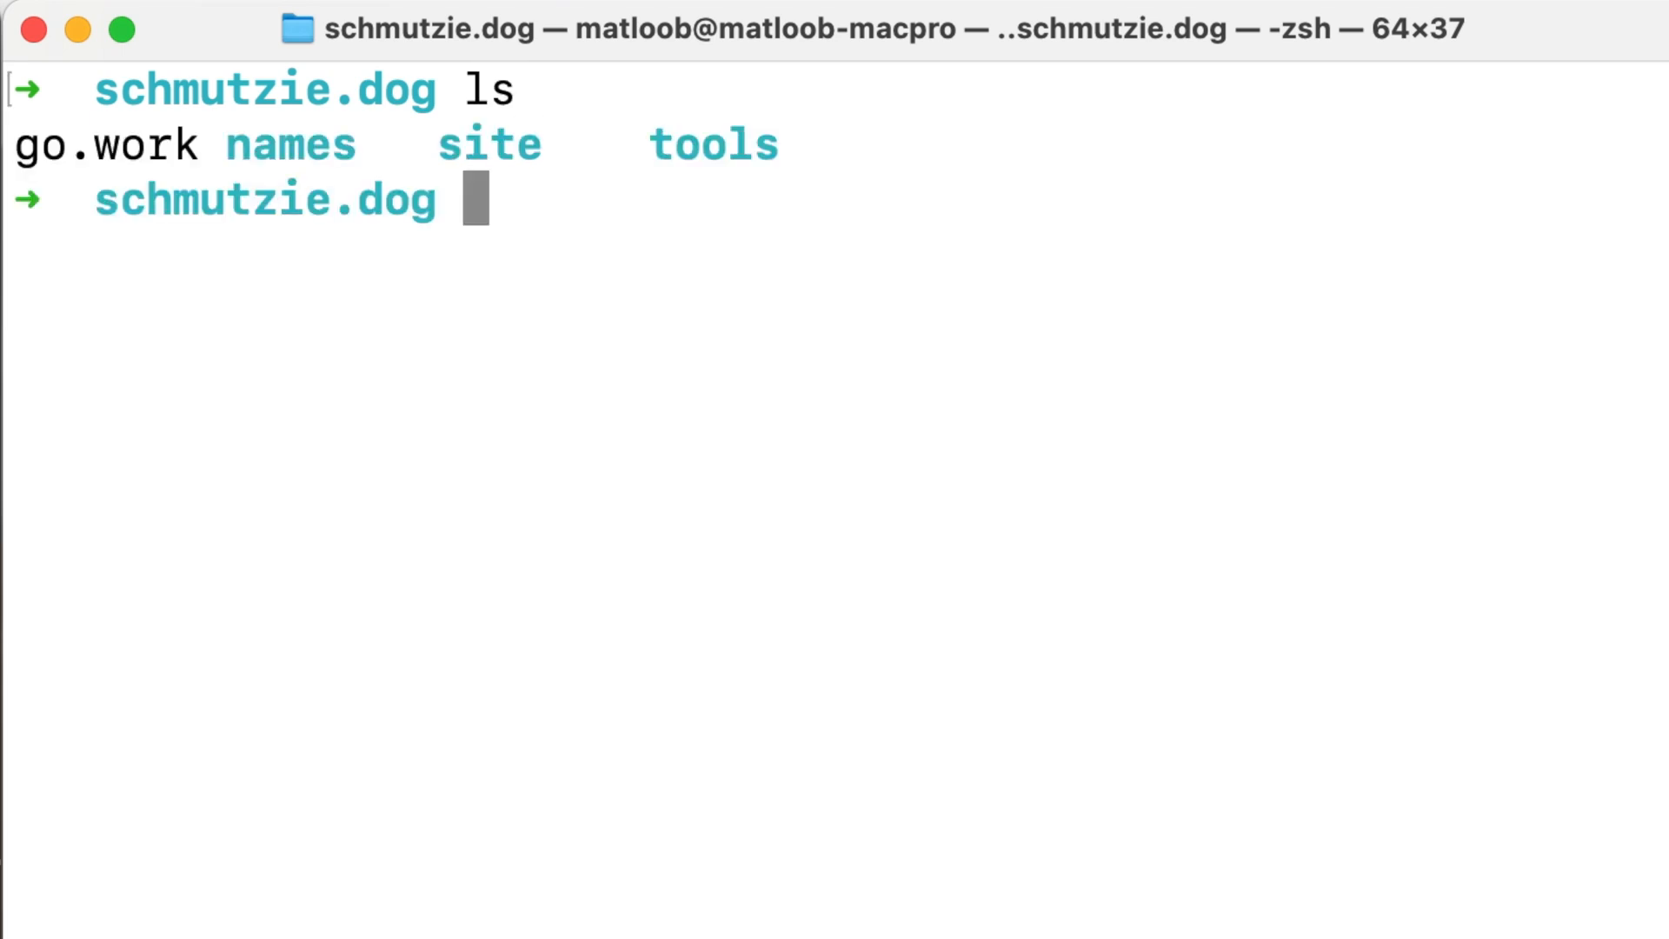
Build schmutzie.dog/tools/cmd/schmutz with gotip from the workspace root
text(gotip build schmutzie.dog/)
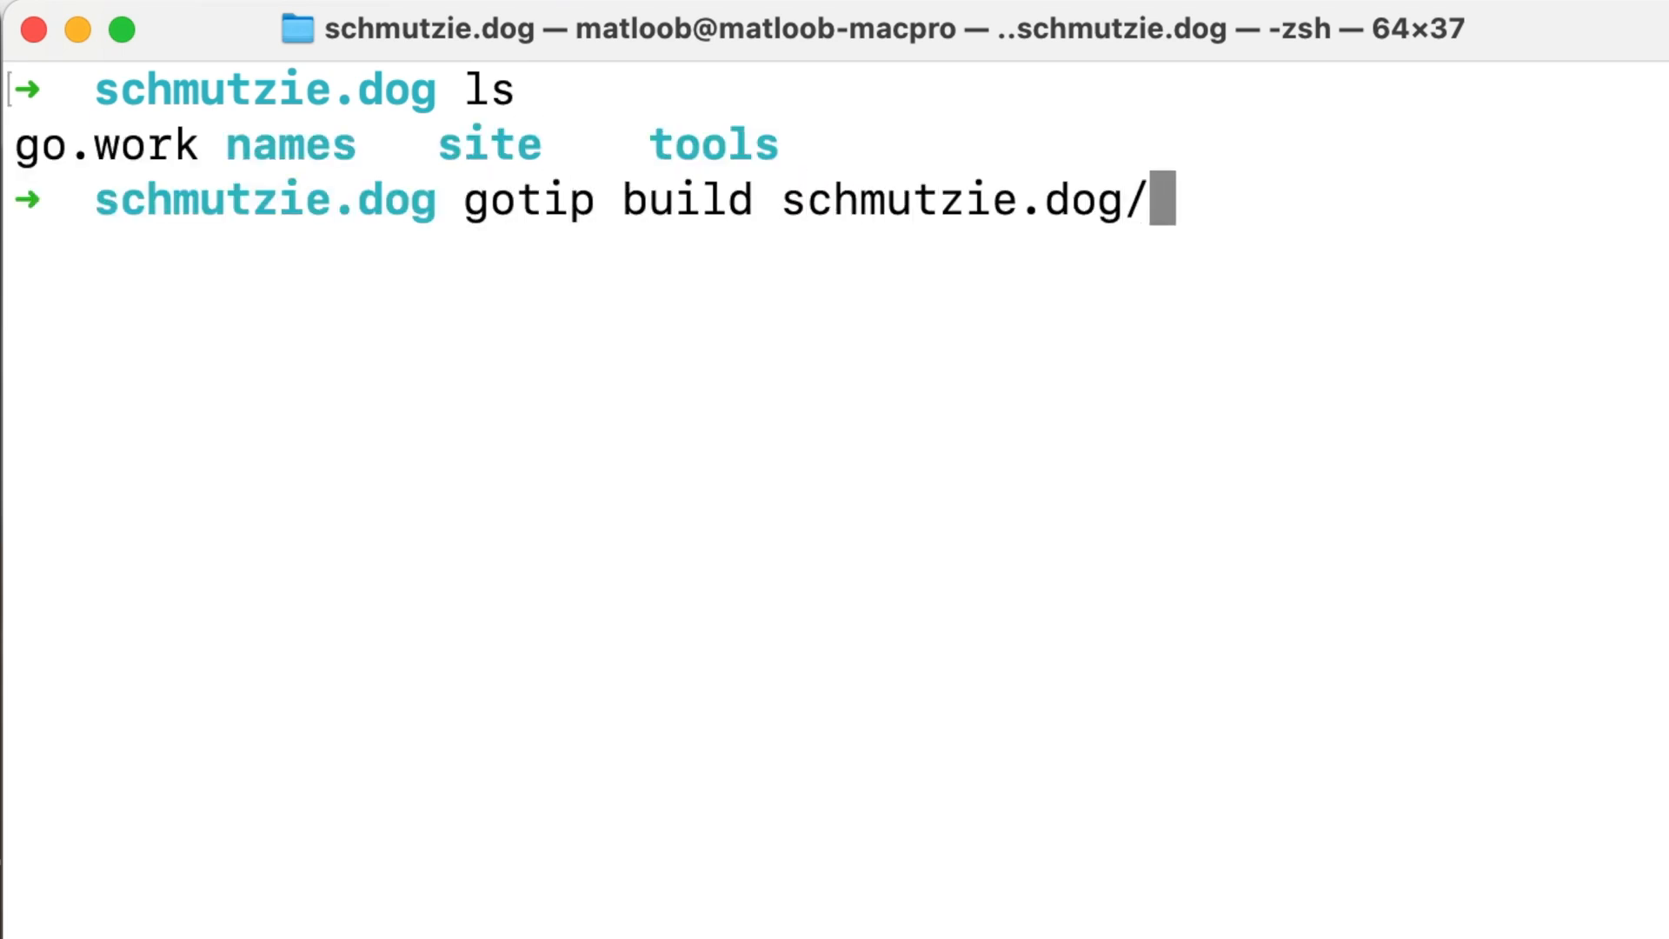
text(tools/cmd/schmutz)
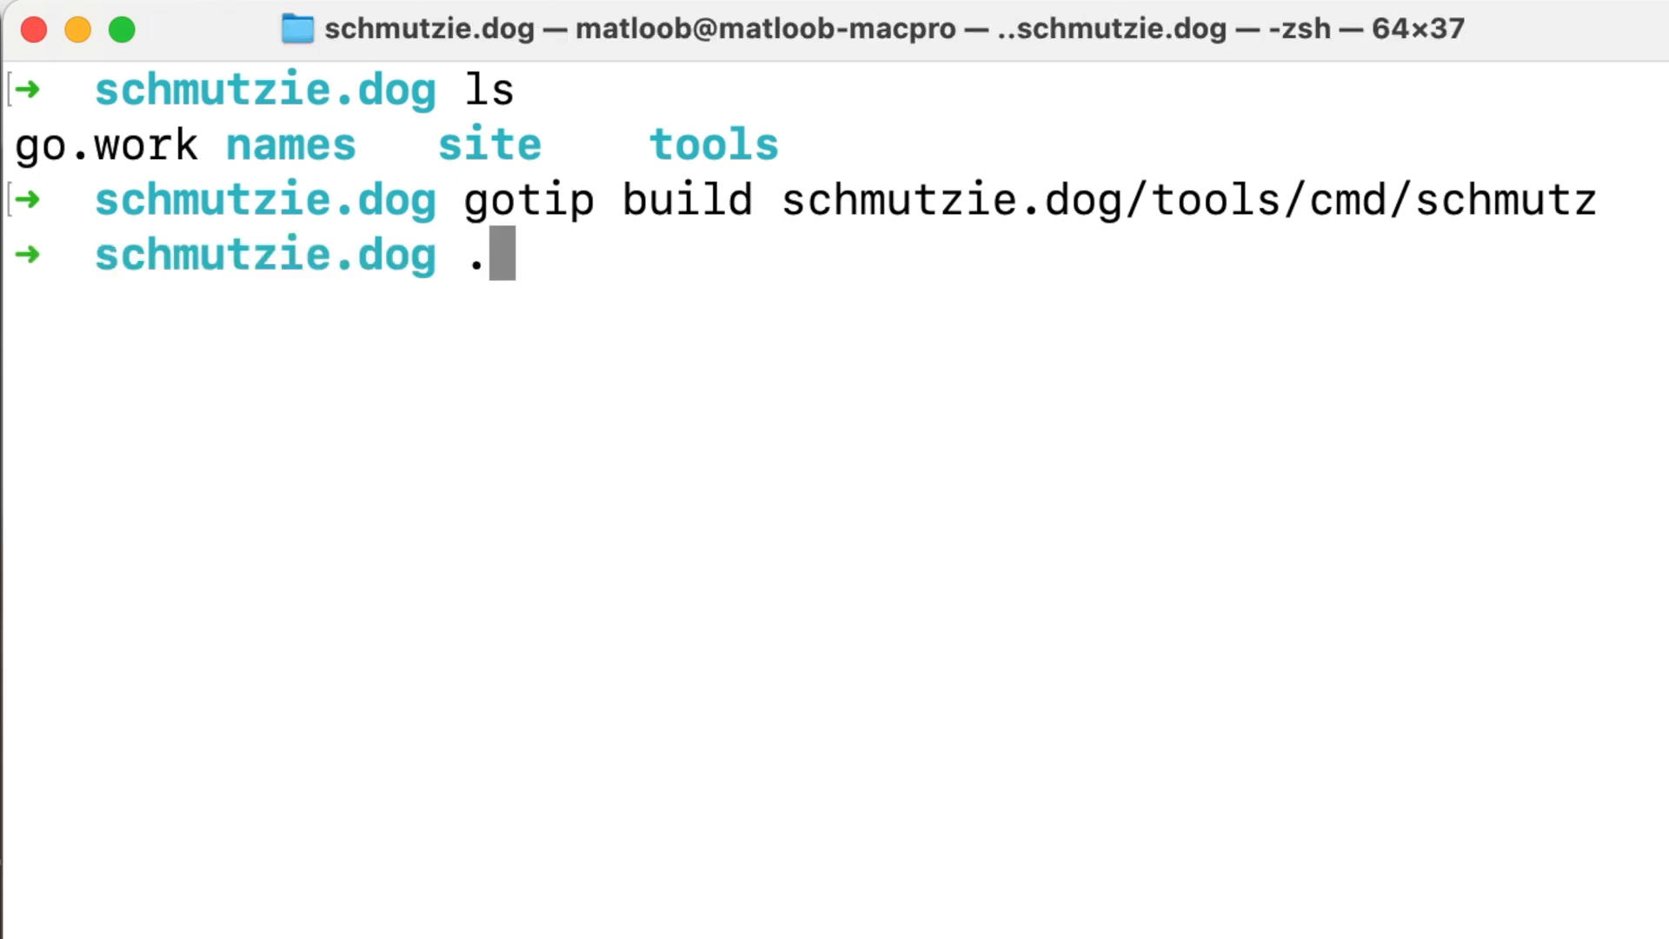
text(/s)
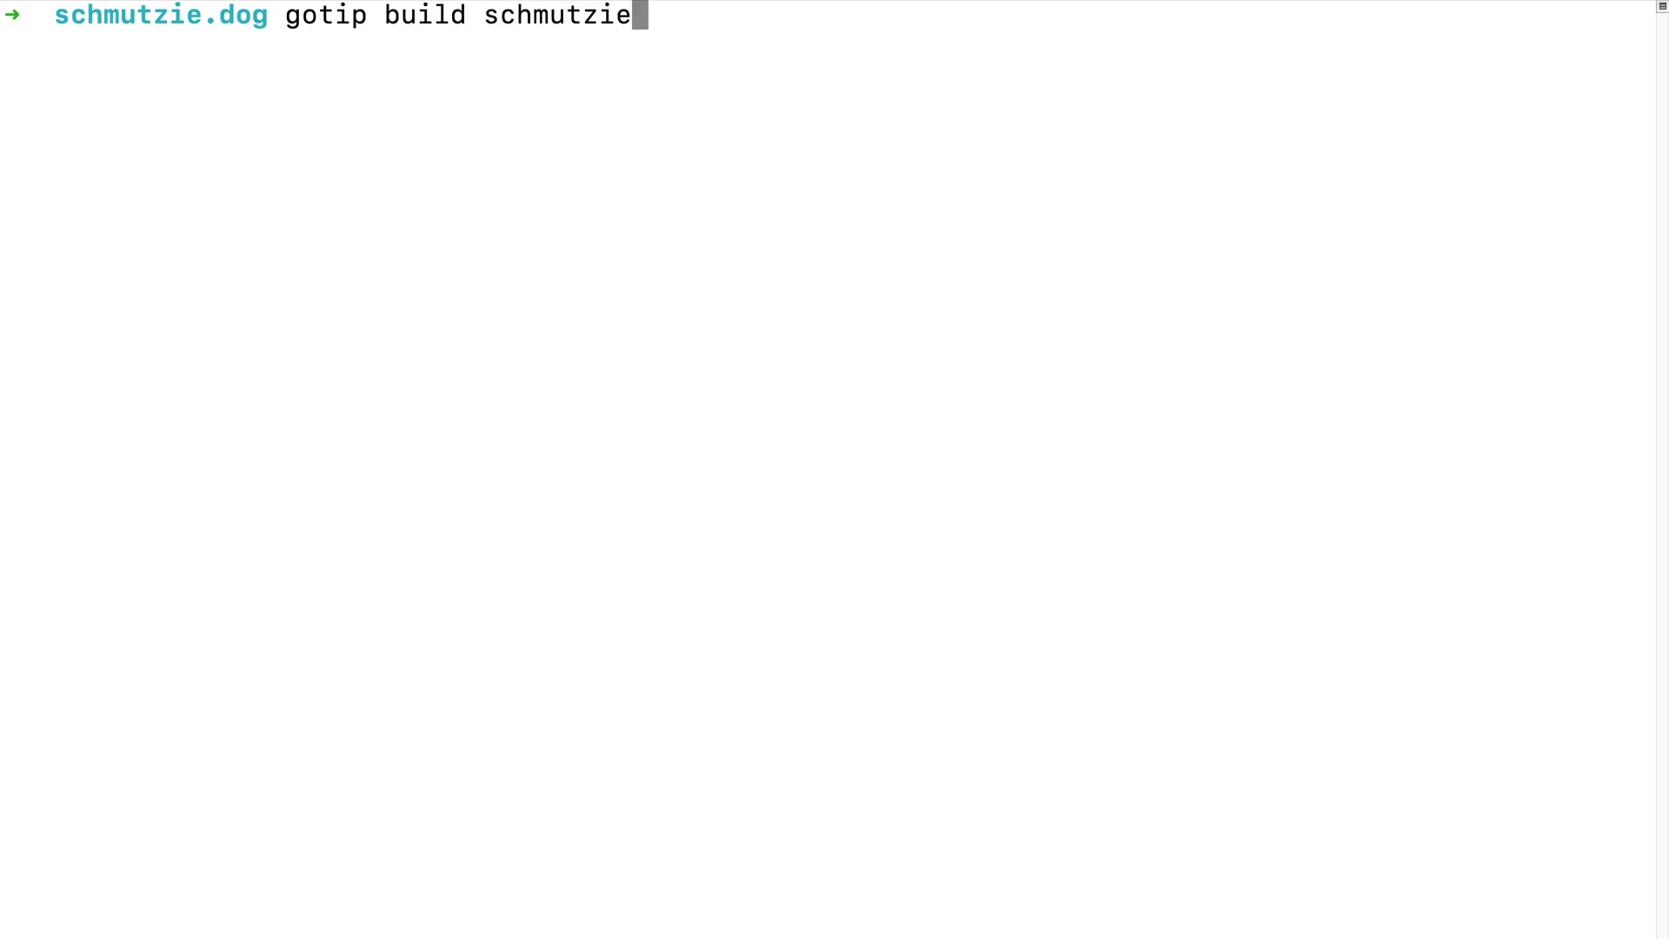
Rebuild schmutzie.dog/tools/cmd/schmutz with gotip after clearing the screen
text(.dog/)
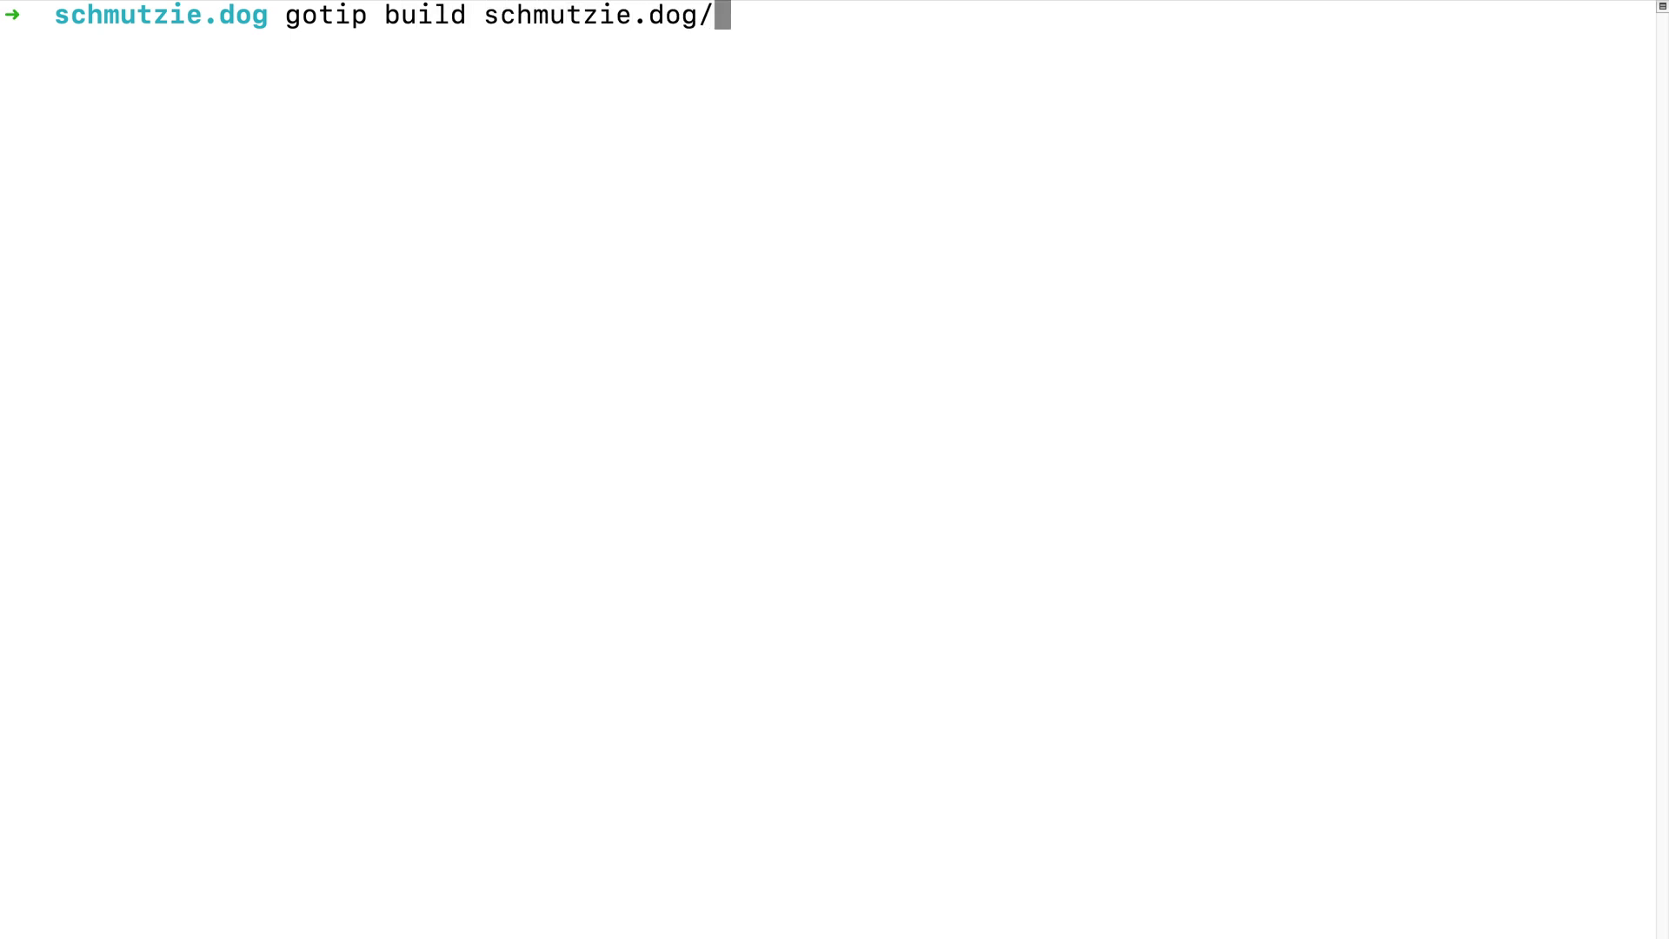
text(to)
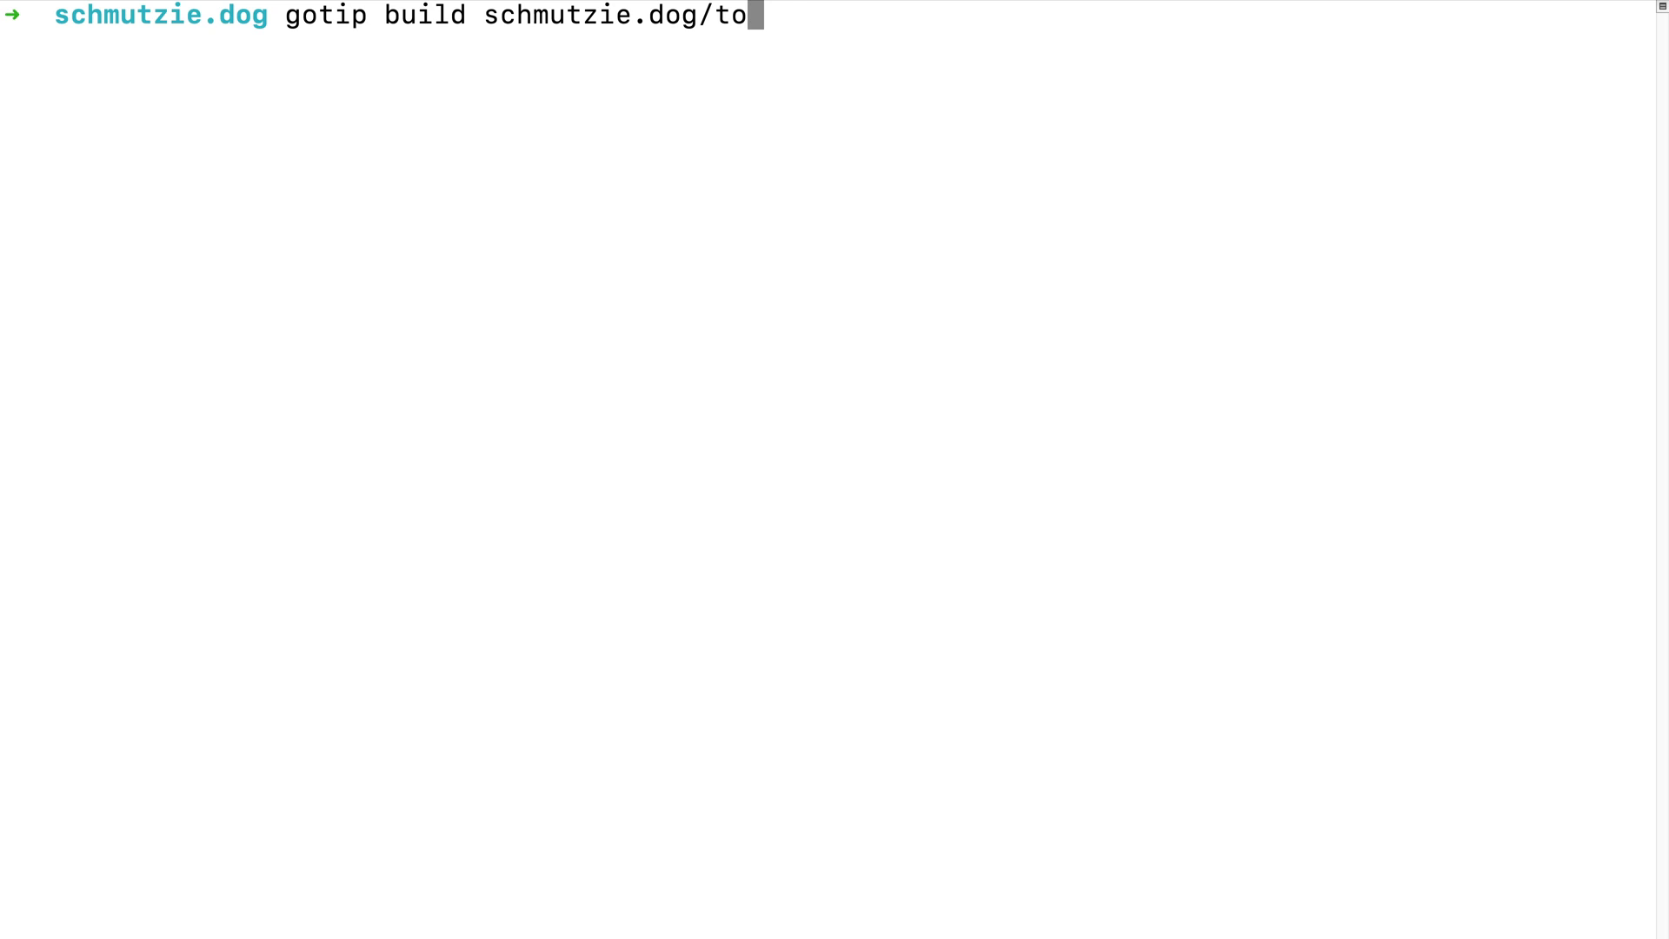
text(ols/cmd/schmutz)
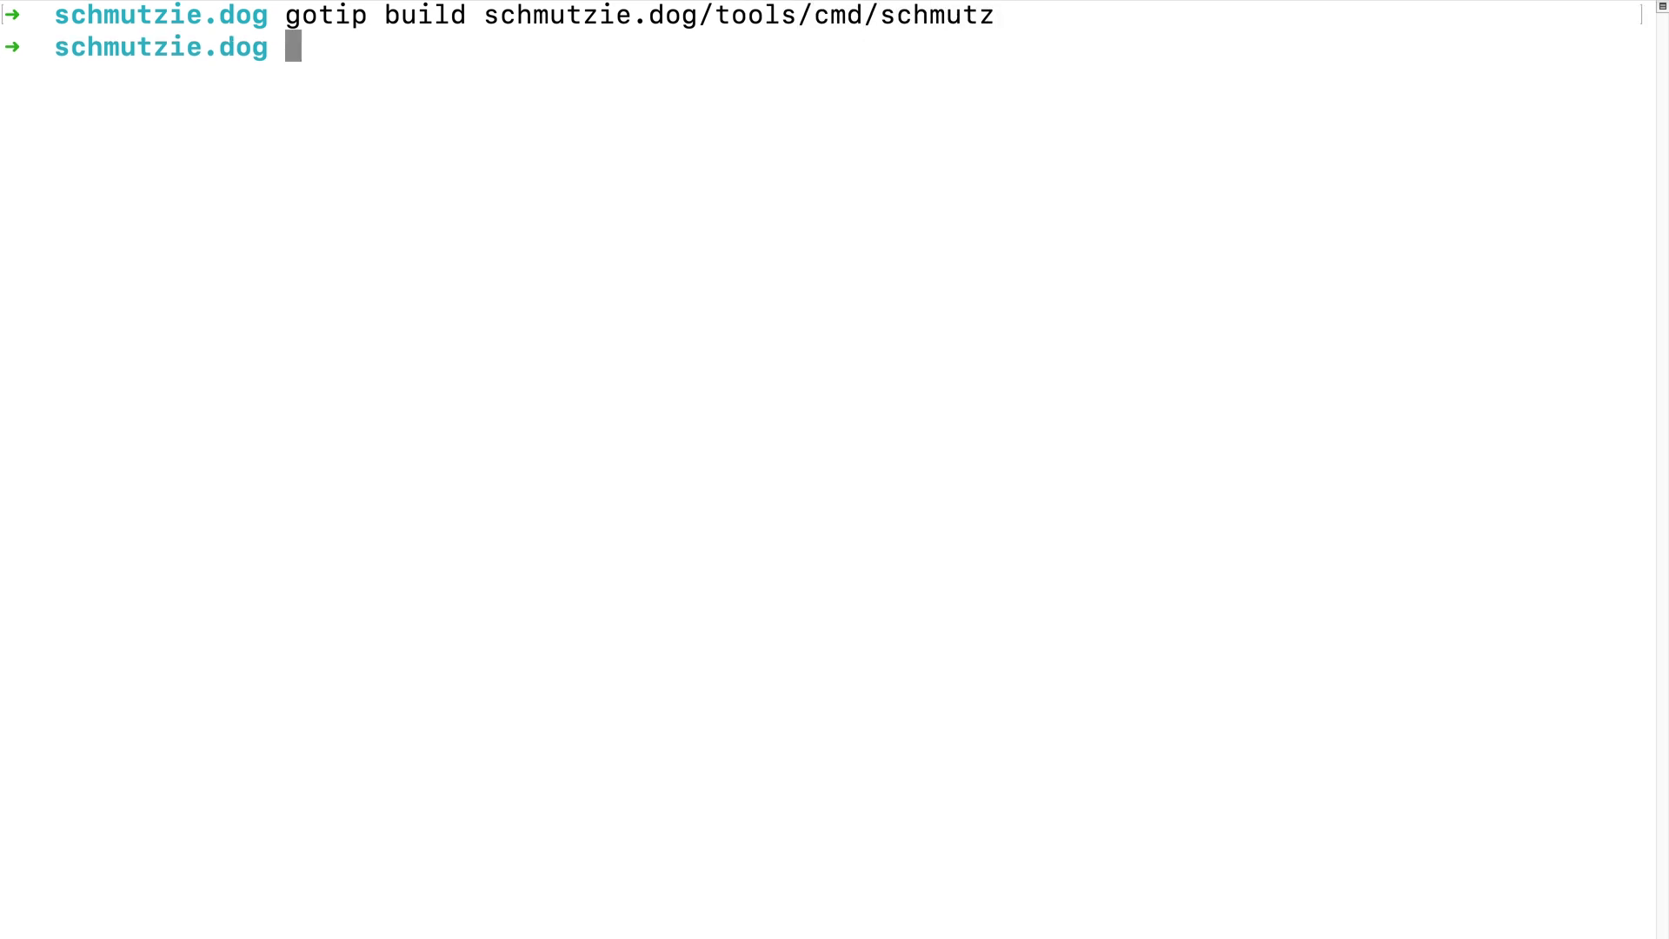
Build the schmutz tool with -workfile=off, which fails for lack of a go.mod
text(gotip build -r)
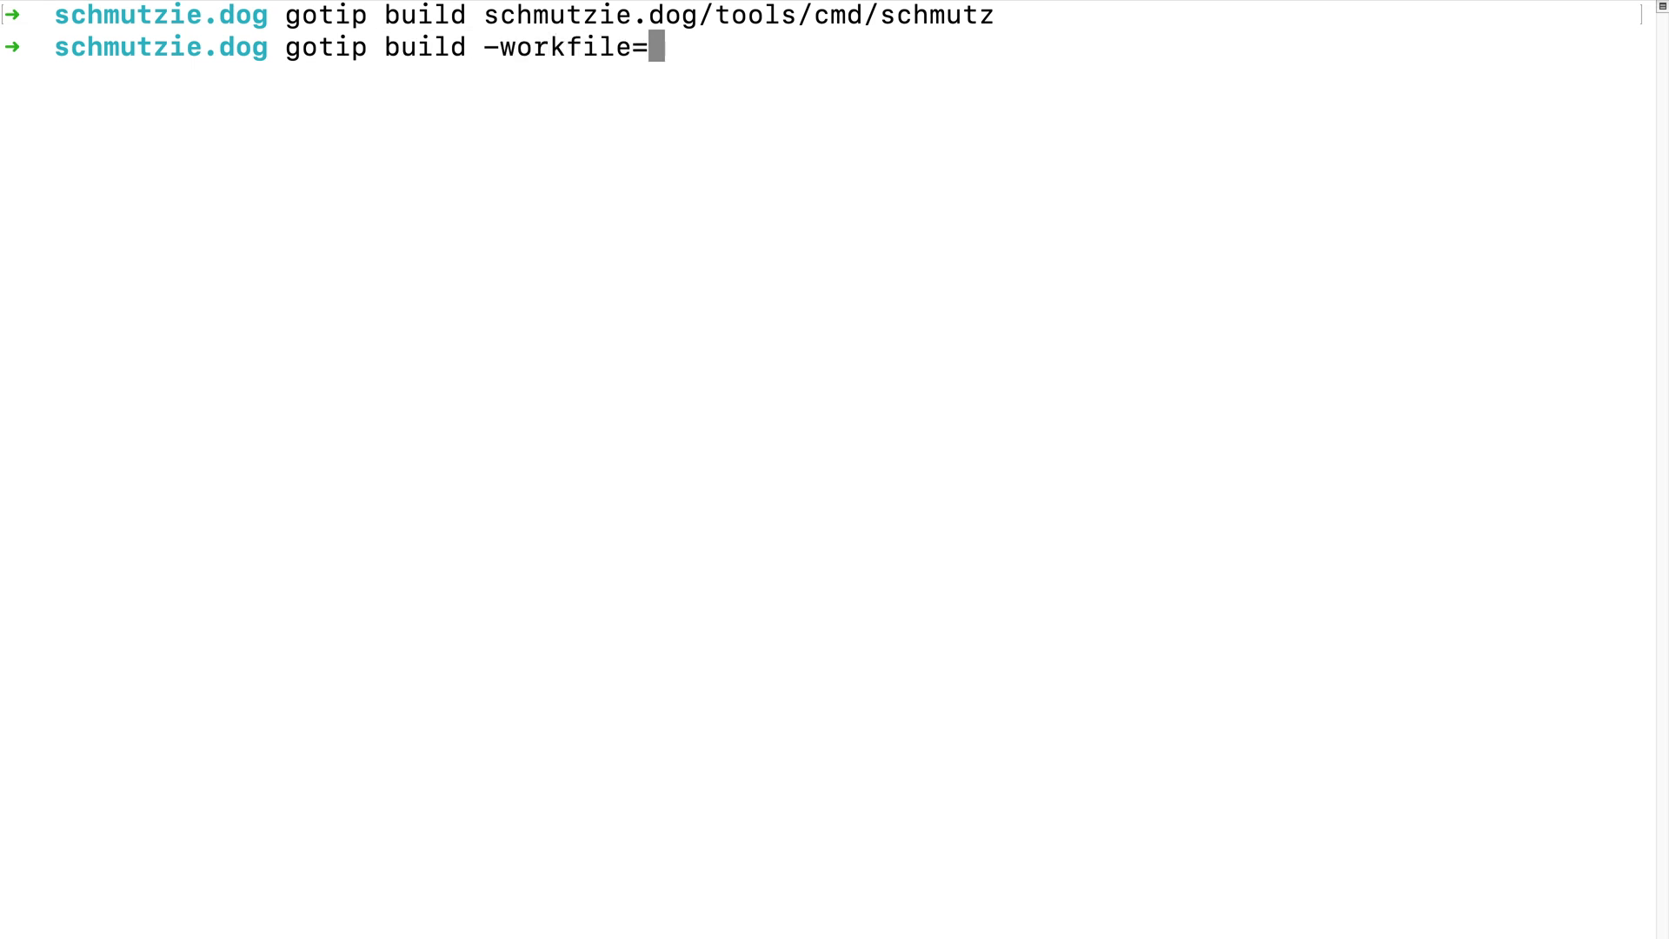
text(off sch)
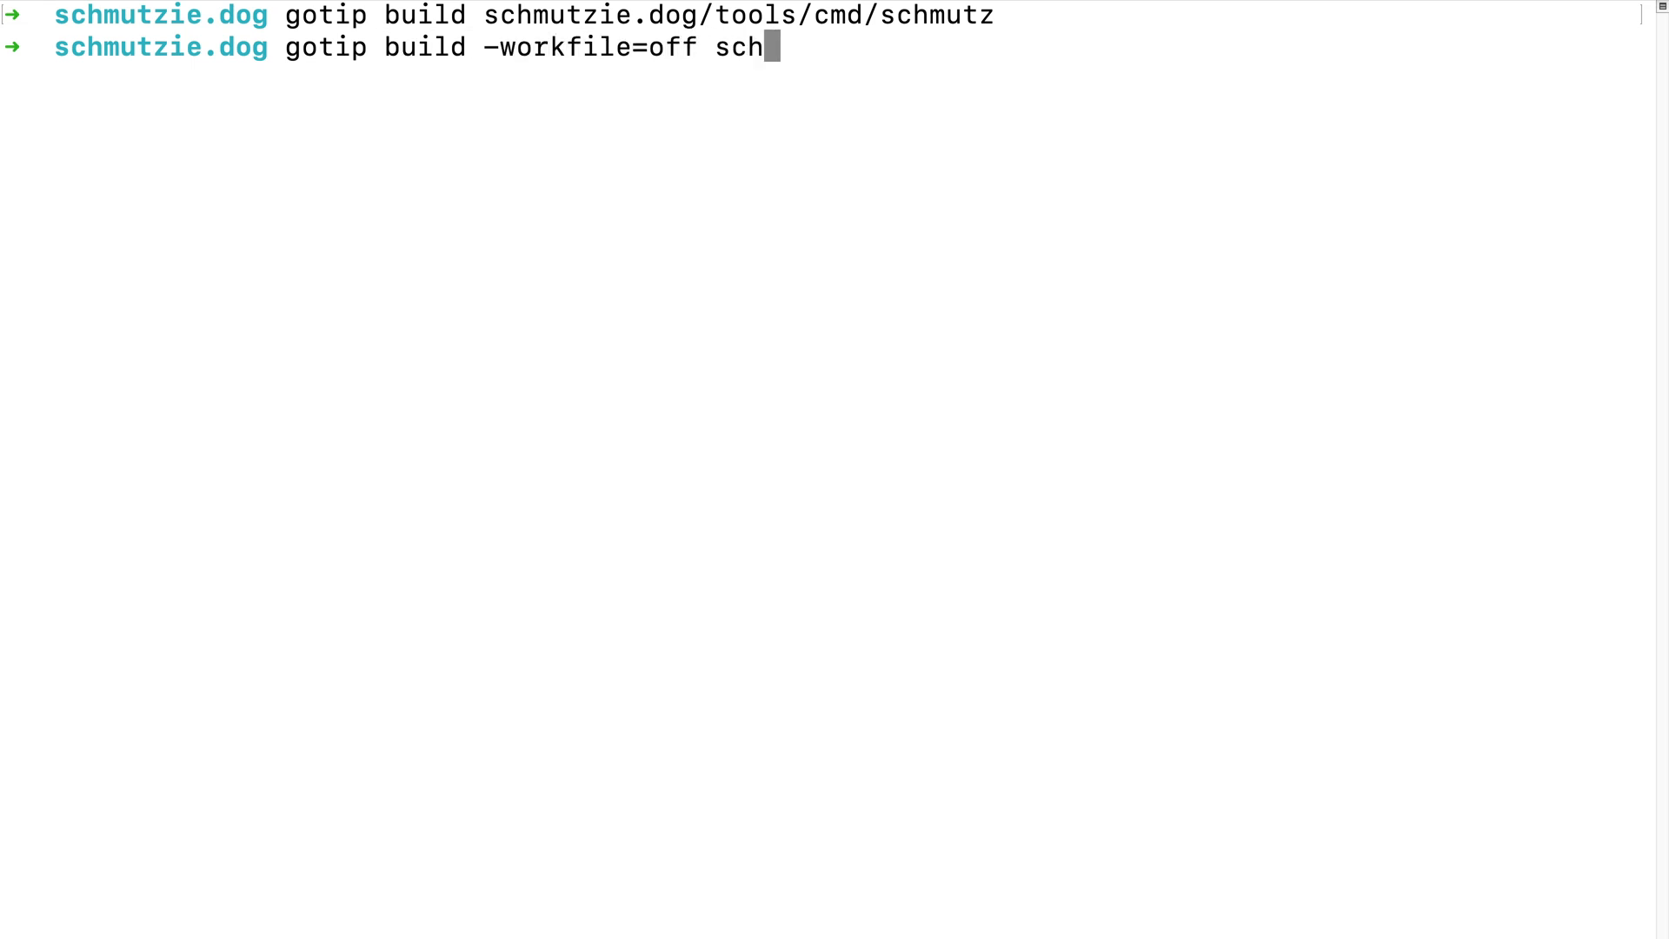
text(mutzie.dog/tools/cmd/schmutz)
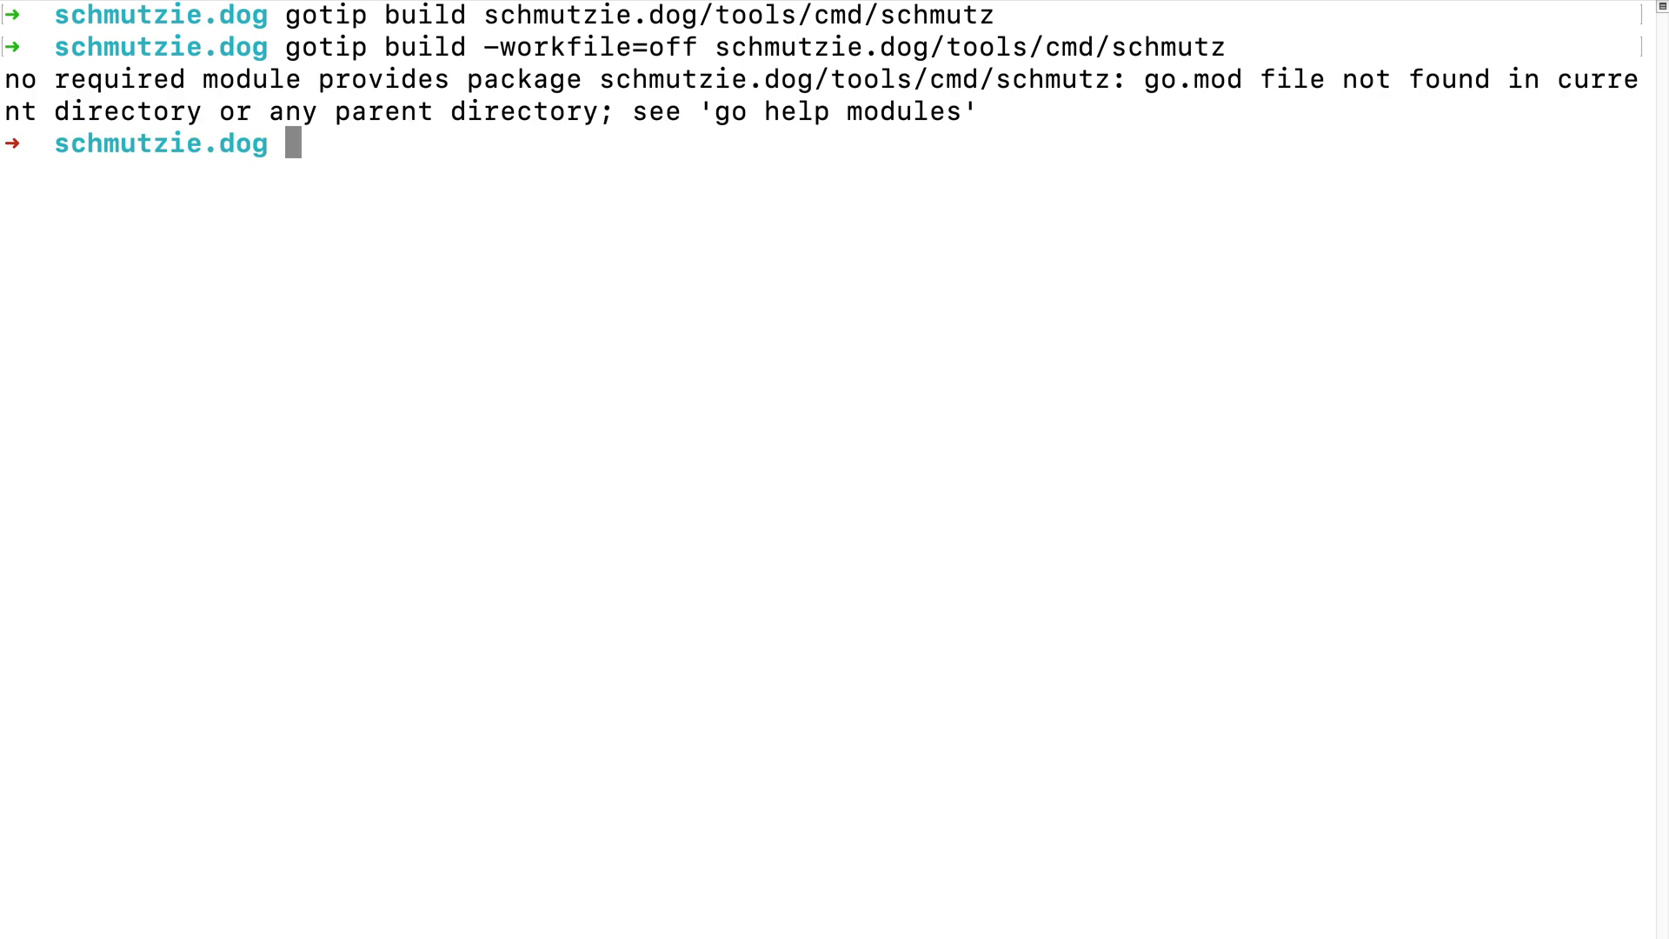
Change into tools and compose gotip build -workfile=off schmutzie.dog/tools/cmd/schmutz
text(cd)
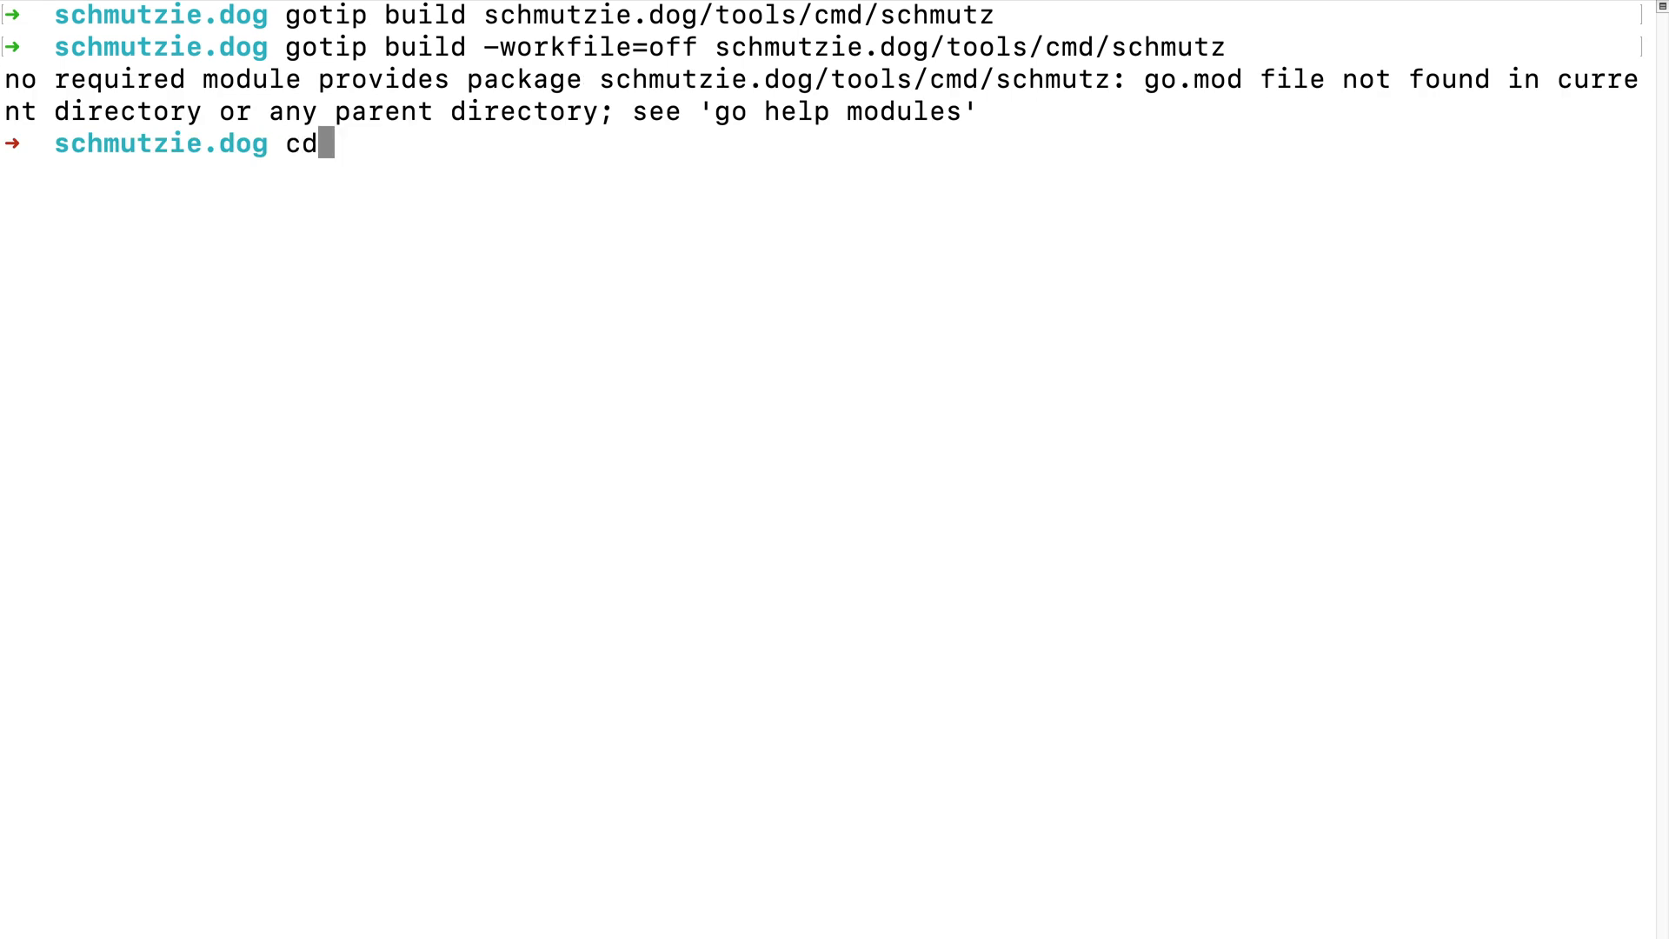
text(tools)
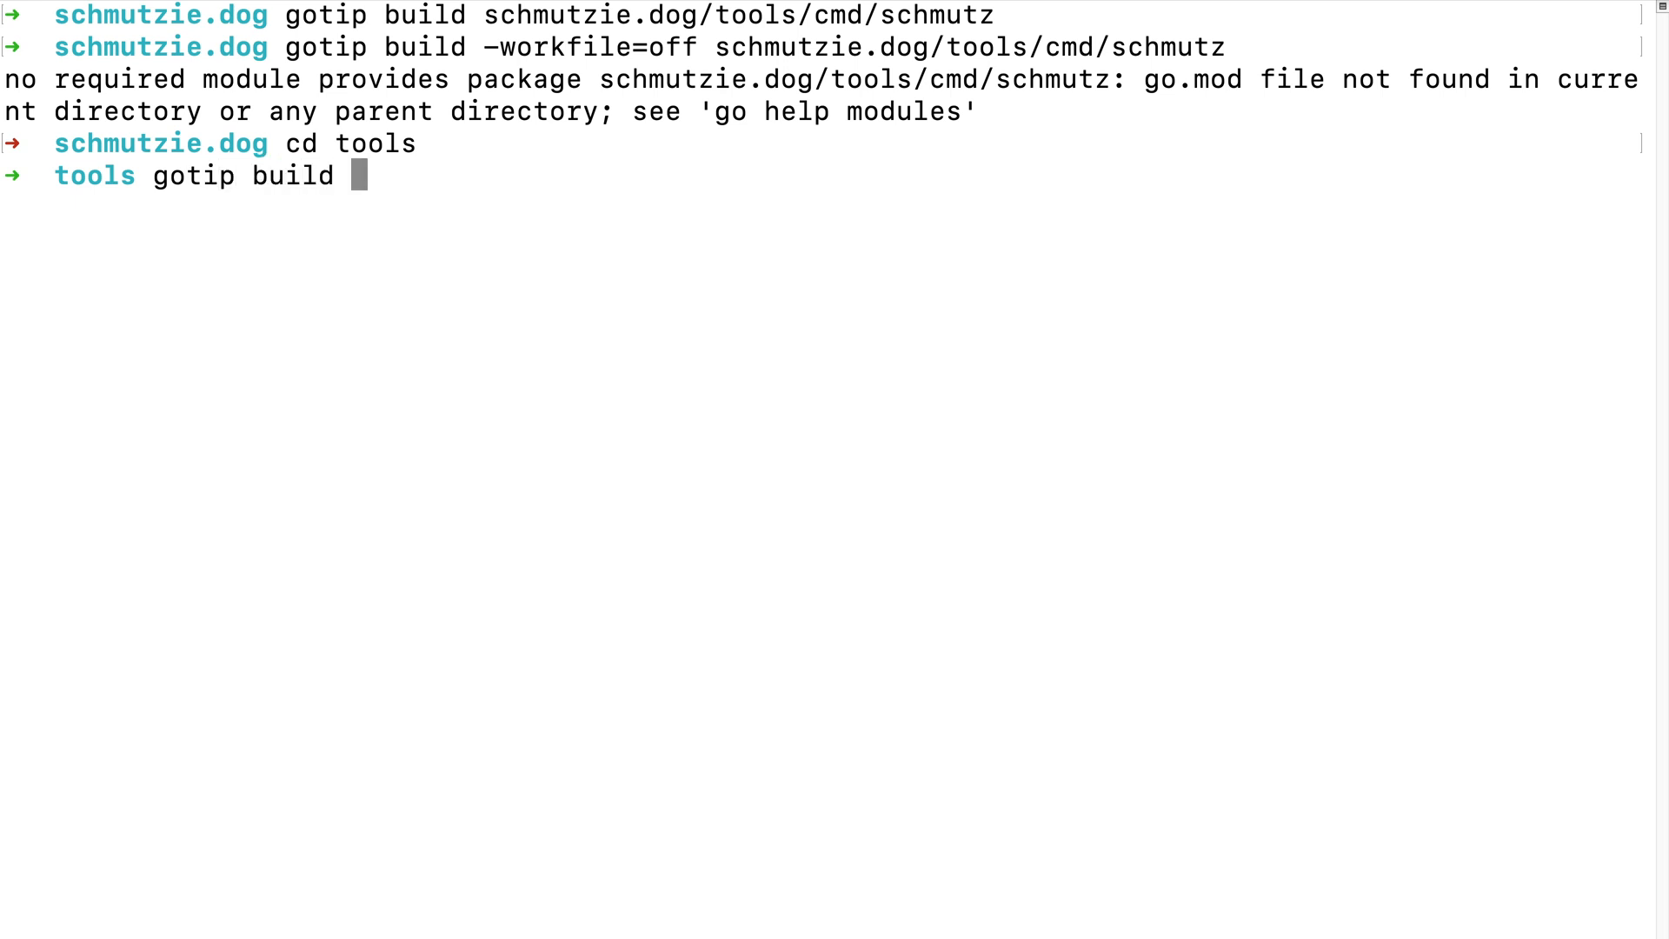
text(-workfile=)
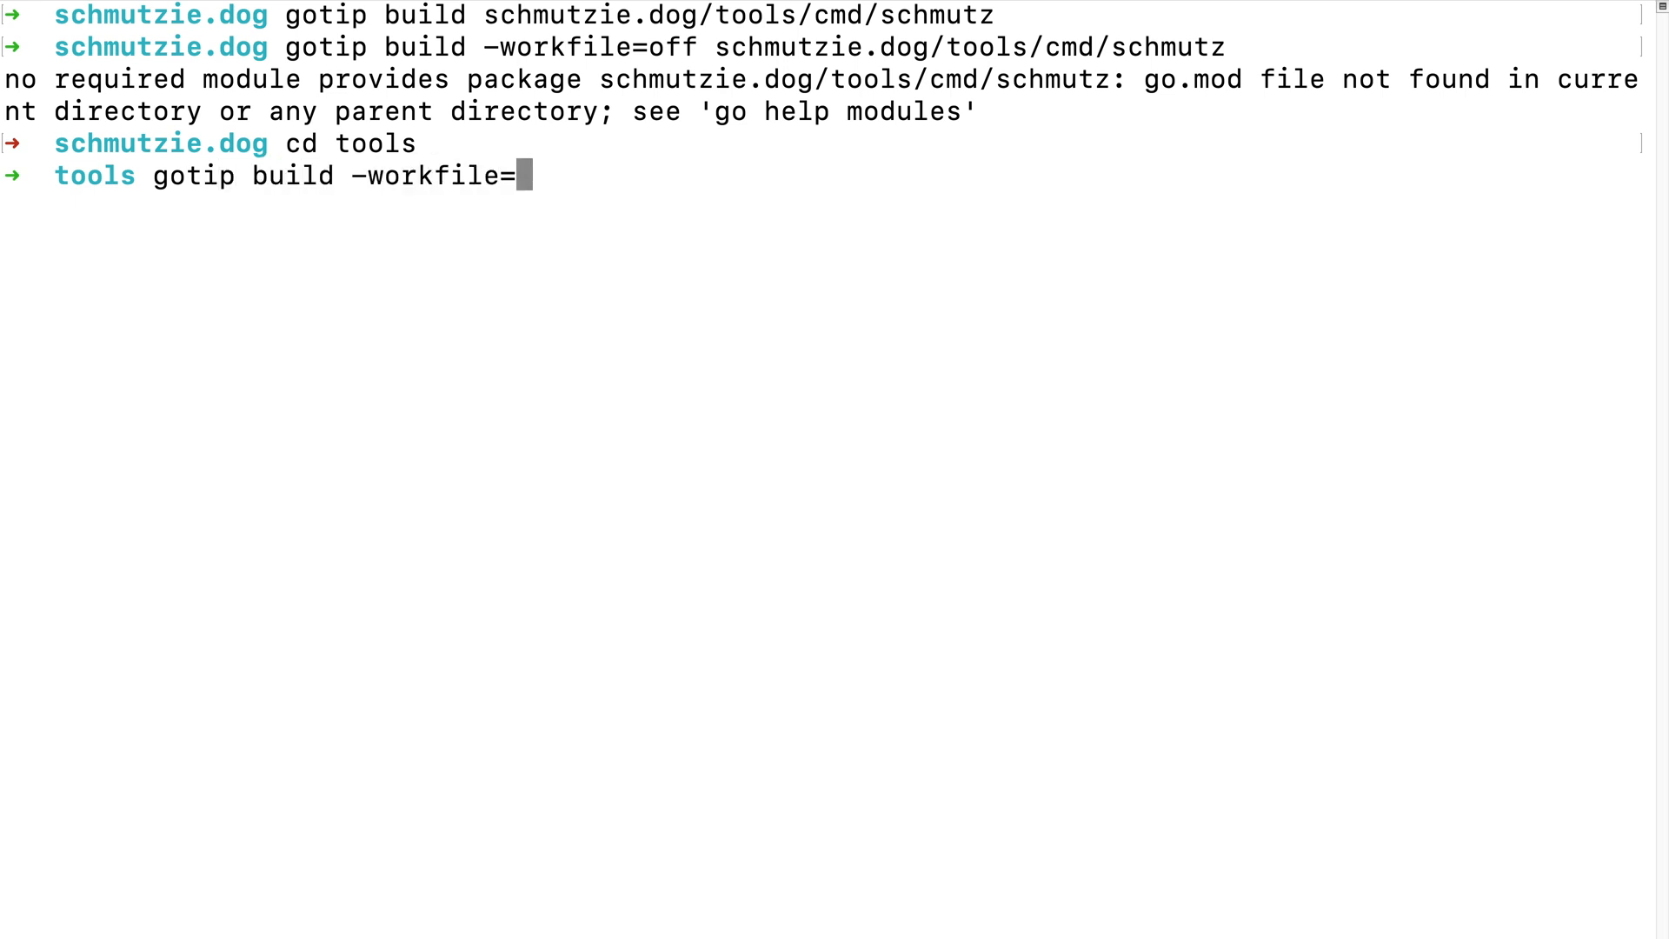
text(off schmutzie)
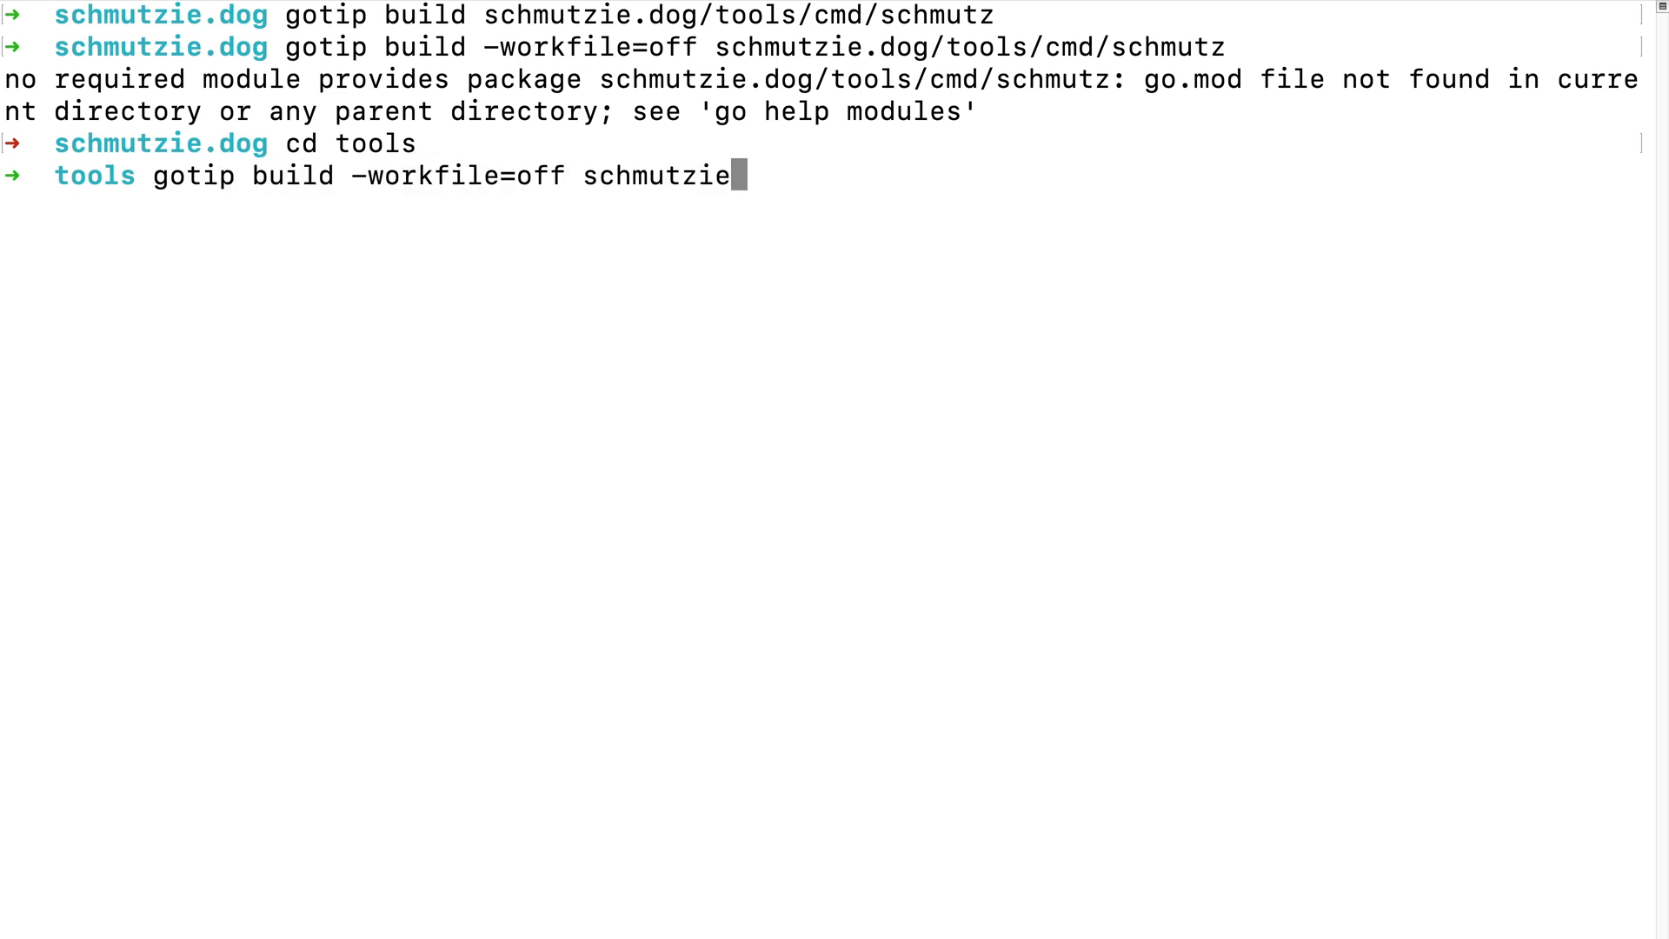
text(.dog/tools/)
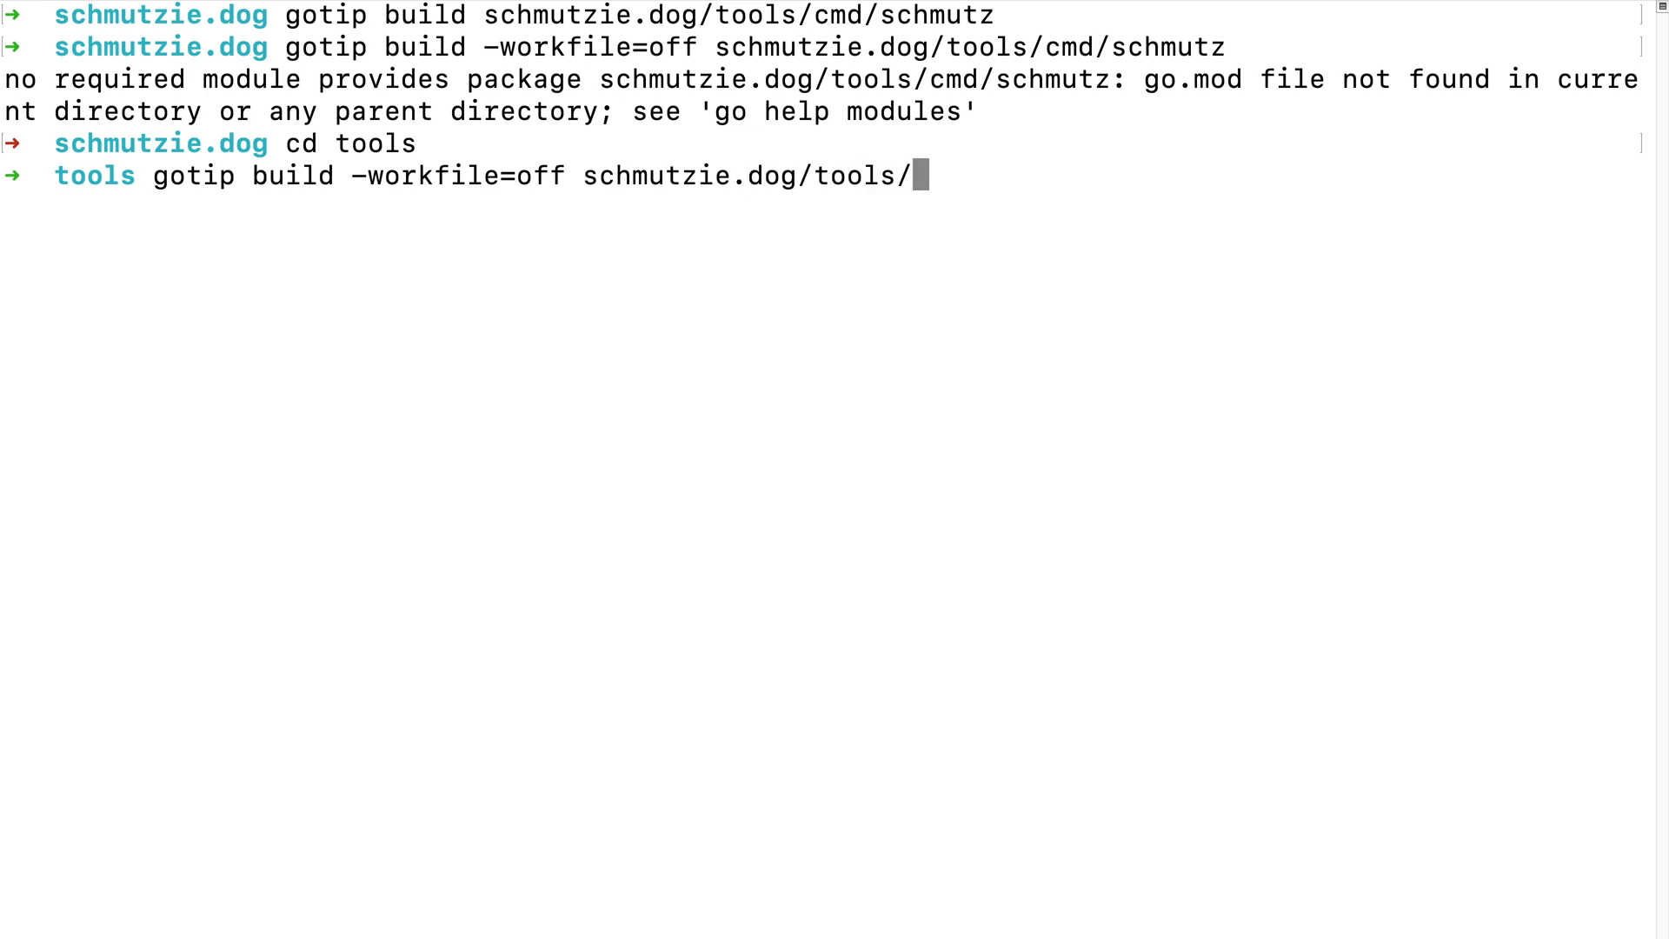
text(cmd/schm)
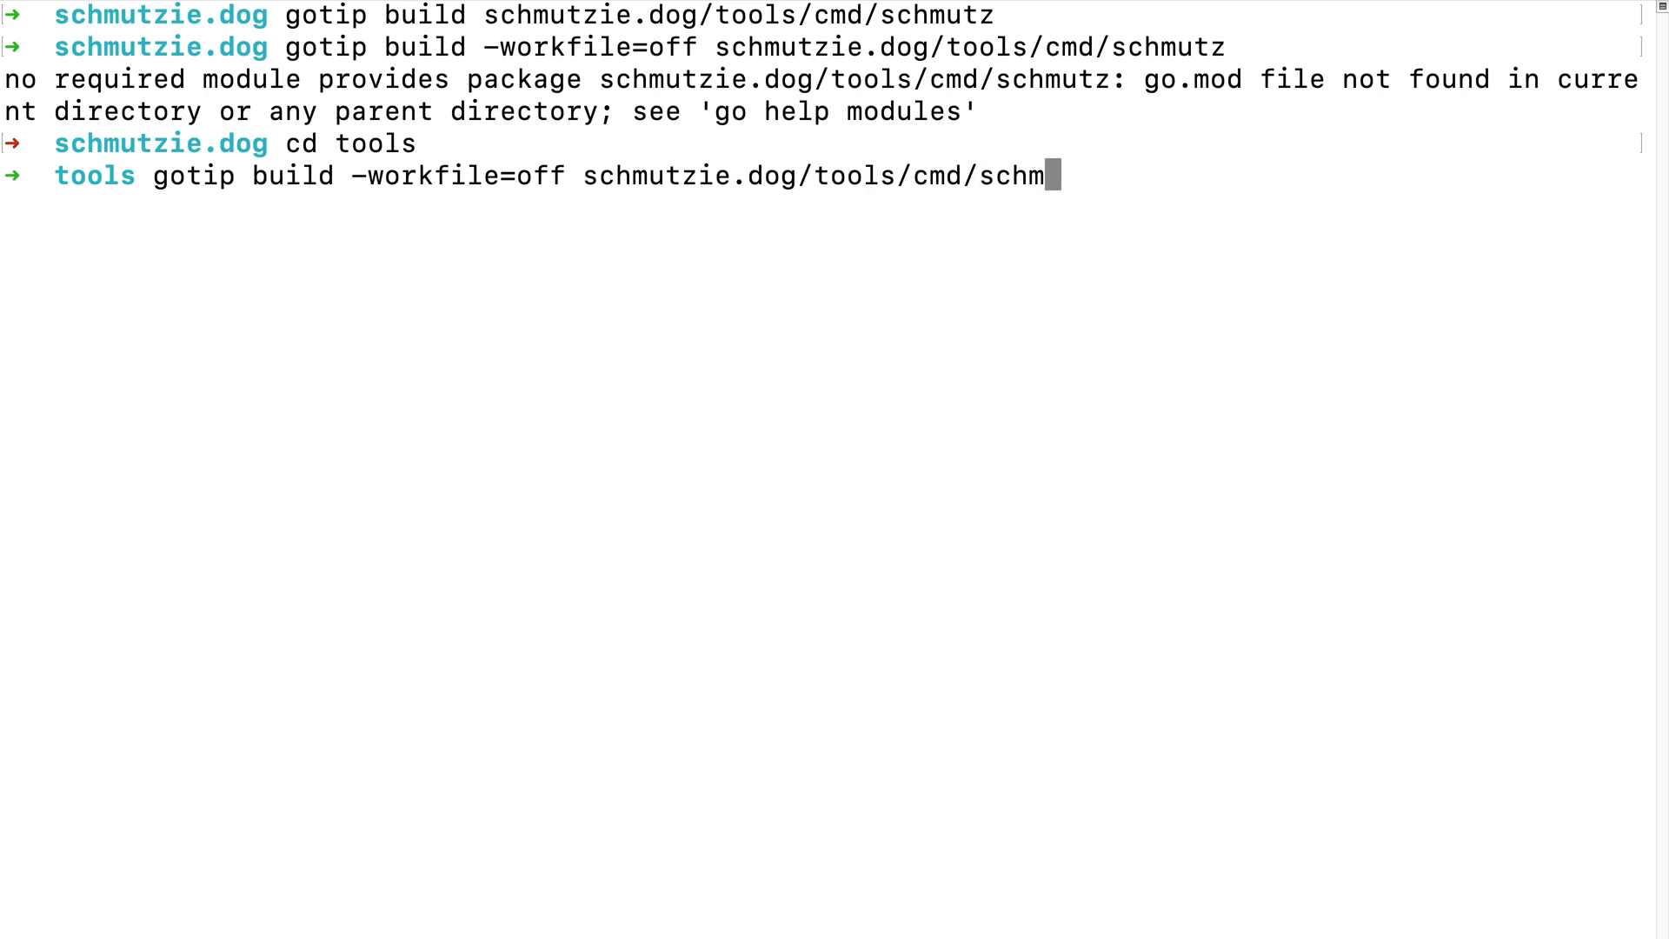